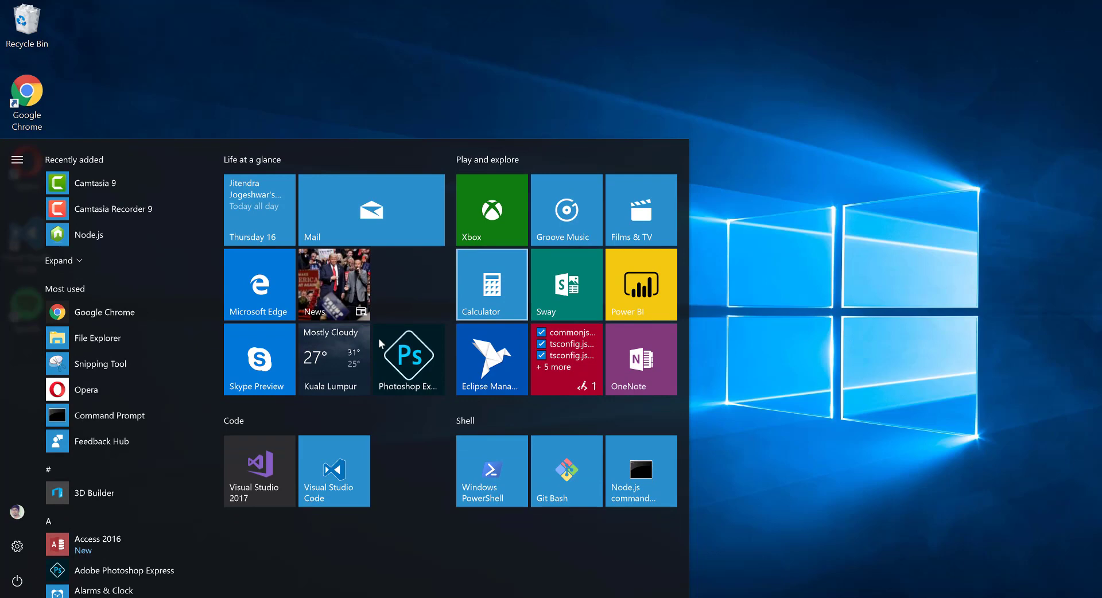
# Launch PowerShell, move to the root of drive C and clear the screen.
pyautogui.click(490, 470)
pyautogui.write('c')
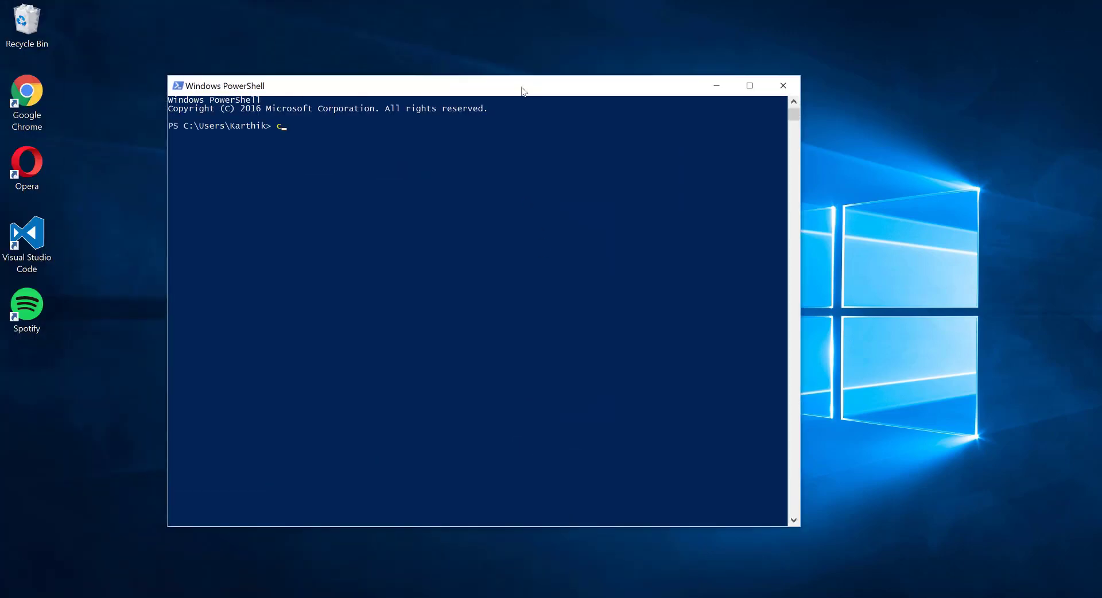
pyautogui.press('Return')
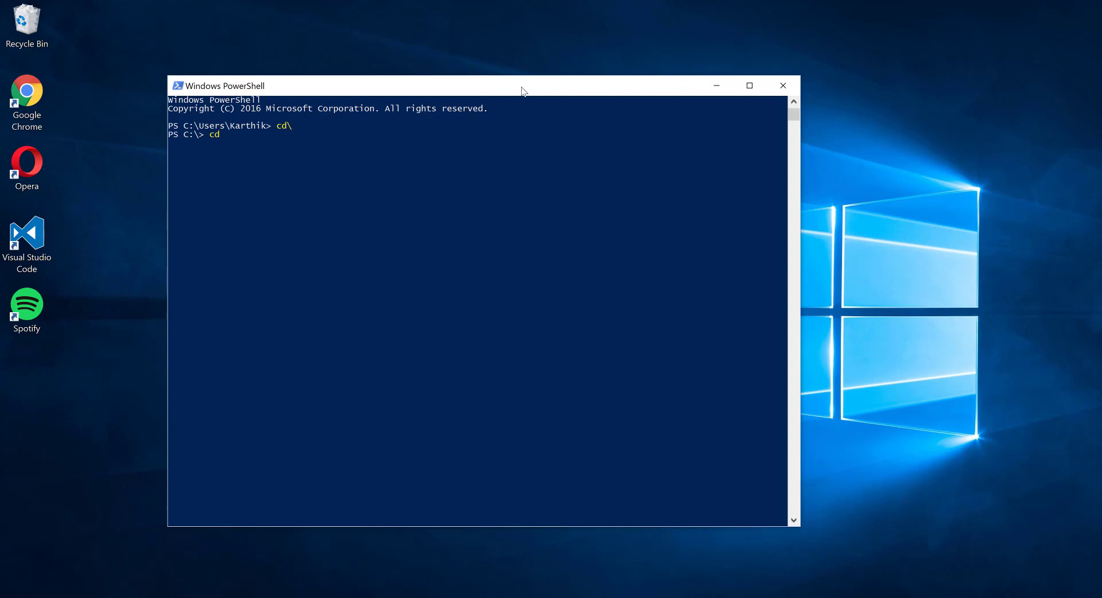
pyautogui.press('Return')
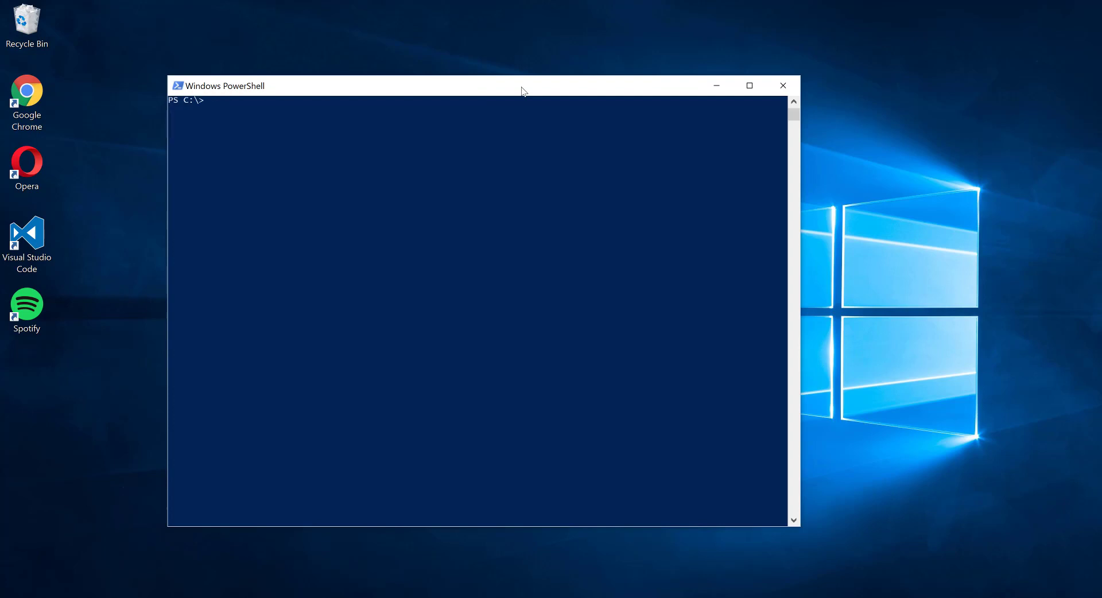
# Create the namespaceeg folder with mkdir and make it the working directory.
pyautogui.write('mkdr')
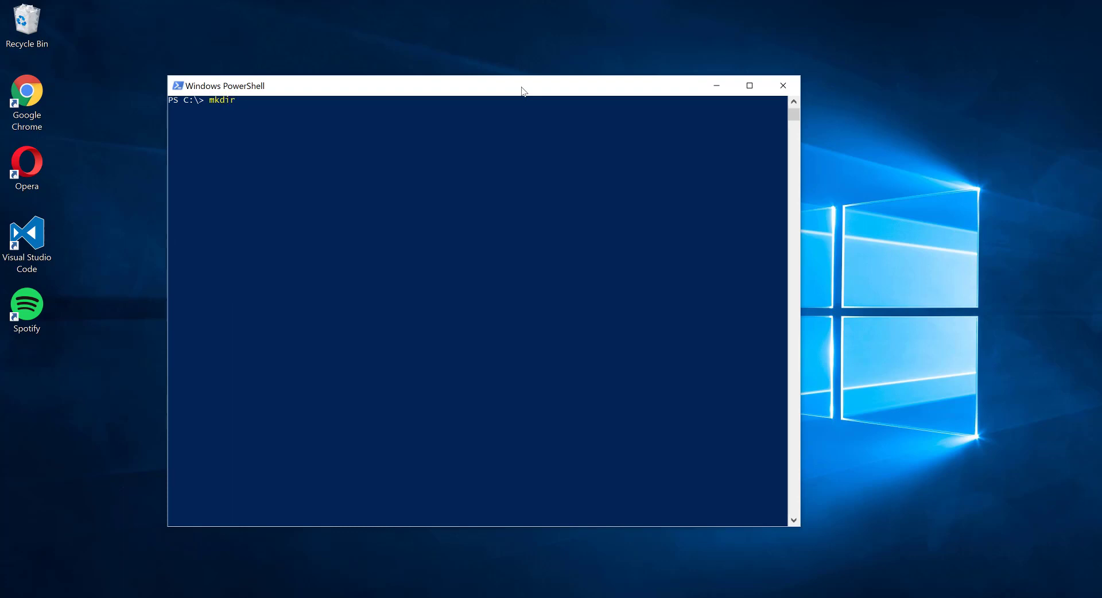
pyautogui.write('nameso')
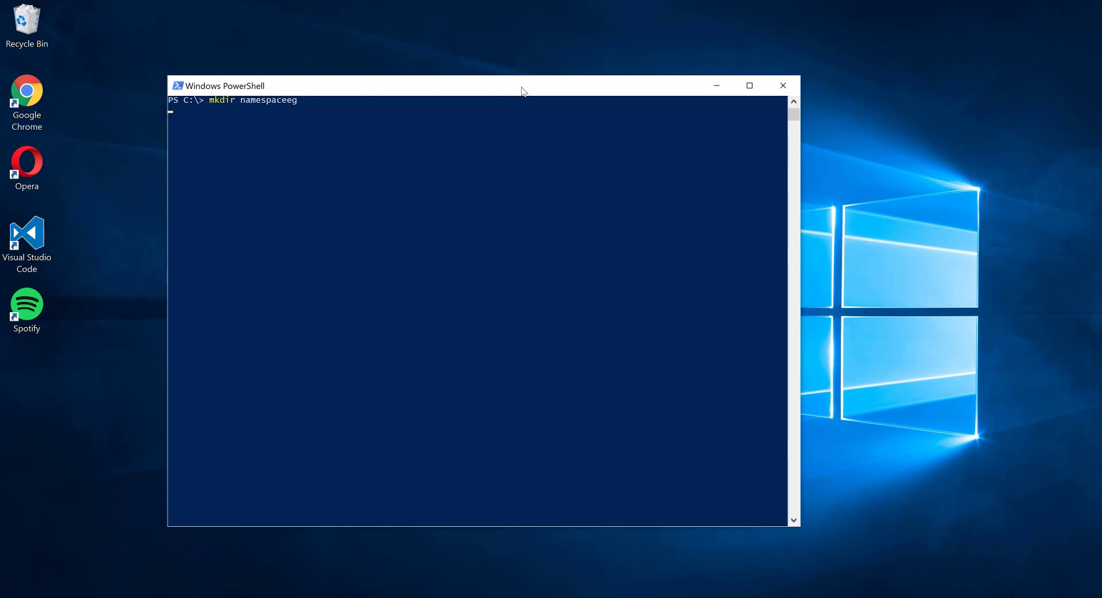
pyautogui.press('Return')
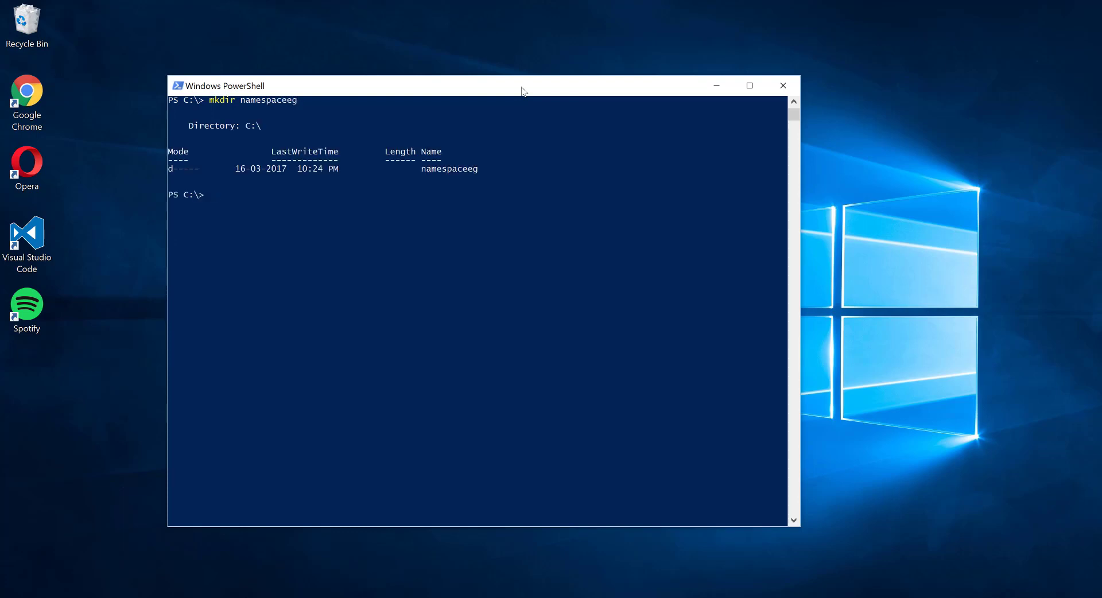
pyautogui.write('cd .\\namespaceeg\\')
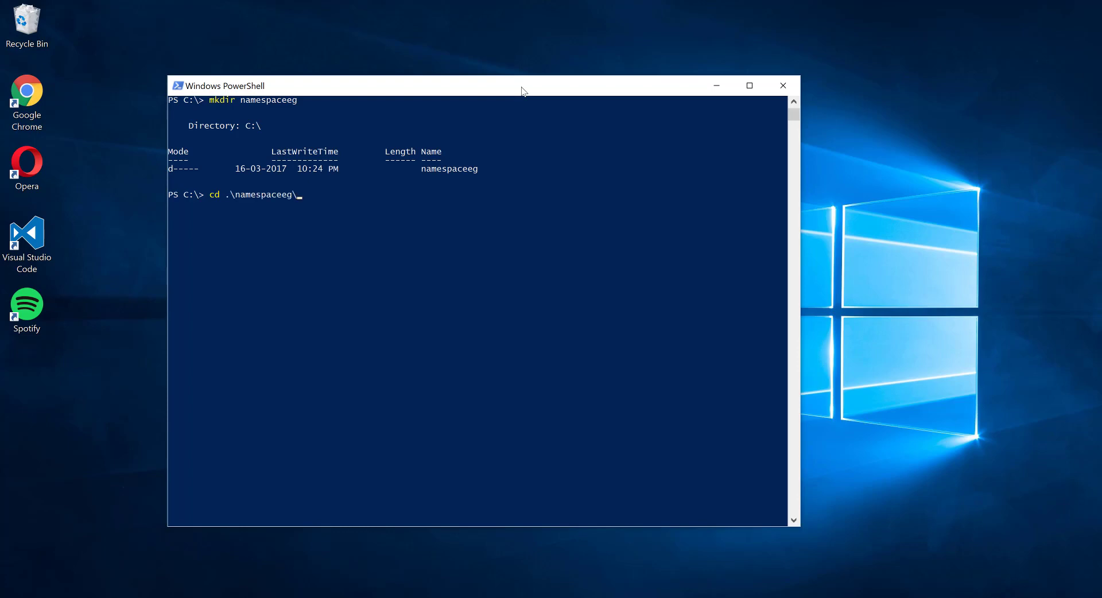
pyautogui.press('Return')
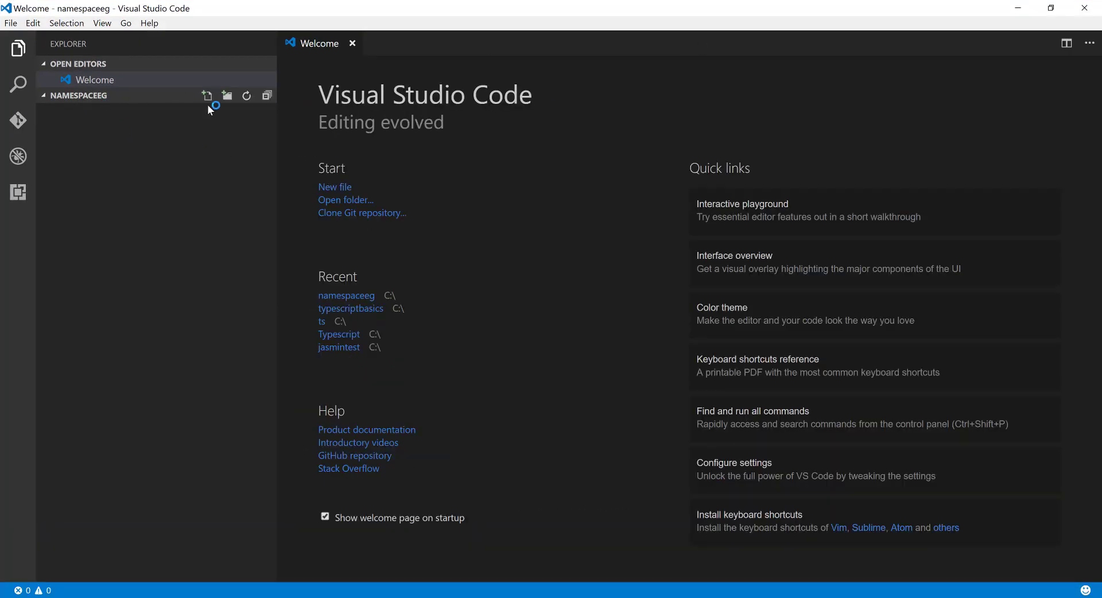
# Add a new empty file app.ts to the namespaceeg project.
pyautogui.click(208, 96)
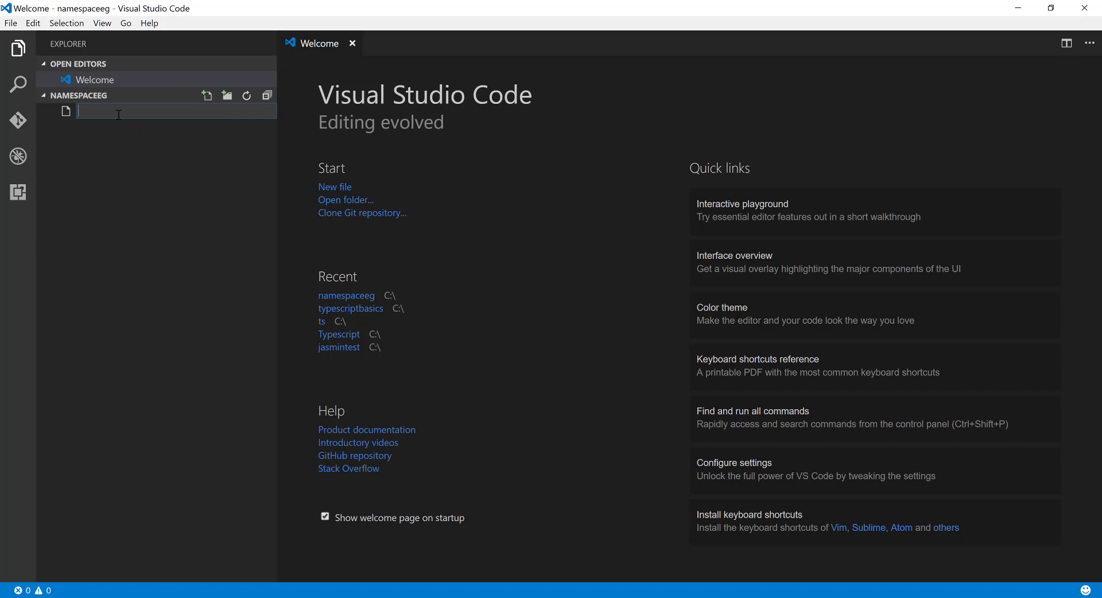
pyautogui.write('app.')
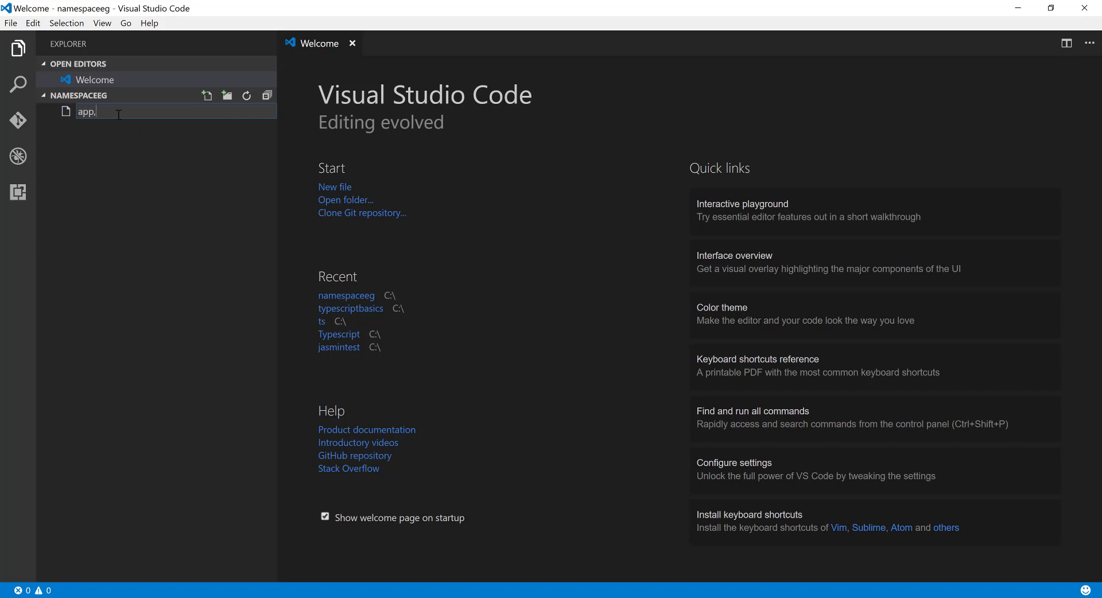
pyautogui.write('ts')
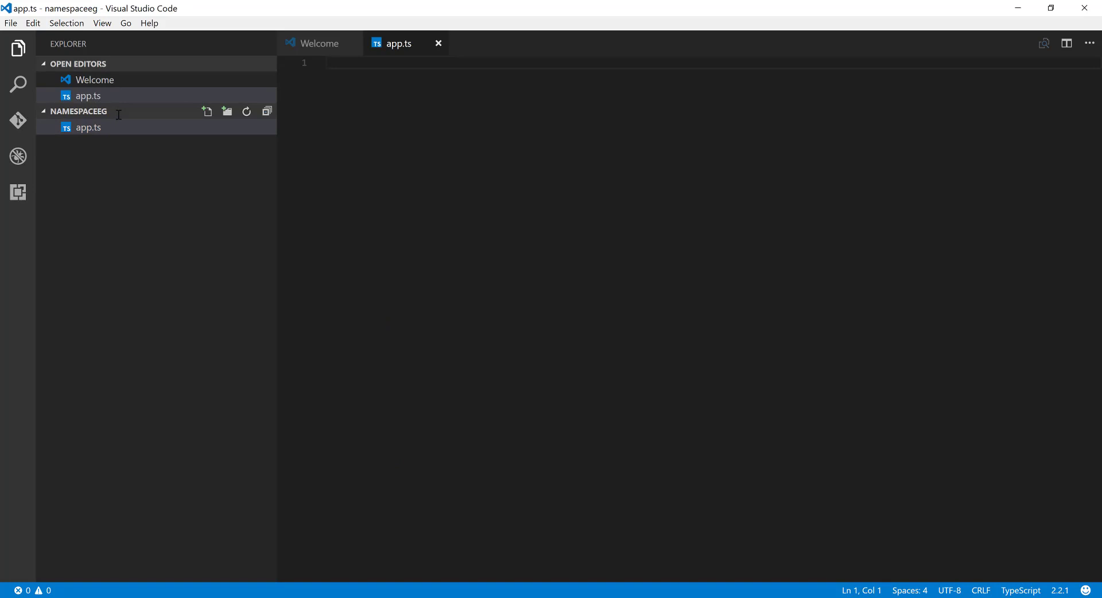
# Add a second file StudentCalc.ts and place the cursor in its editor.
pyautogui.click(207, 111)
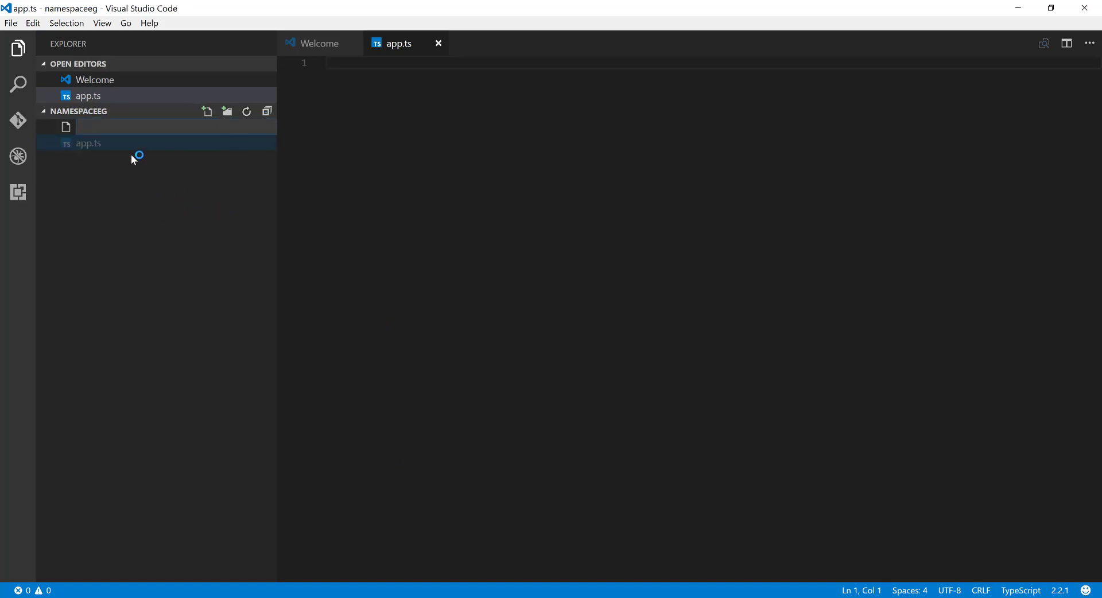
pyautogui.write('st')
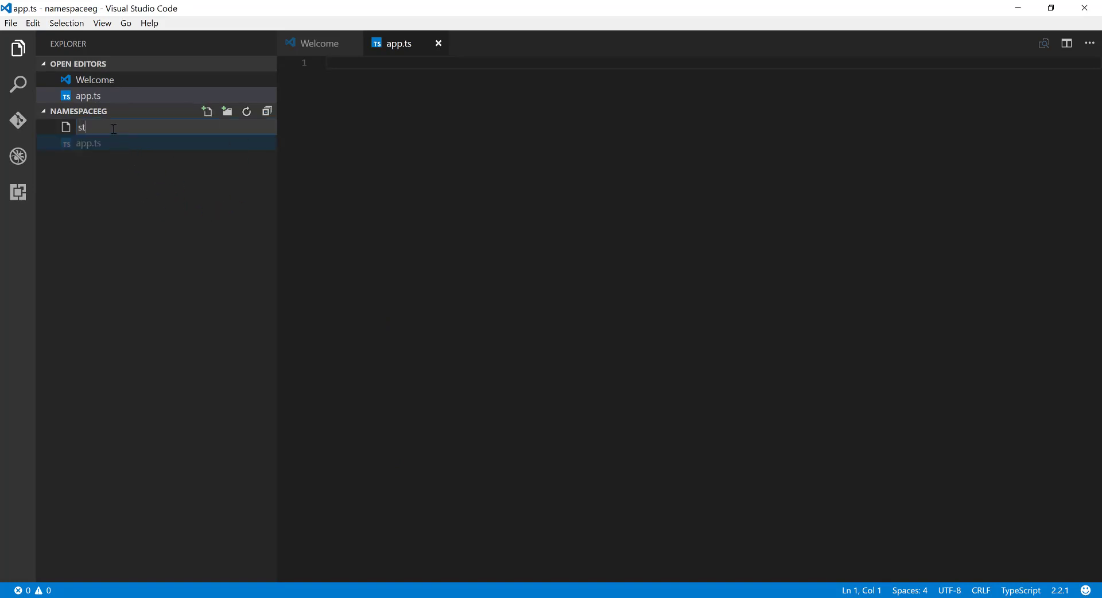
pyautogui.write('Stu')
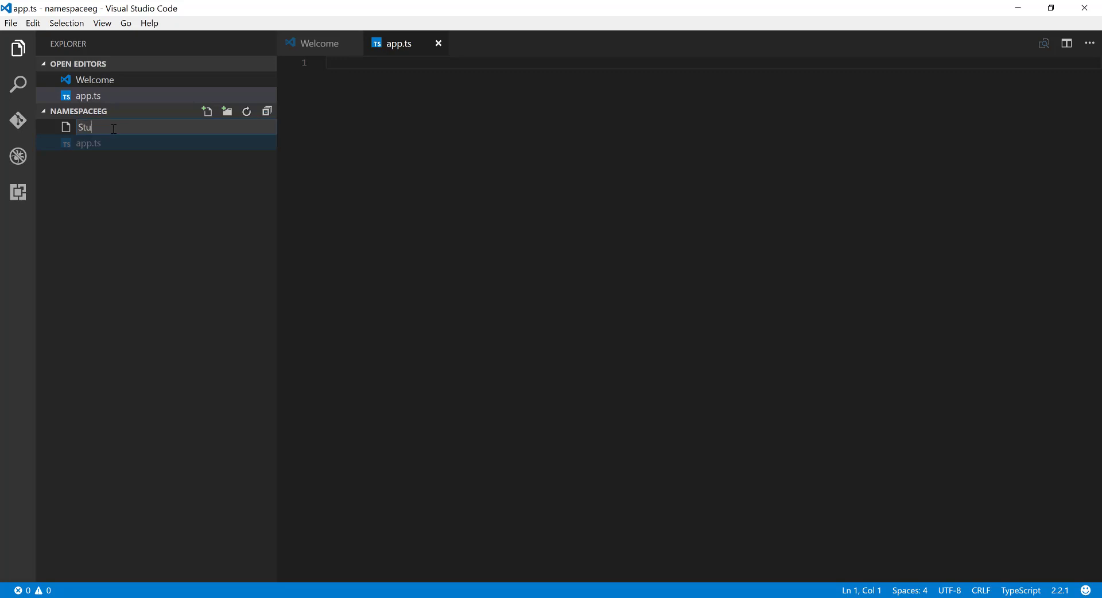
pyautogui.write('dentCalc.ts')
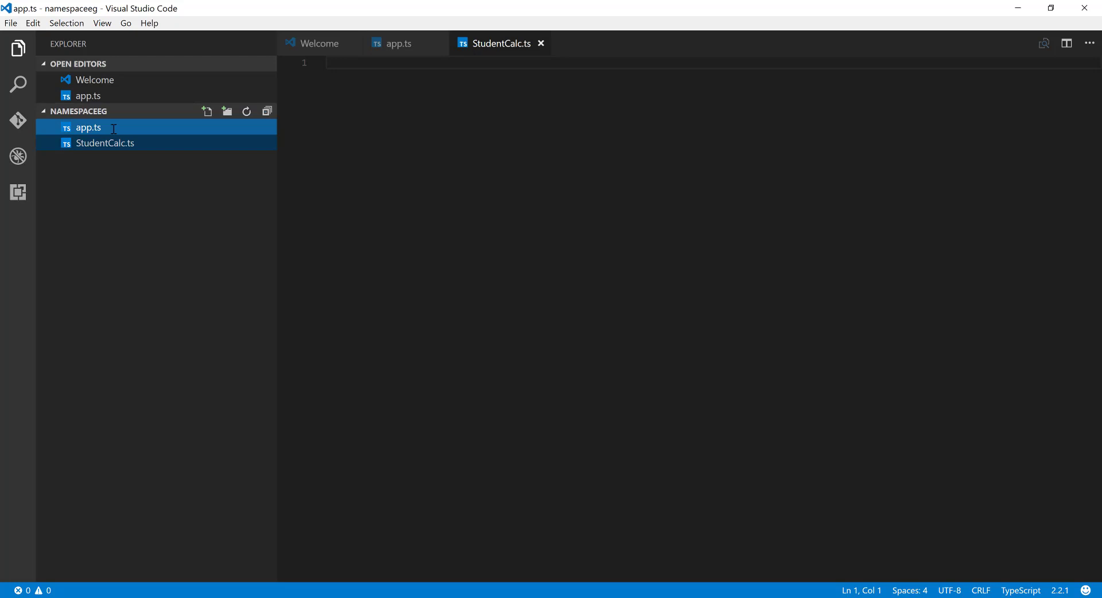
pyautogui.click(104, 143)
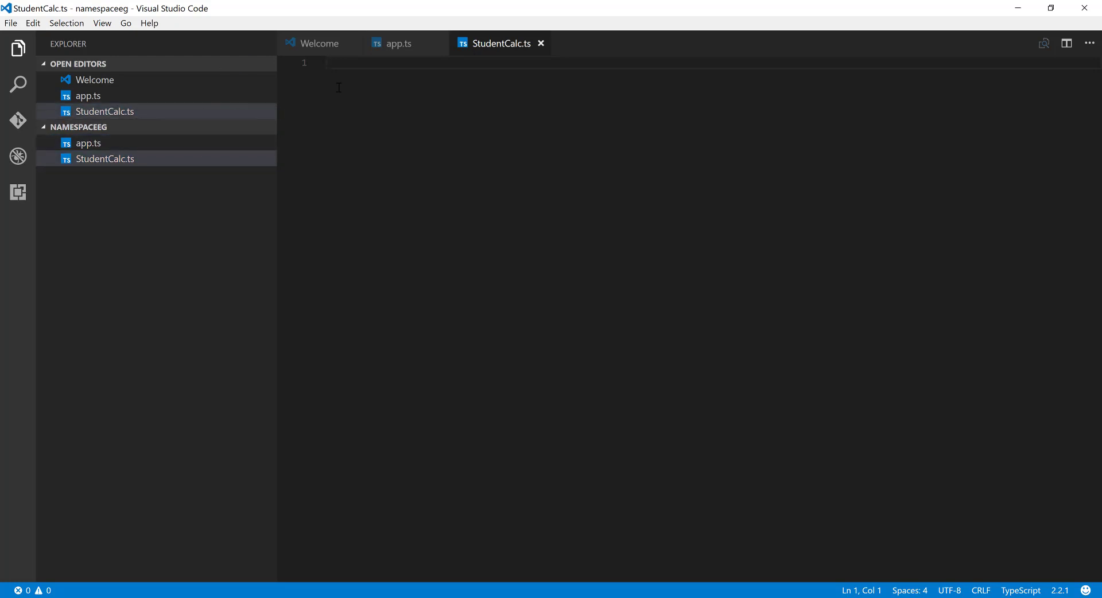
# Declare namespace StudentCalc with an open block in StudentCalc.ts.
pyautogui.write('namespace')
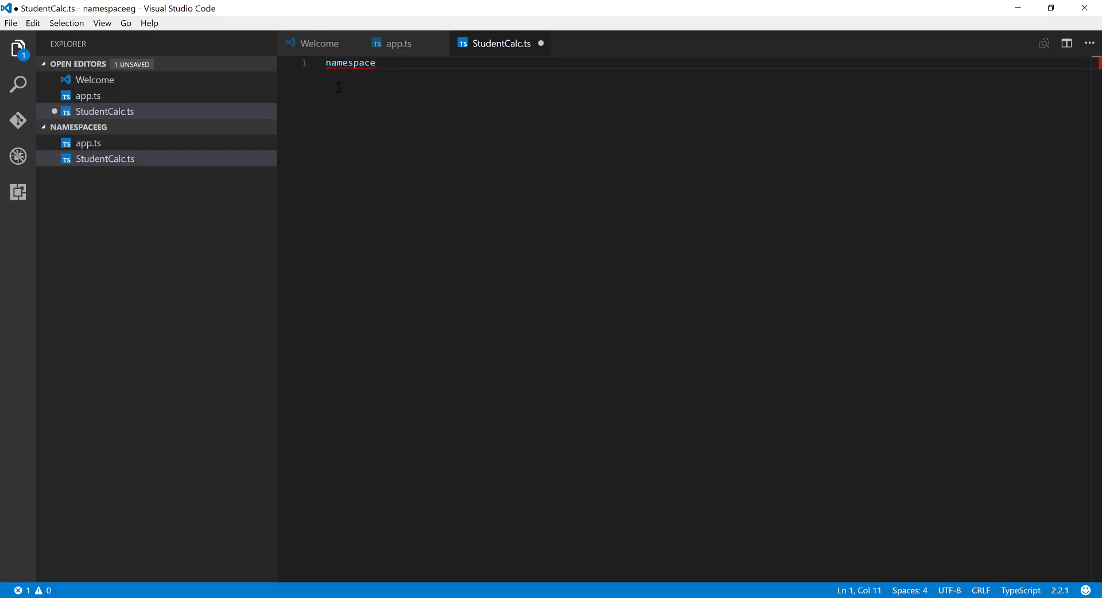
pyautogui.write('Stud')
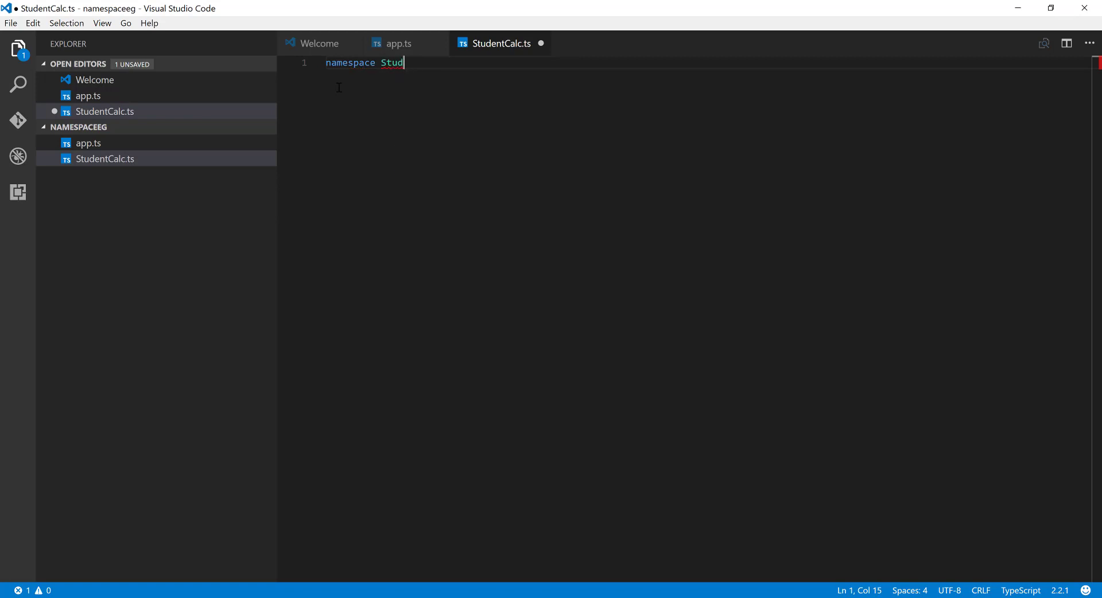
pyautogui.write('entCa')
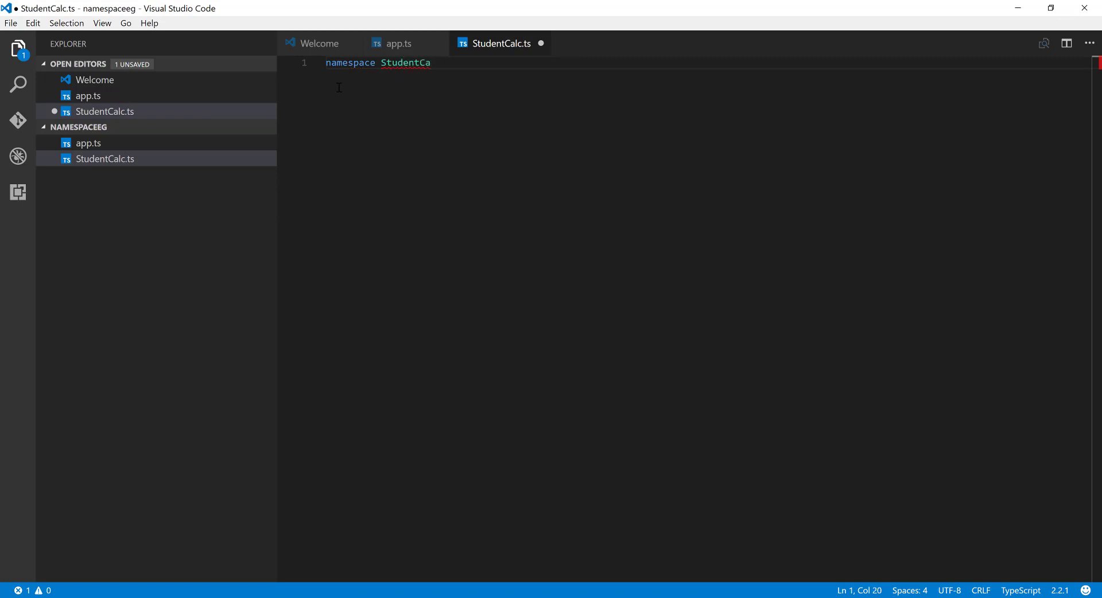
pyautogui.write('lc{')
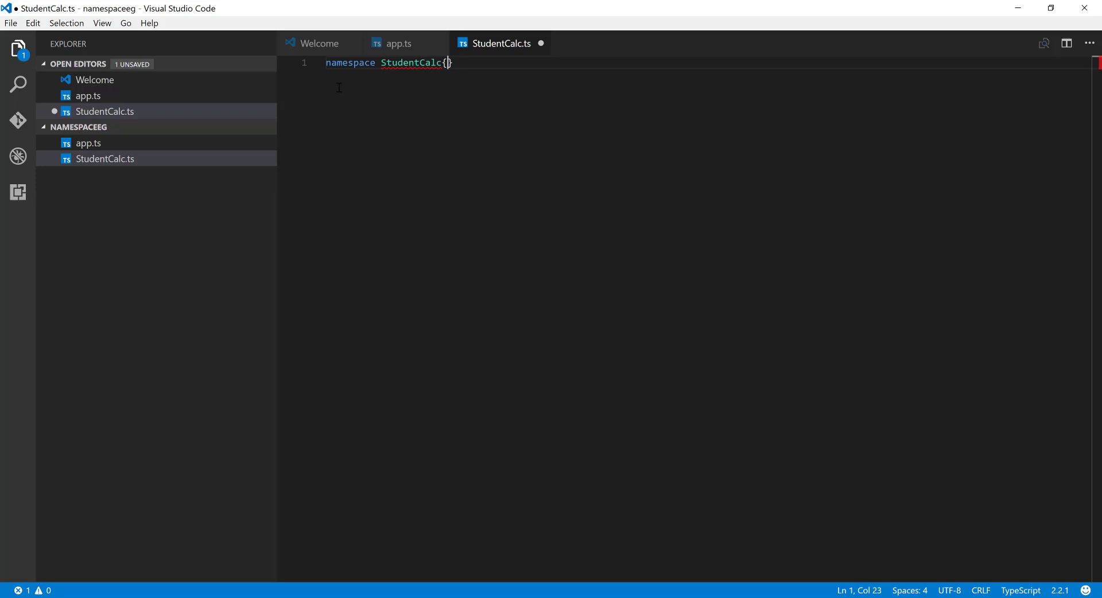
pyautogui.press('Enter')
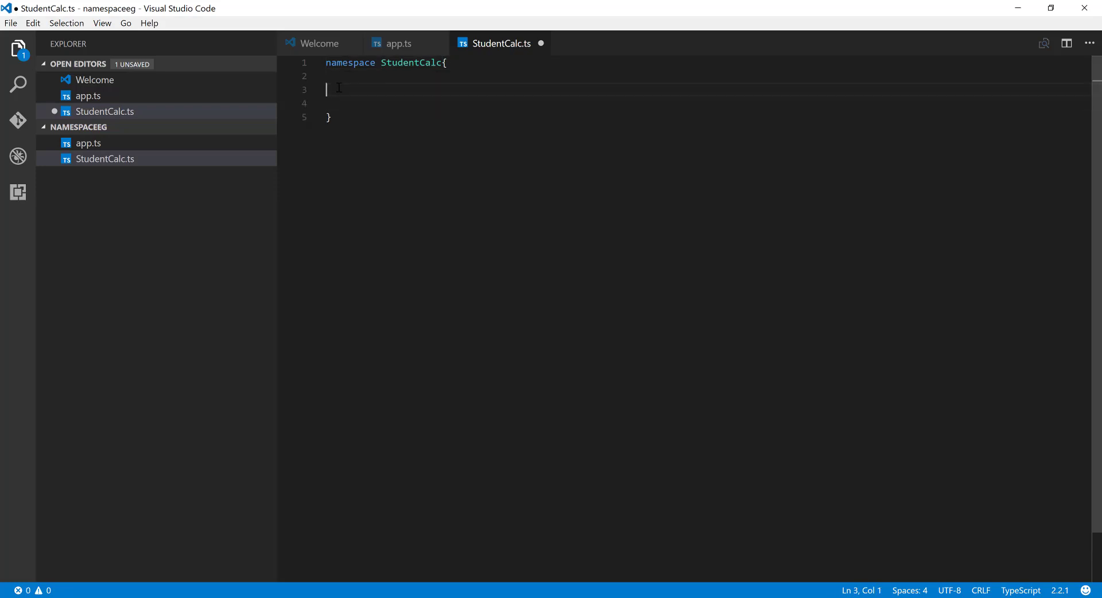
# Export function AnualFeeCalc(feeamount: number, term: number) inside the namespace.
pyautogui.write('export function')
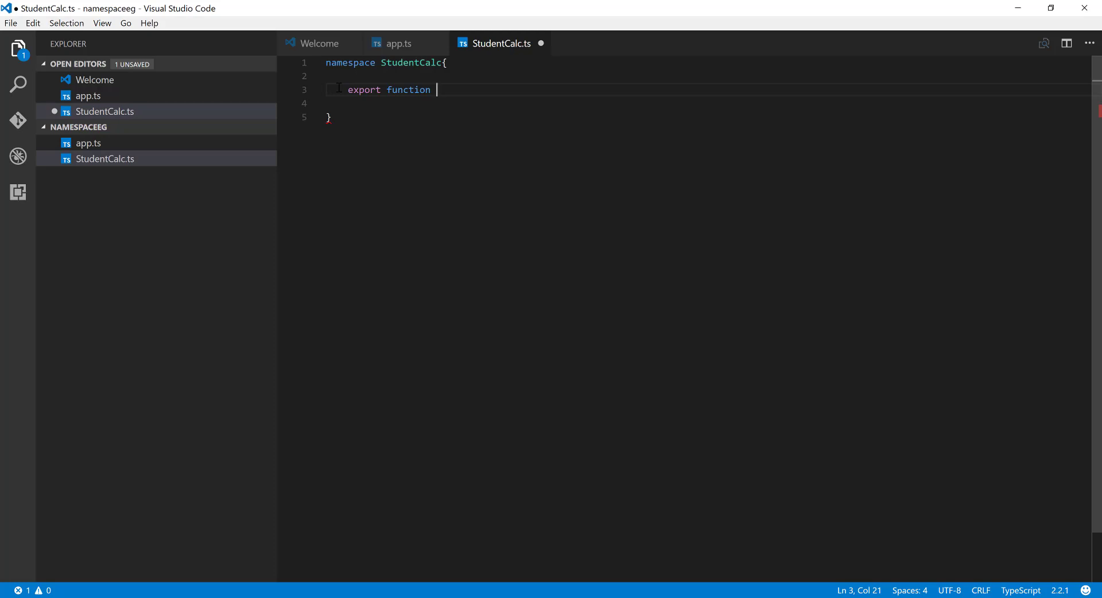
pyautogui.write('A')
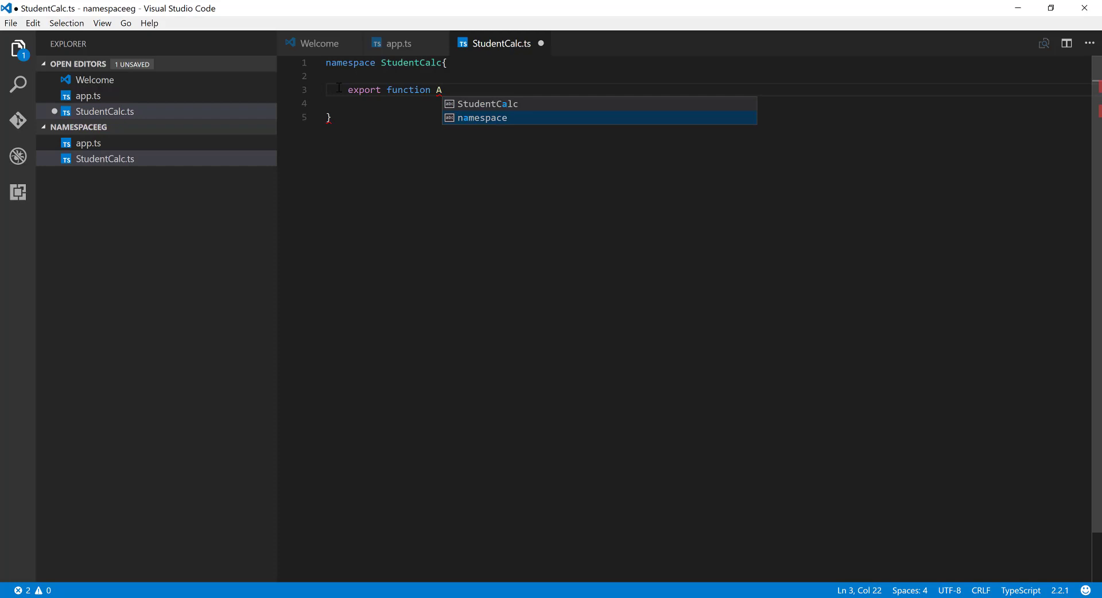
pyautogui.write('nualFeeCal')
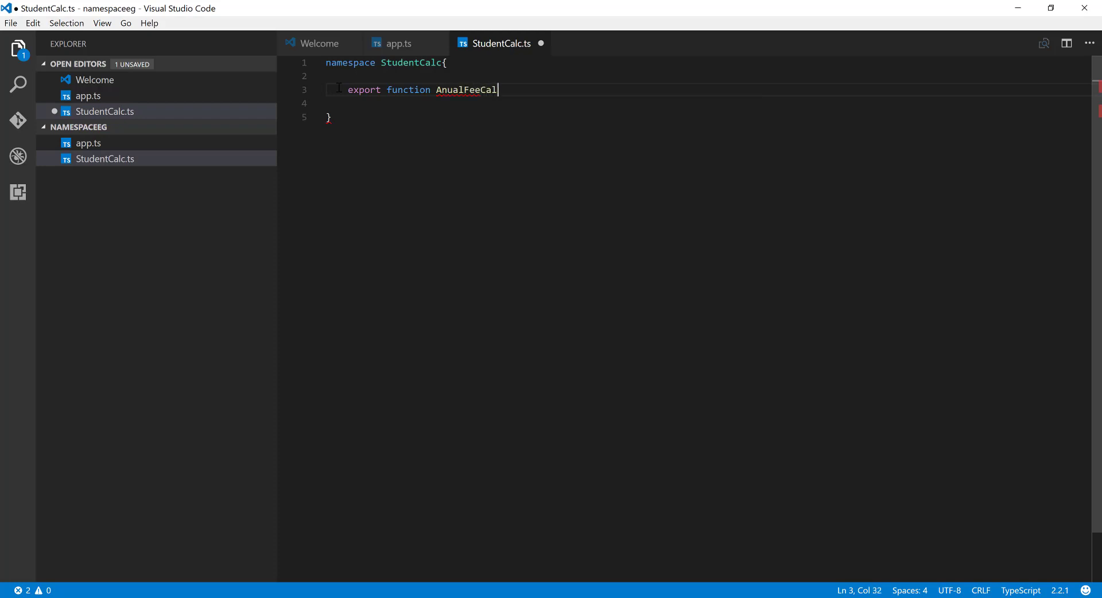
pyautogui.write('()')
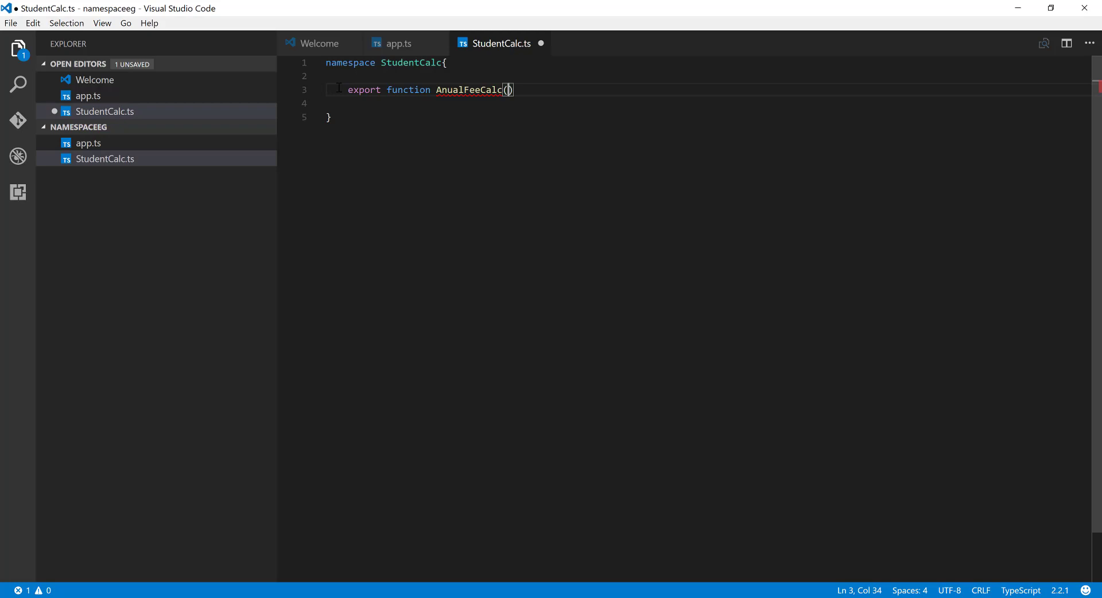
pyautogui.write('feeamount:')
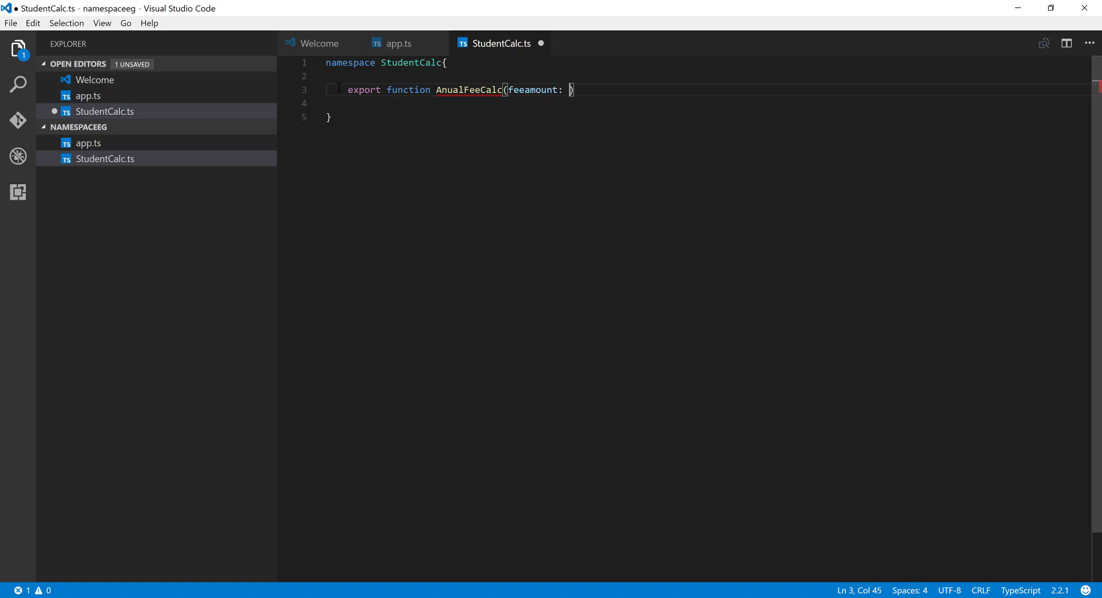
pyautogui.write('number,')
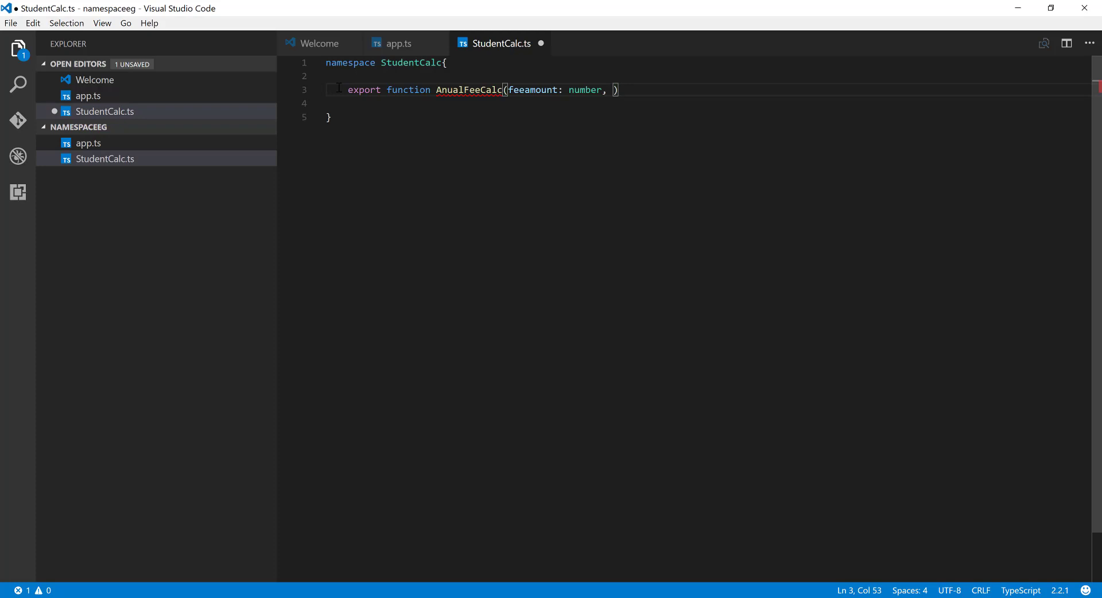
pyautogui.write('t')
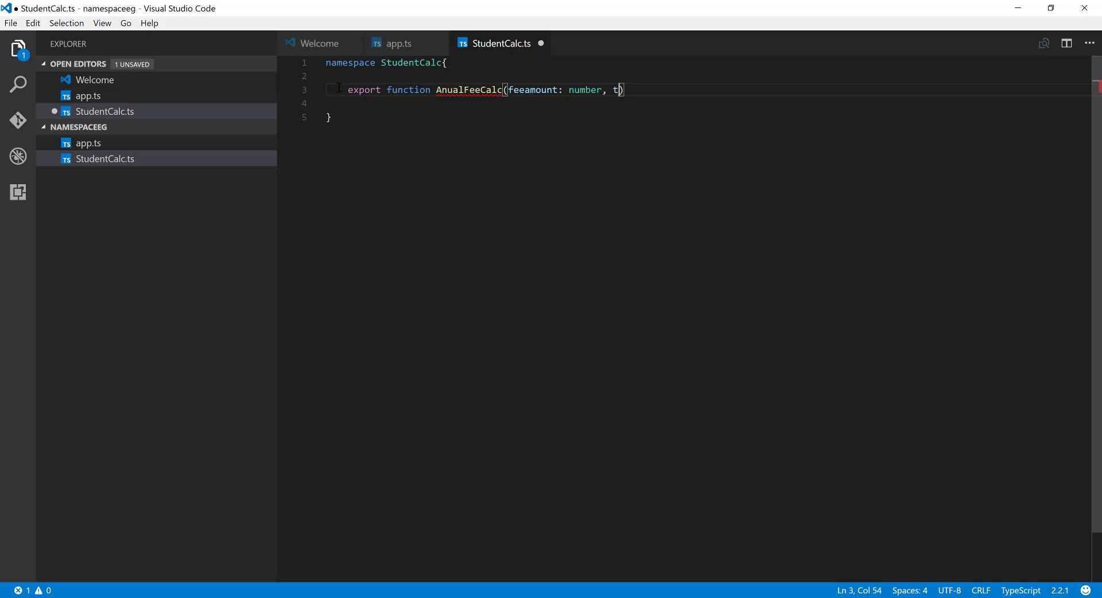
pyautogui.write('erm:')
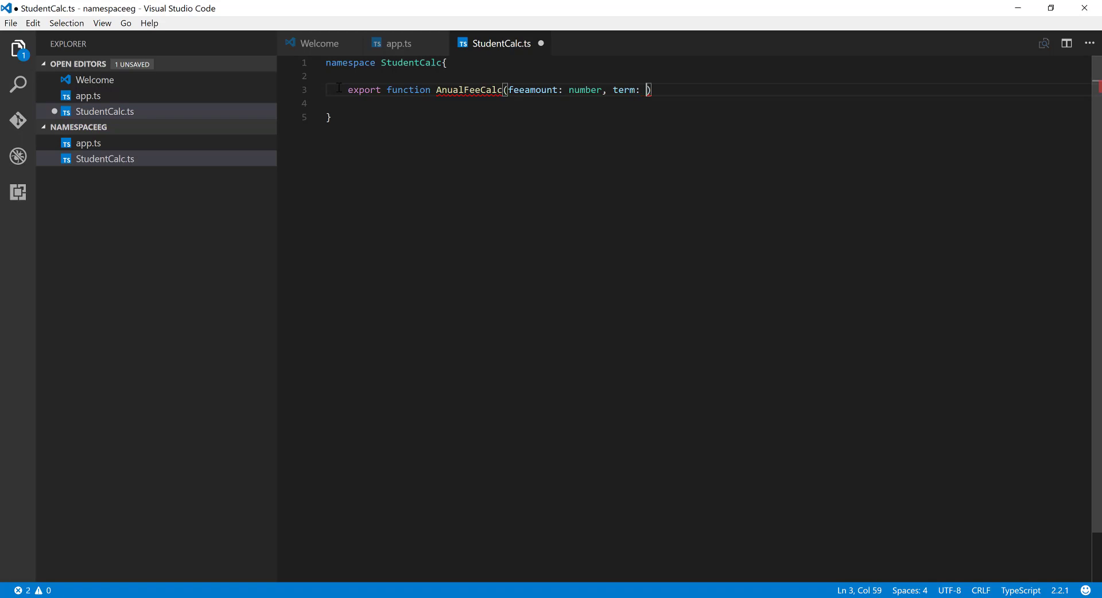
pyautogui.write('number')
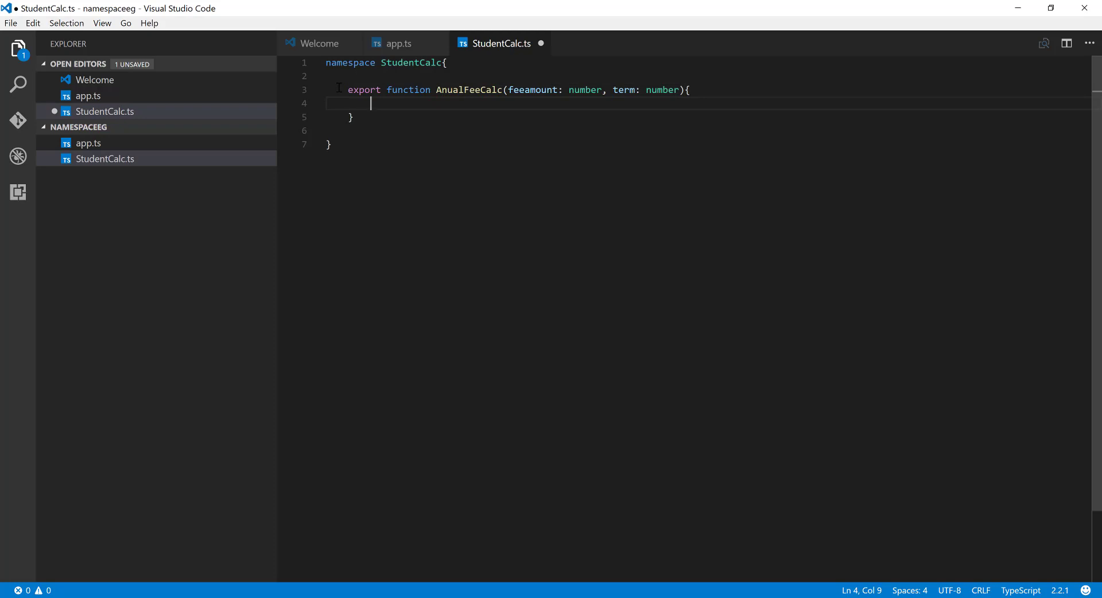
# Return feeamount*term, remove the blank line after the namespace and save the file.
pyautogui.write('return')
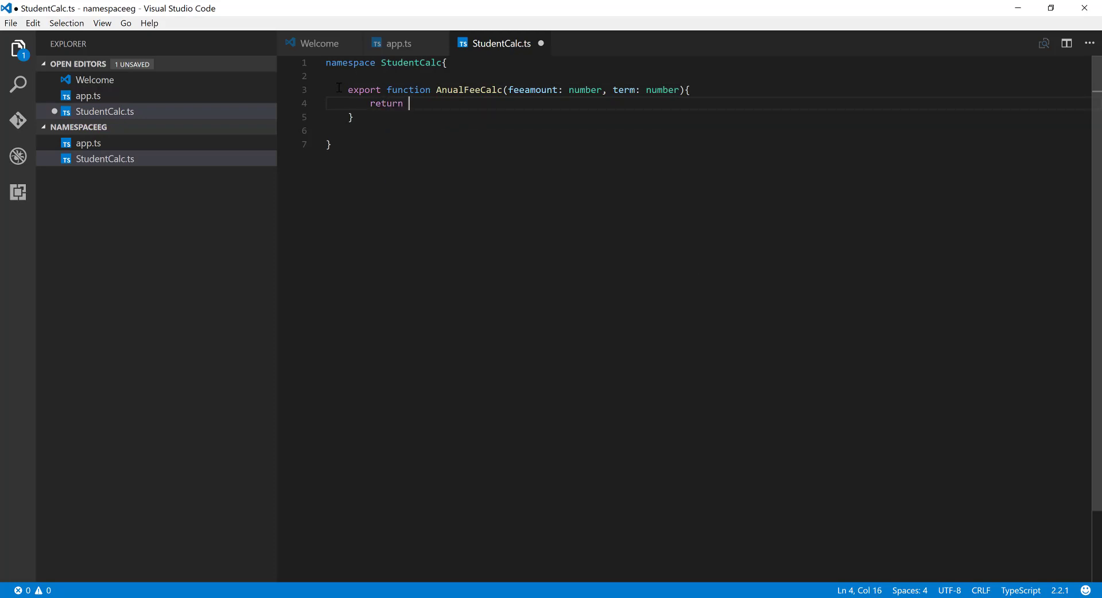
pyautogui.write('feeamount')
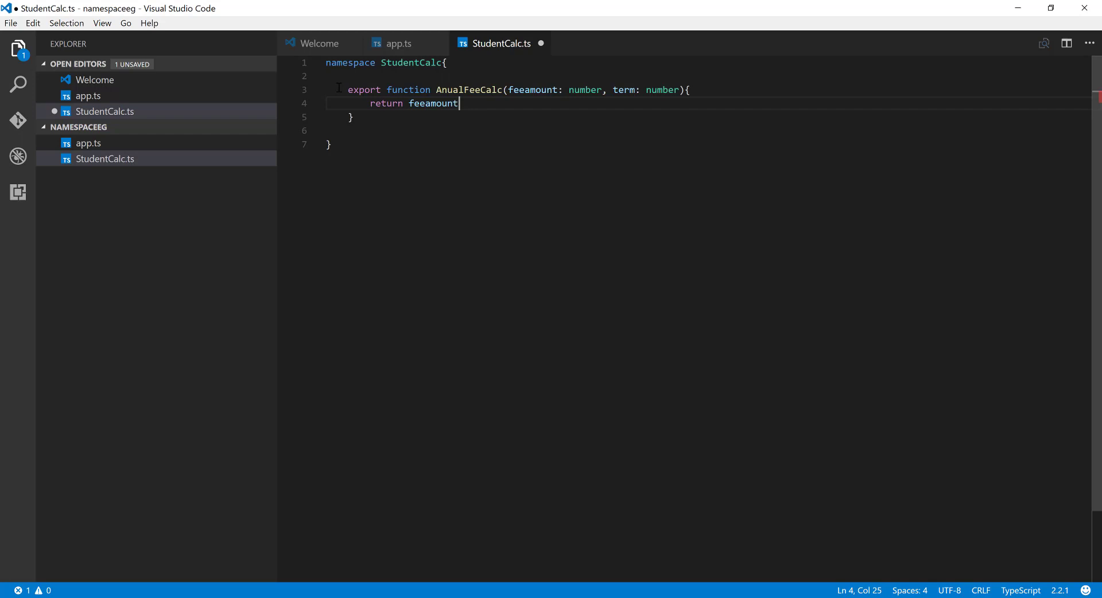
pyautogui.write('*')
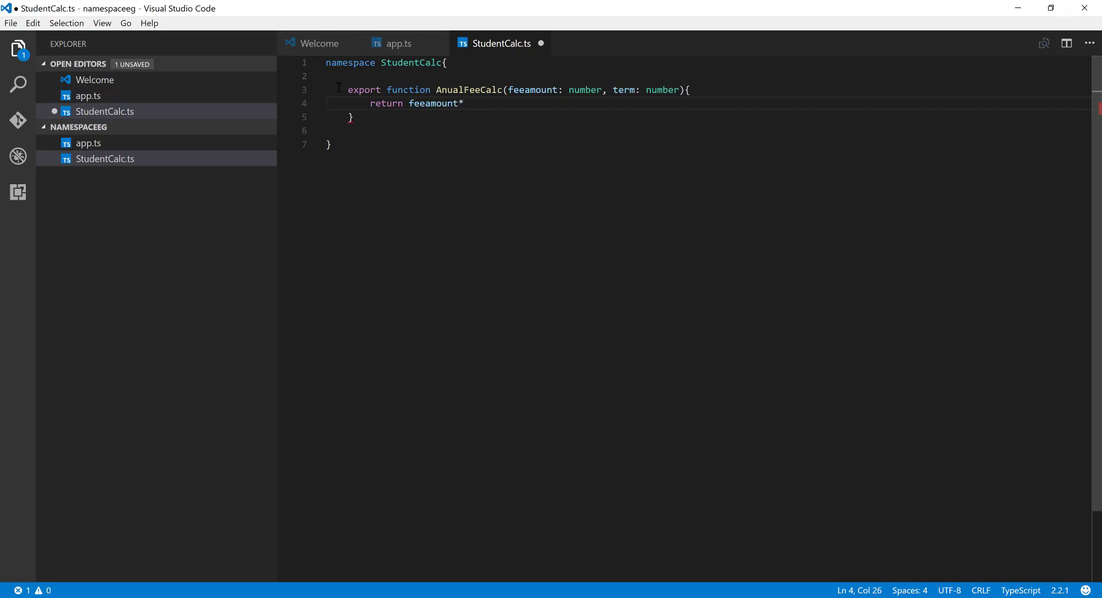
pyautogui.write('term;')
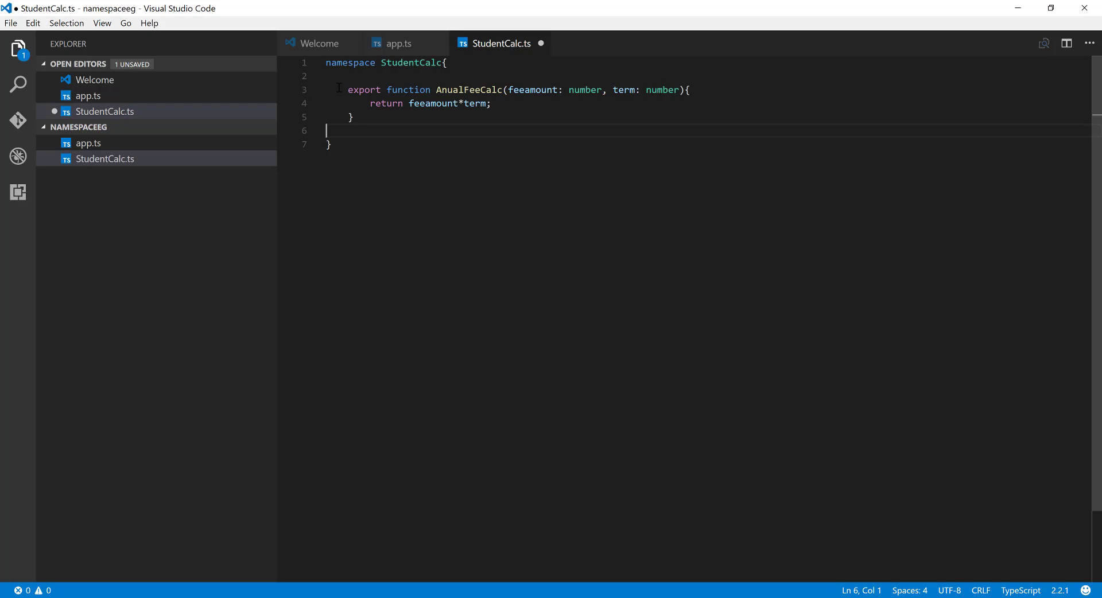
pyautogui.press('ctrl+s')
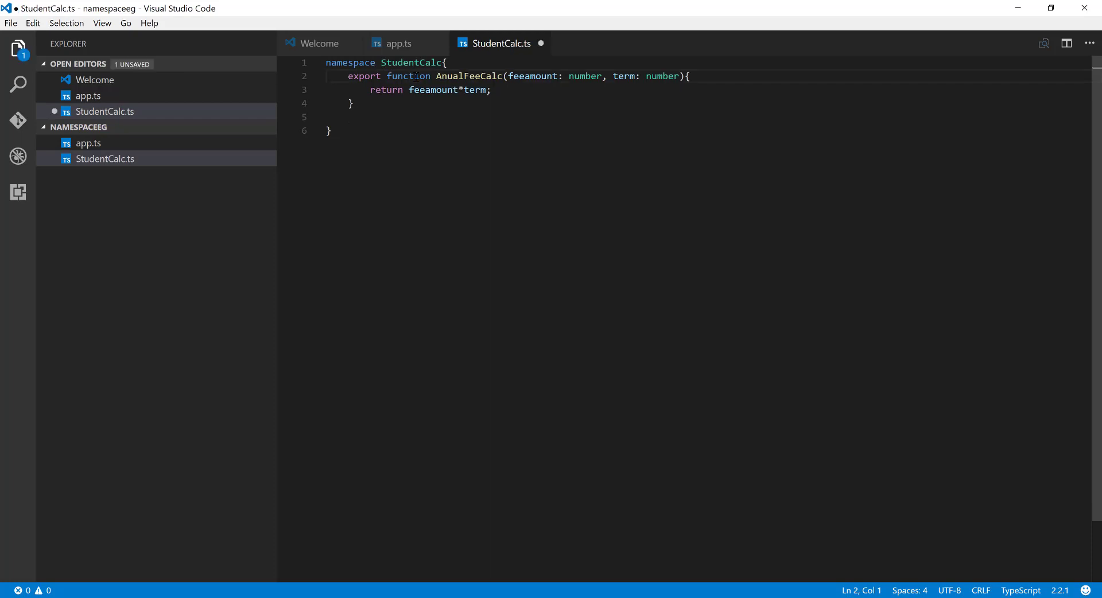
pyautogui.press('ctrl+s')
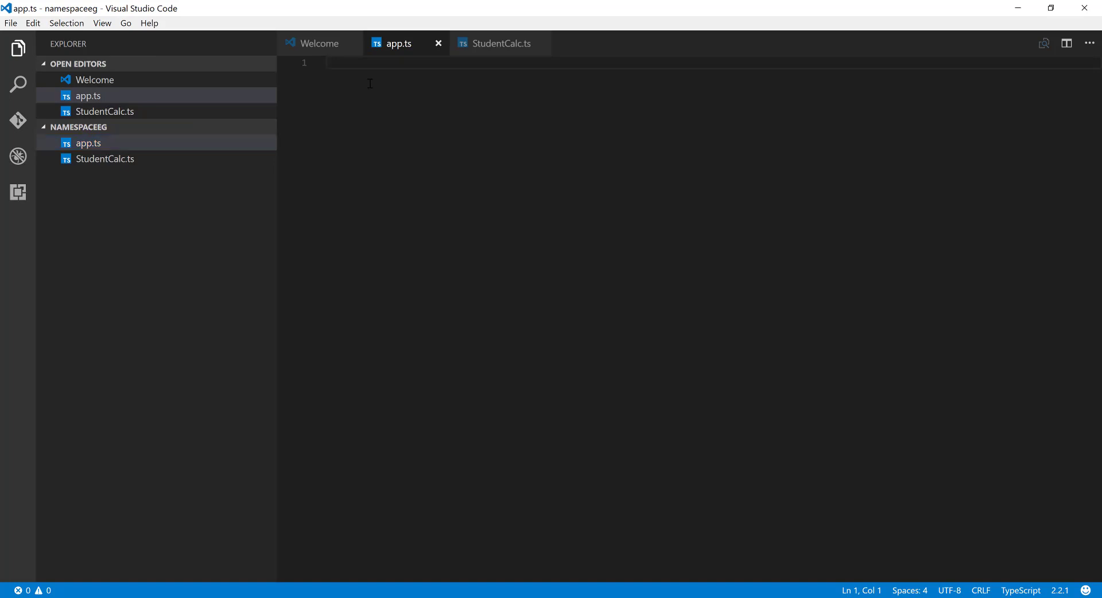
# Write import { StudentCalc } from './StudentCalc' in app.ts and inspect the flagged line.
pyautogui.write("import {  } from 'module';")
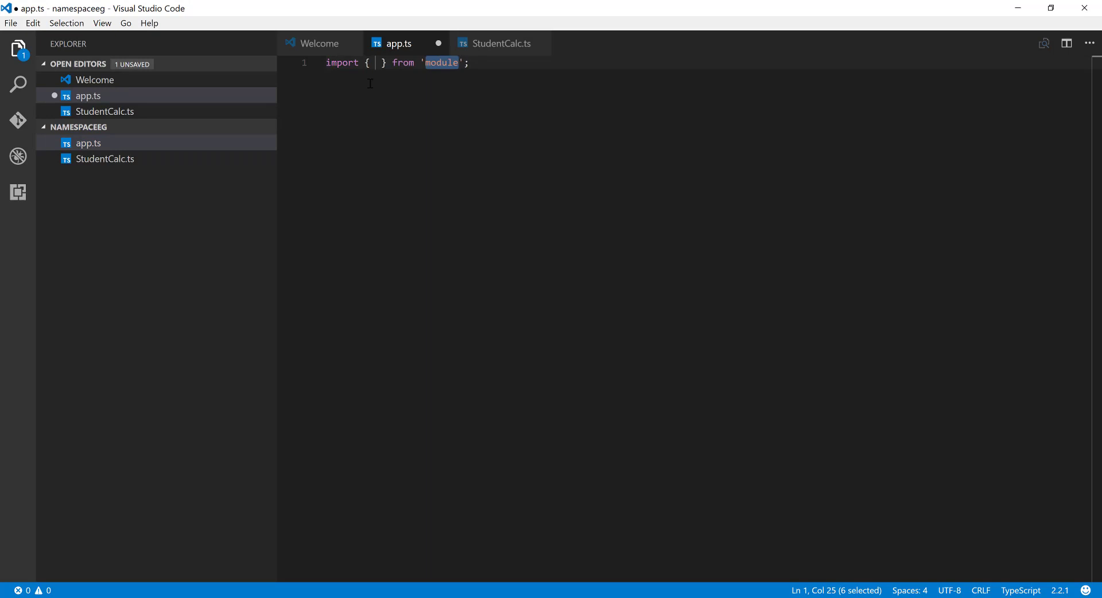
pyautogui.write('./StudentCalc')
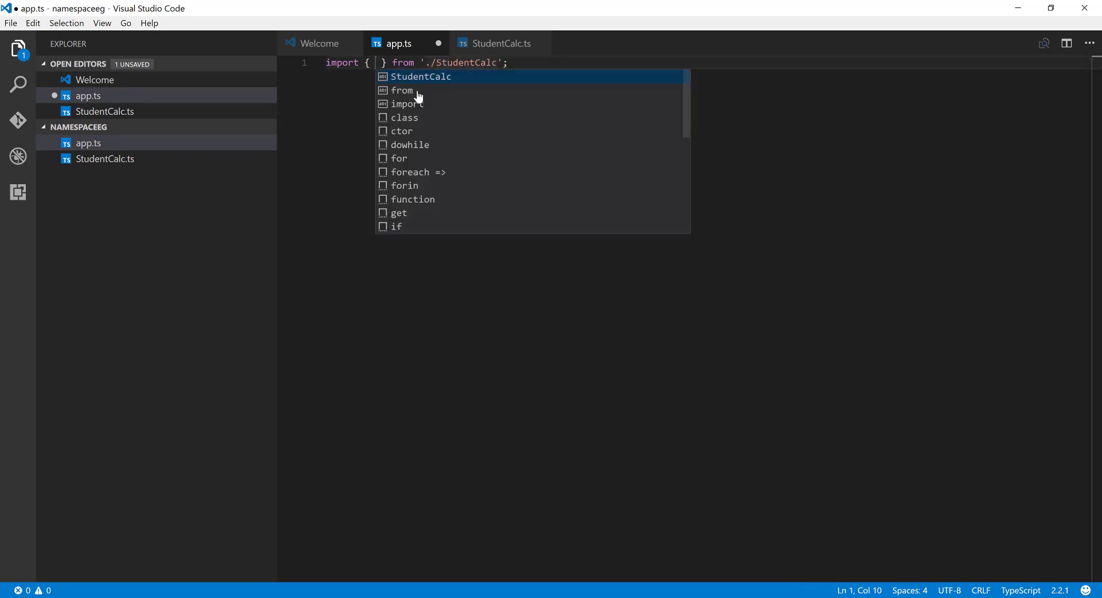
pyautogui.moveTo(455, 104)
pyautogui.write('StudentCalc')
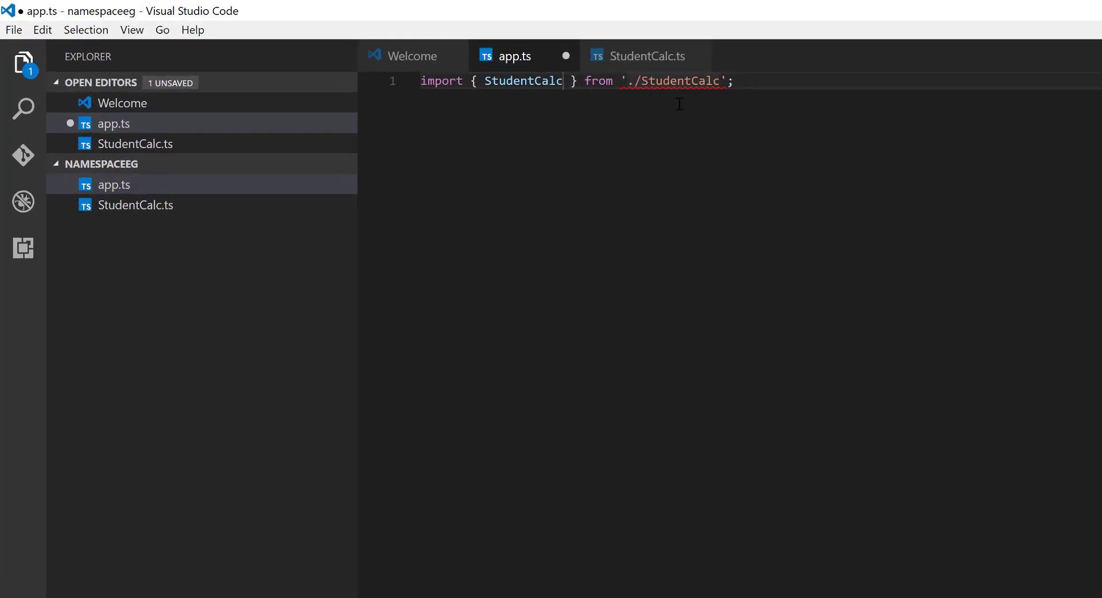
pyautogui.moveTo(675, 80)
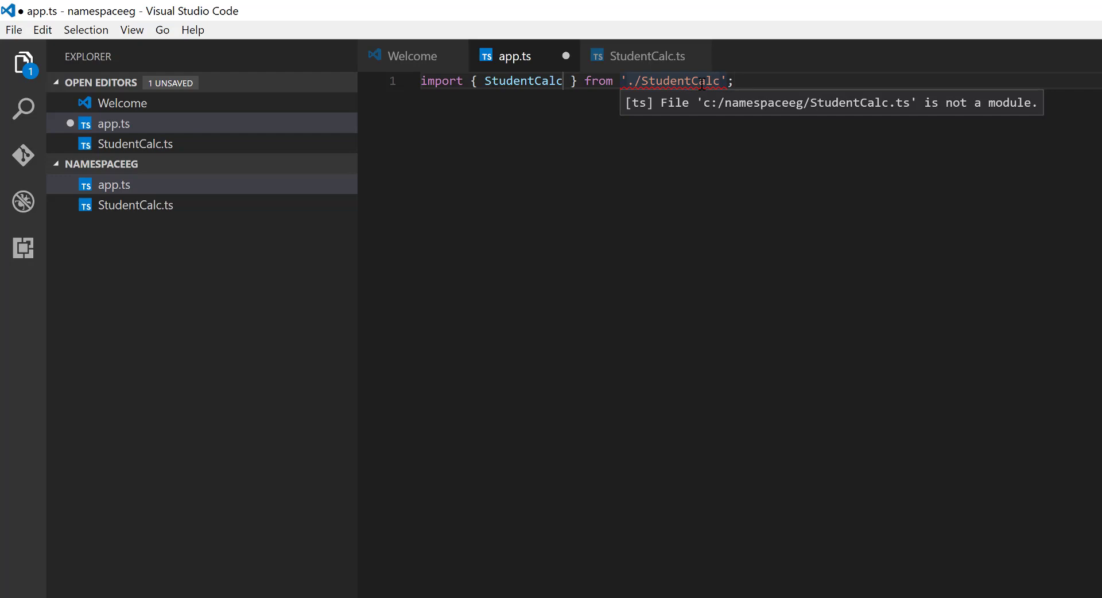
pyautogui.click(734, 80)
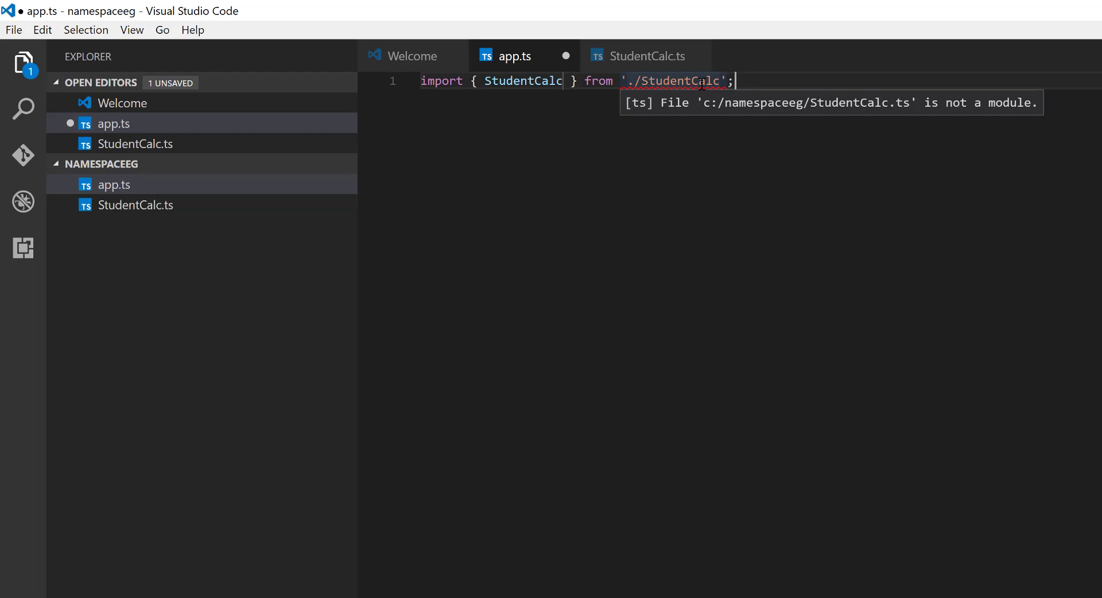
pyautogui.moveTo(420, 102)
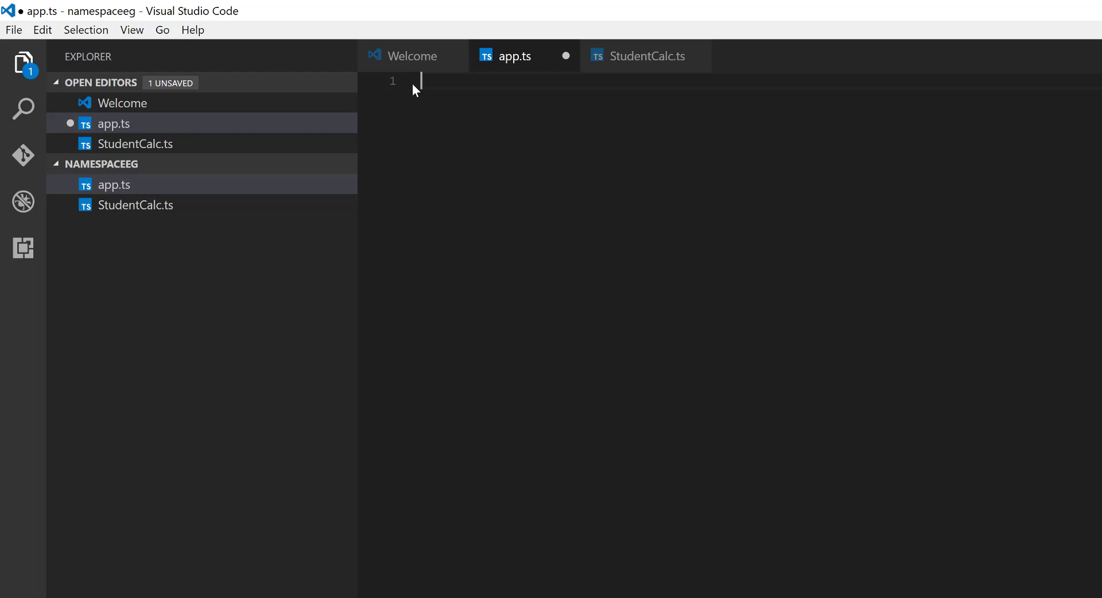
# Replace the import with a /// reference path to ./StudentCalc.ts and begin a let declaration below.
pyautogui.press('Enter')
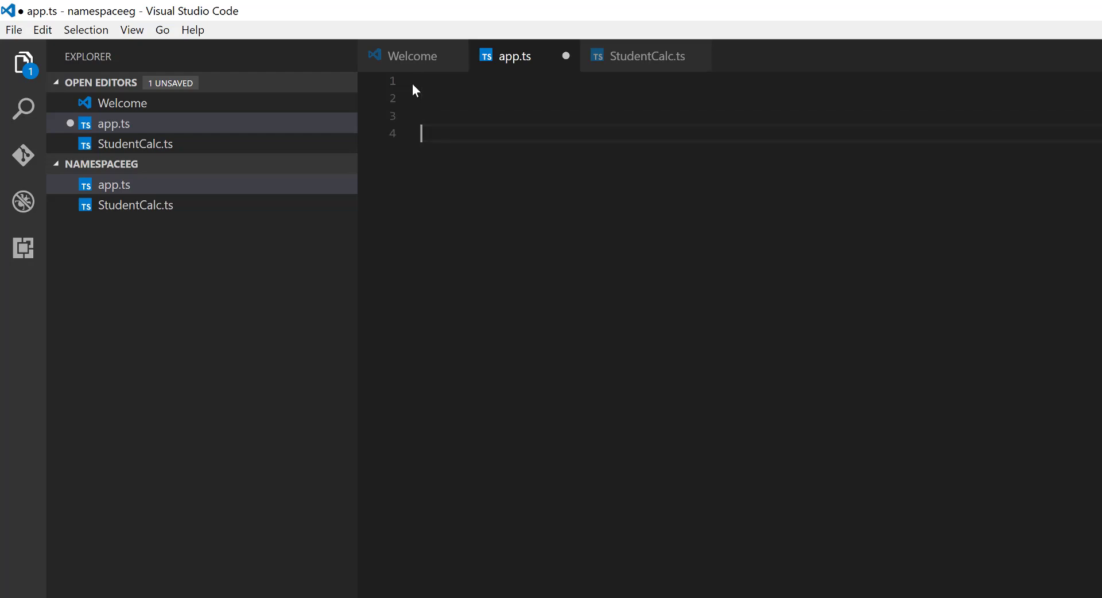
pyautogui.write('///')
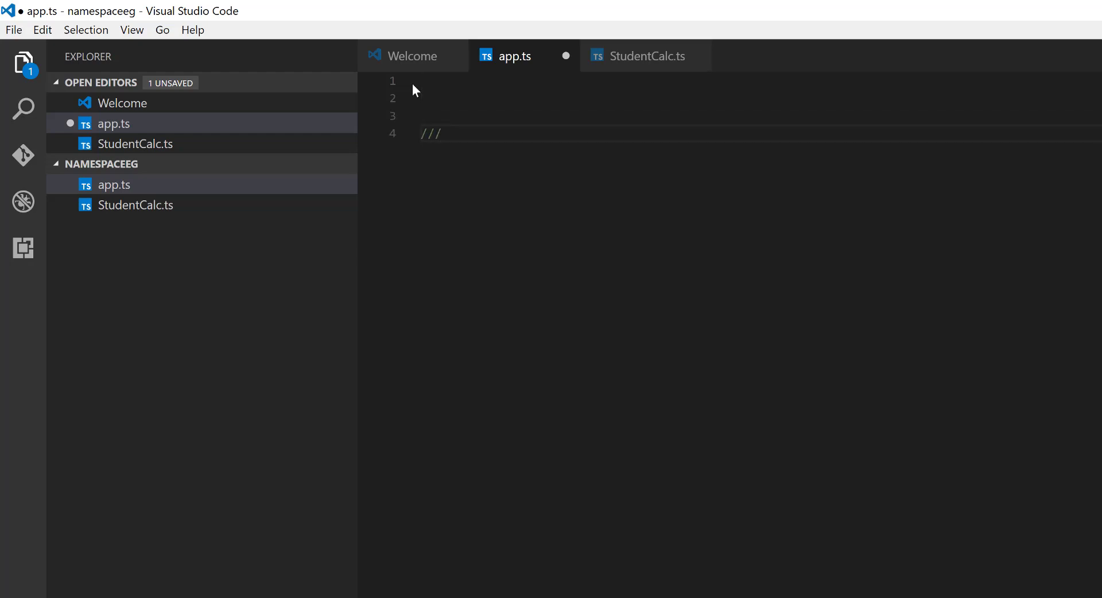
pyautogui.write('reference path="" />')
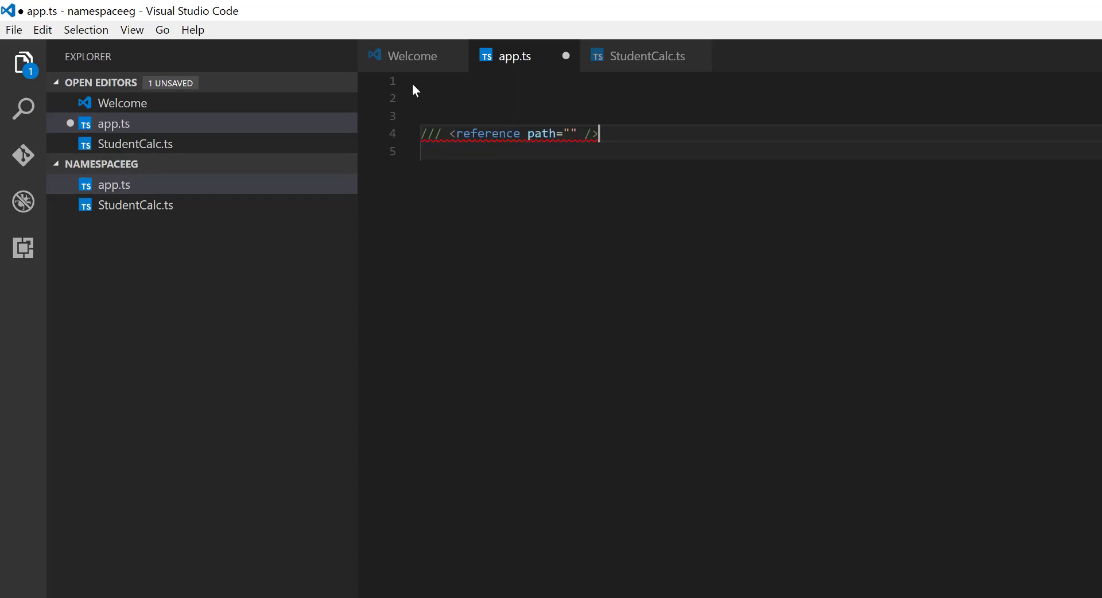
pyautogui.moveTo(671, 122)
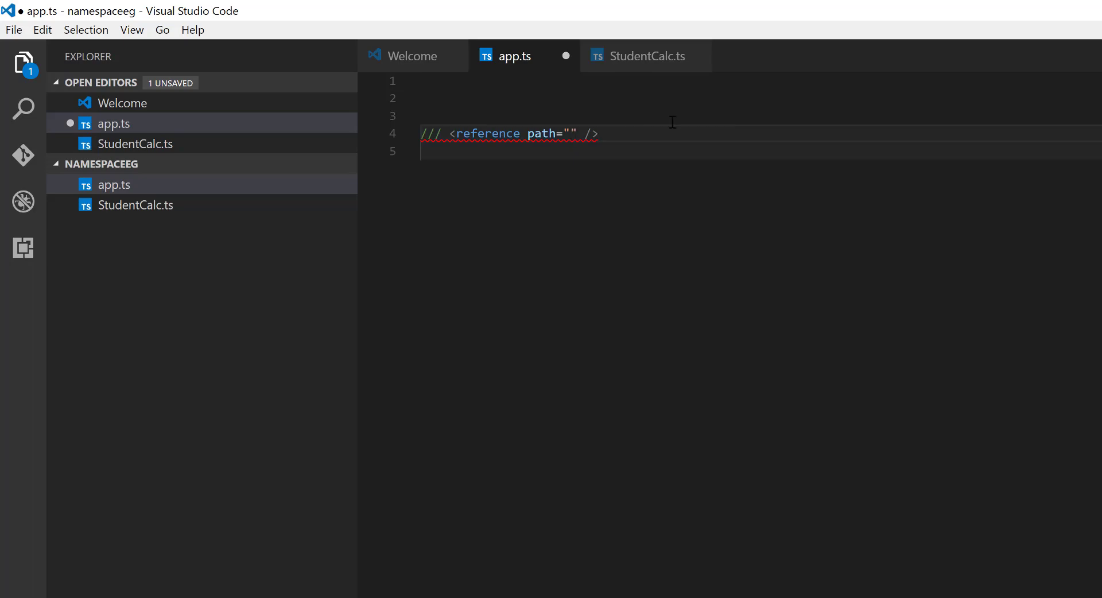
pyautogui.write('./')
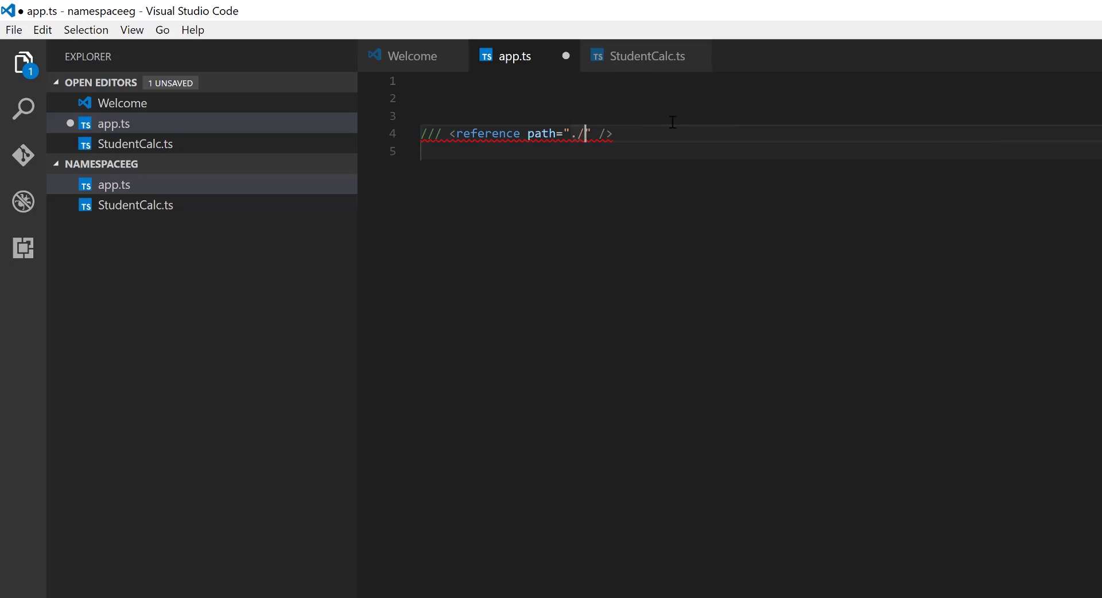
pyautogui.write('StudentCalc.ts')
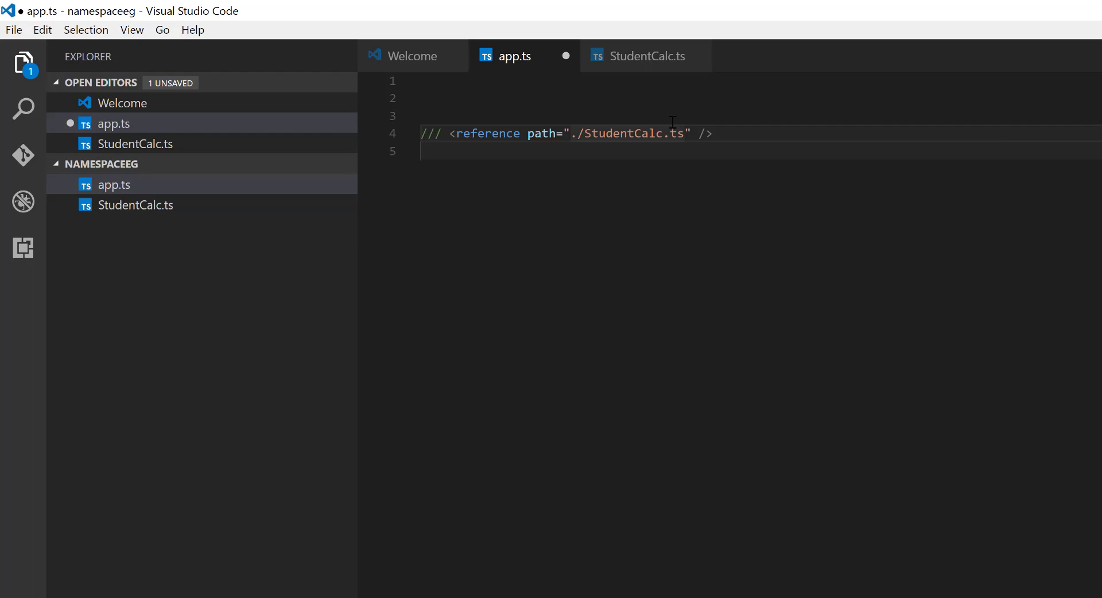
pyautogui.press('enter')
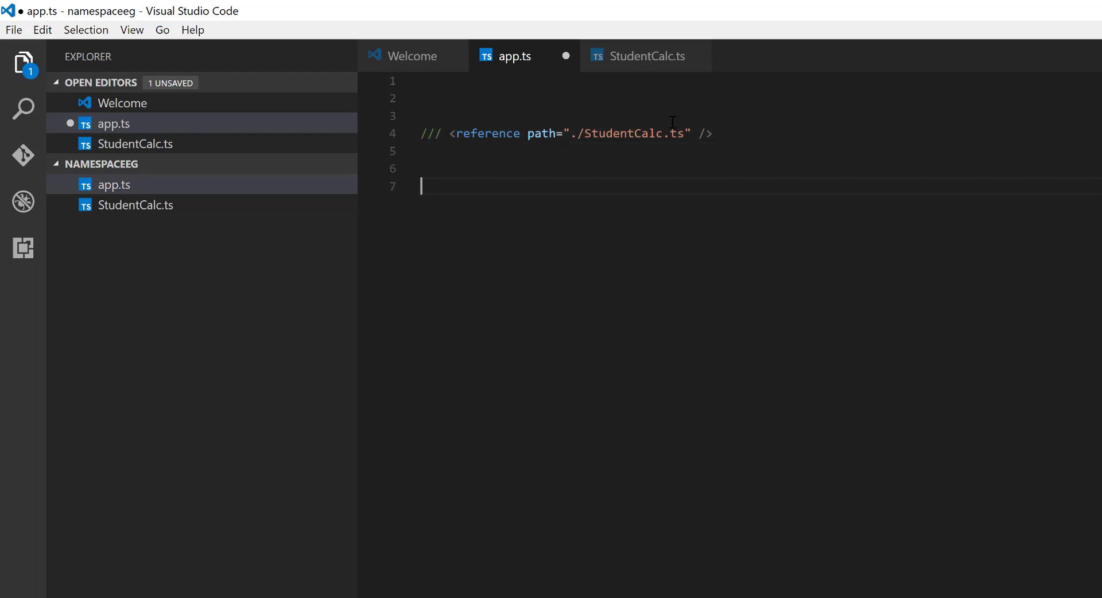
pyautogui.write('let')
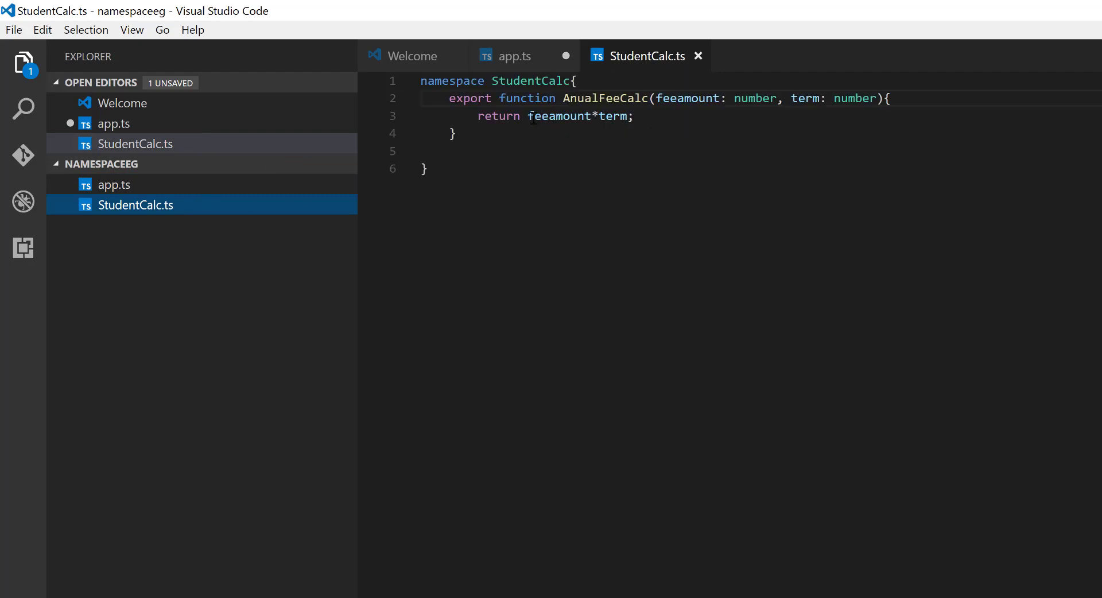
pyautogui.moveTo(612, 115)
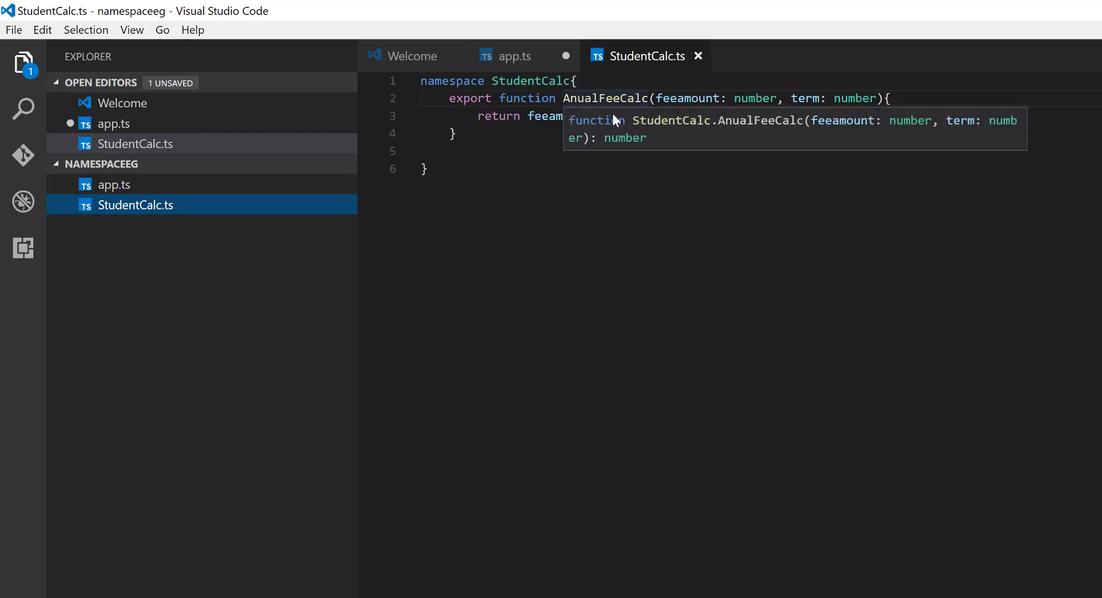
# Assign StudentCalc.AnualFeeCalc(1000,4) to calc and log calc to the console.
pyautogui.click(515, 55)
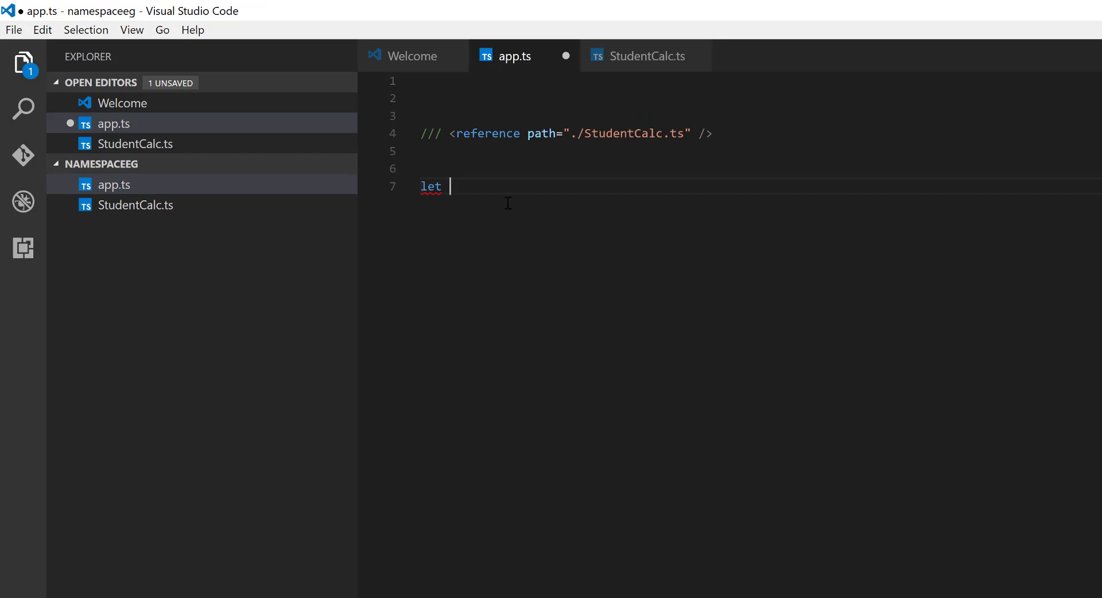
pyautogui.write('calc =')
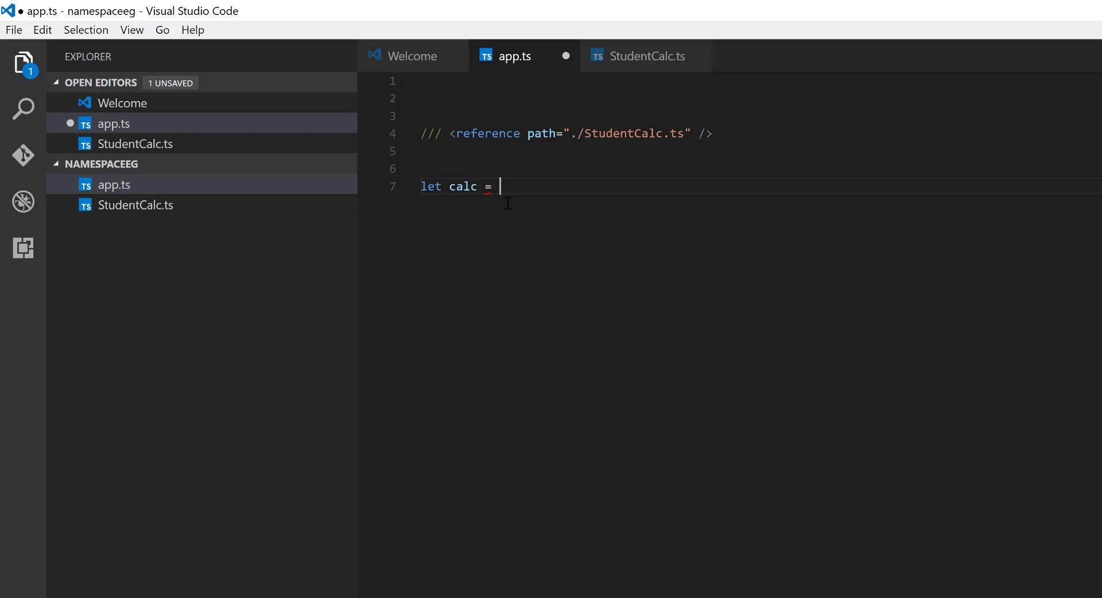
pyautogui.write('StudentCalc.AnualFeeCalc(')
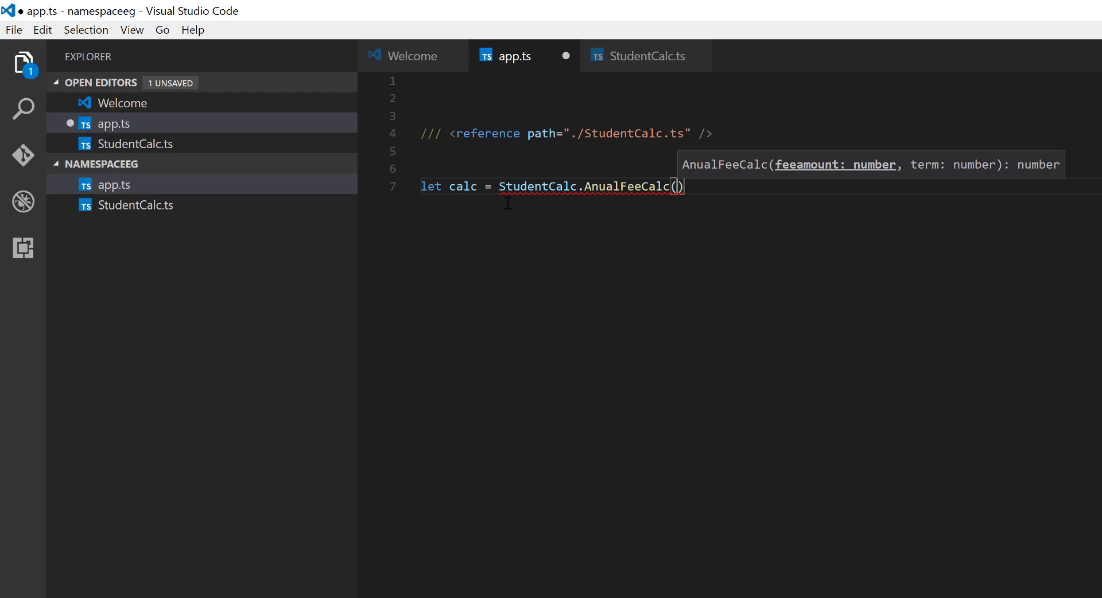
pyautogui.write('1000,')
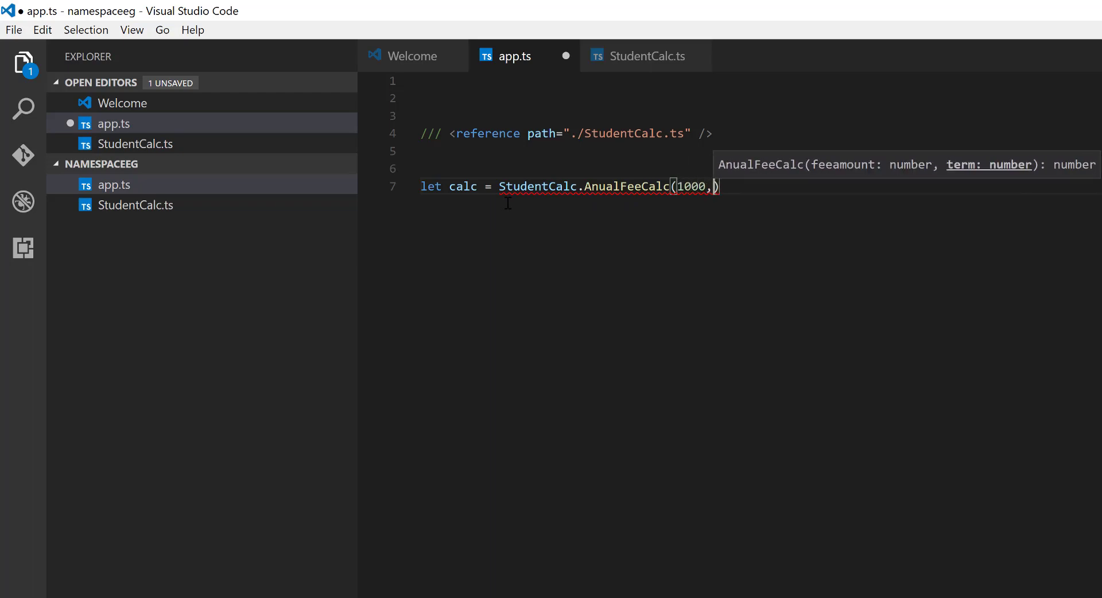
pyautogui.write('4')
pyautogui.write('c')
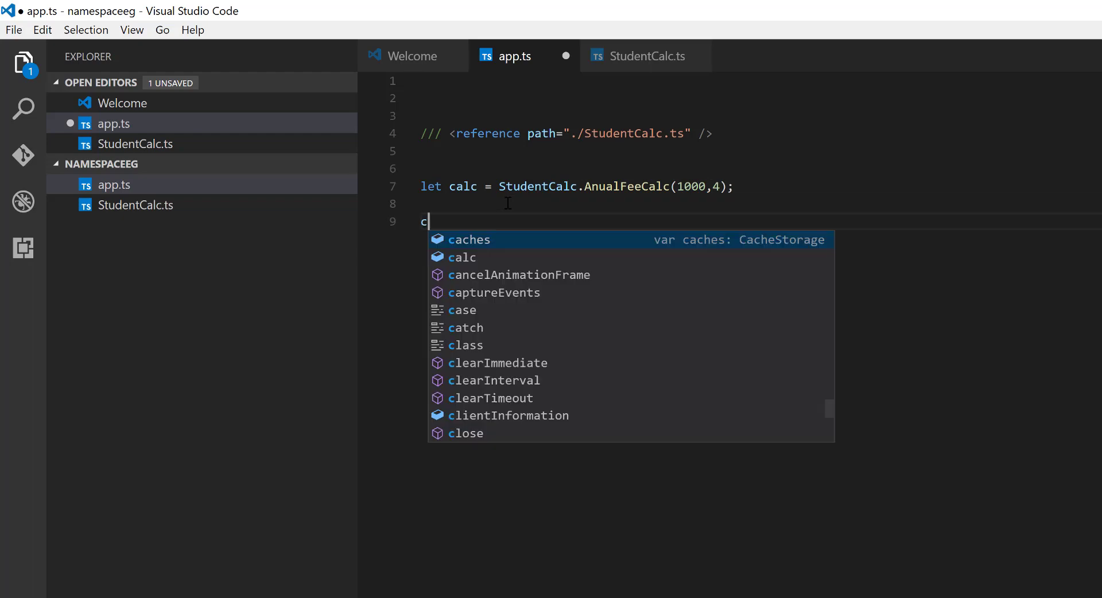
pyautogui.write('onsole.r')
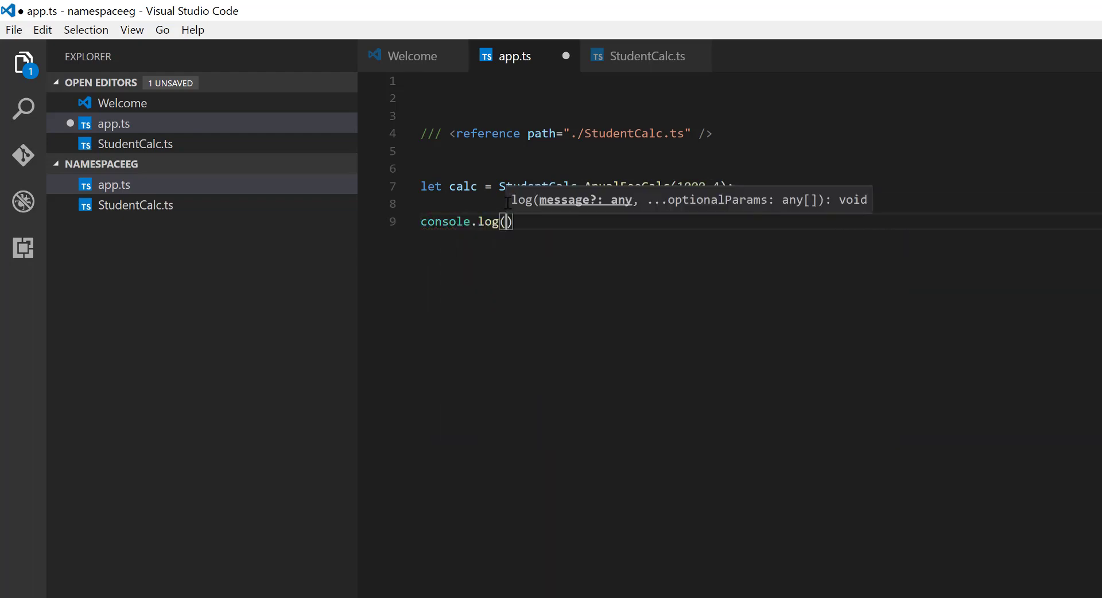
pyautogui.write('calc')
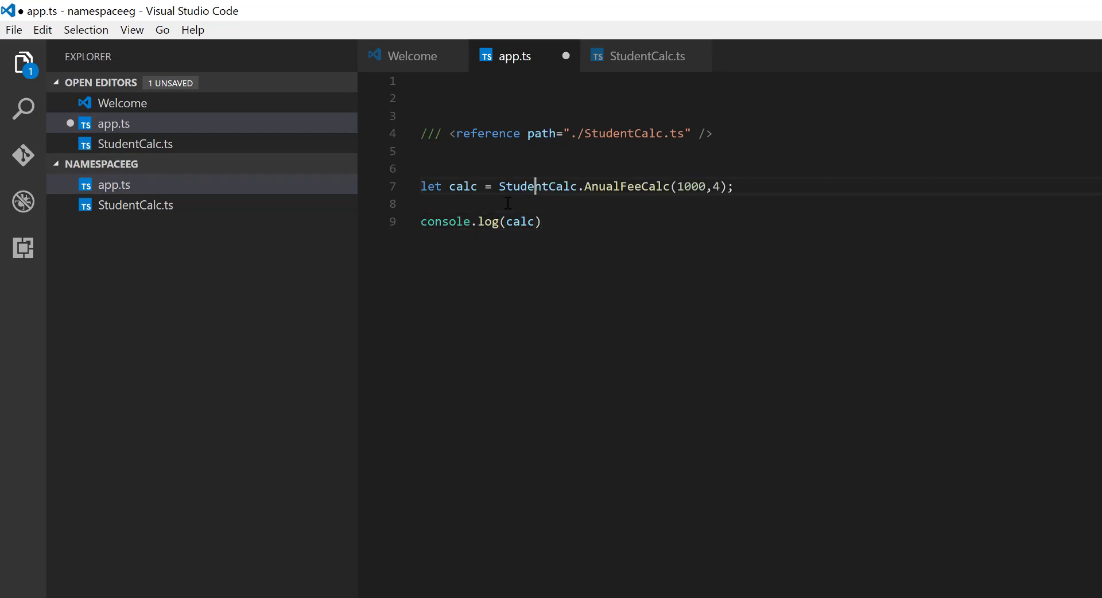
# Rename the variable calc to totalFee in app.ts.
pyautogui.click(421, 168)
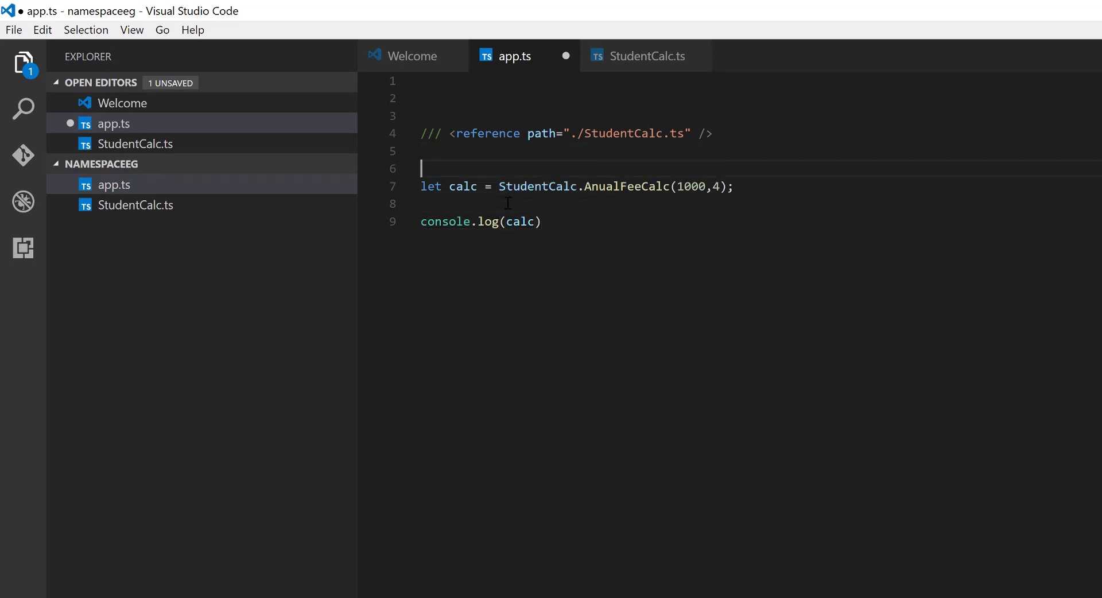
pyautogui.press('Backspace')
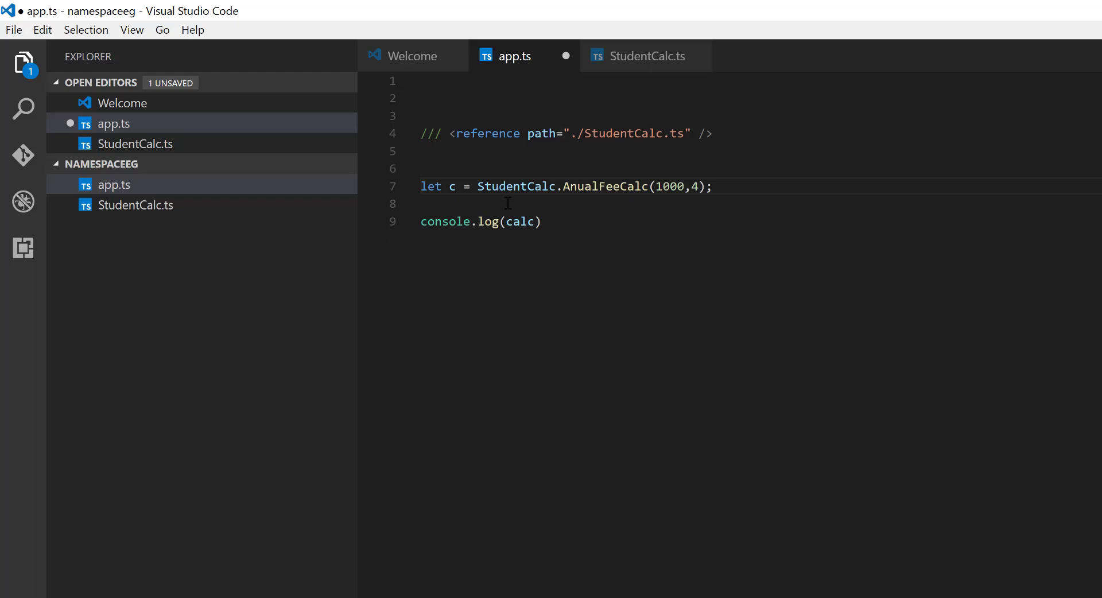
pyautogui.write('totalFEE')
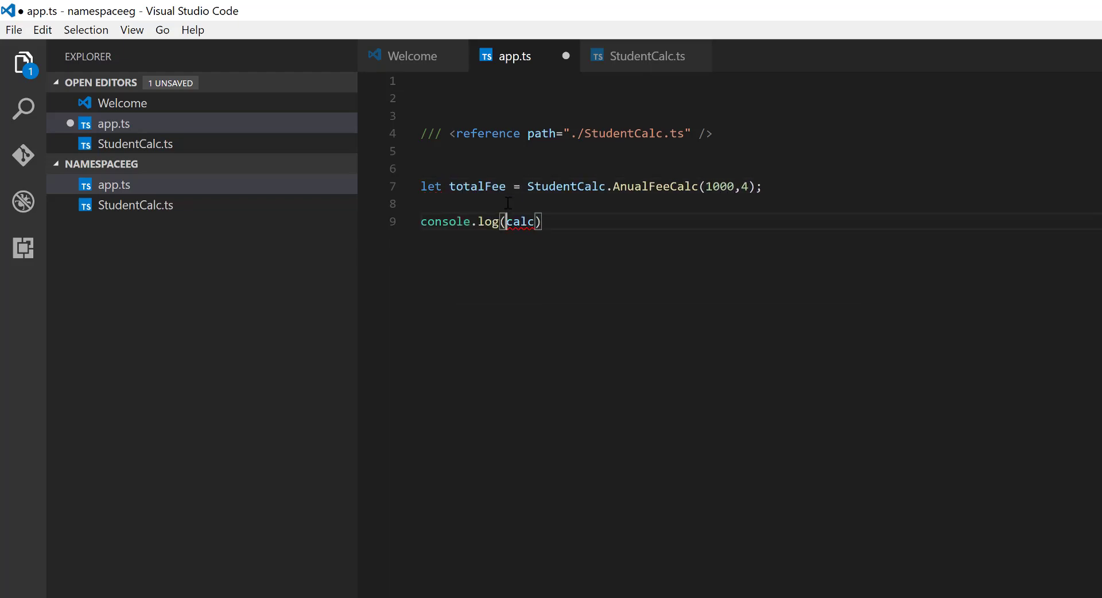
pyautogui.write('tot')
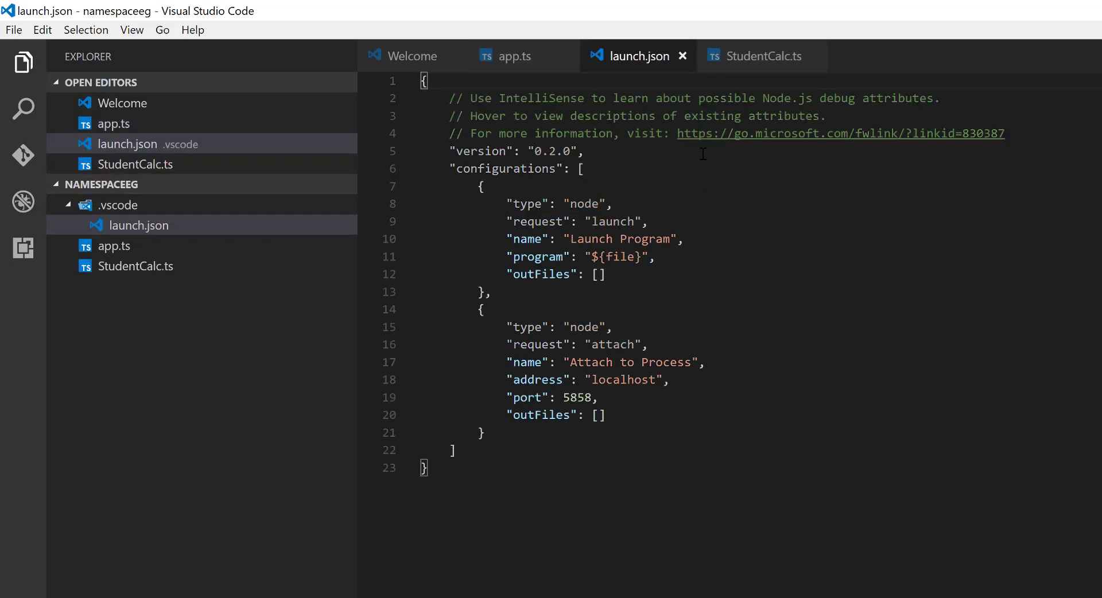
# Attempt a debug run and a build task, both failing, then bring up a terminal in the project folder.
pyautogui.click(613, 203)
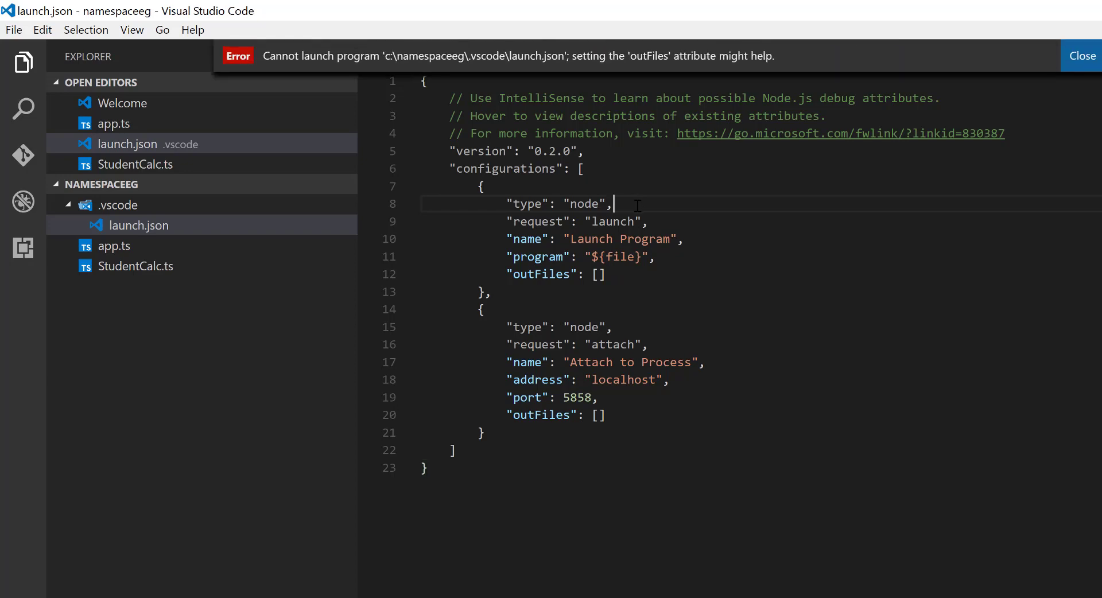
pyautogui.click(1081, 55)
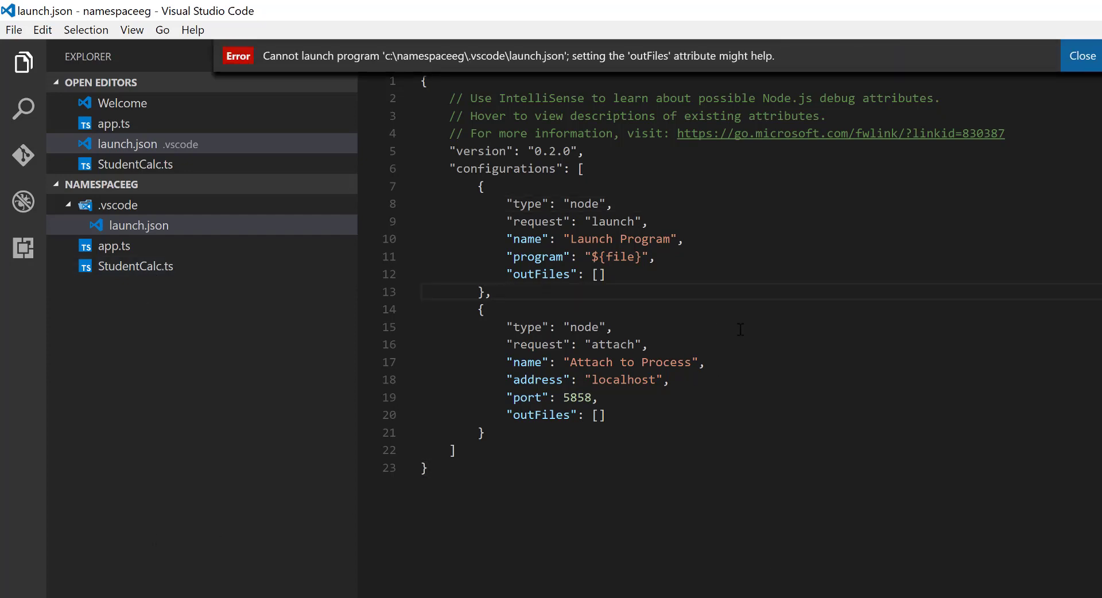
pyautogui.click(1082, 55)
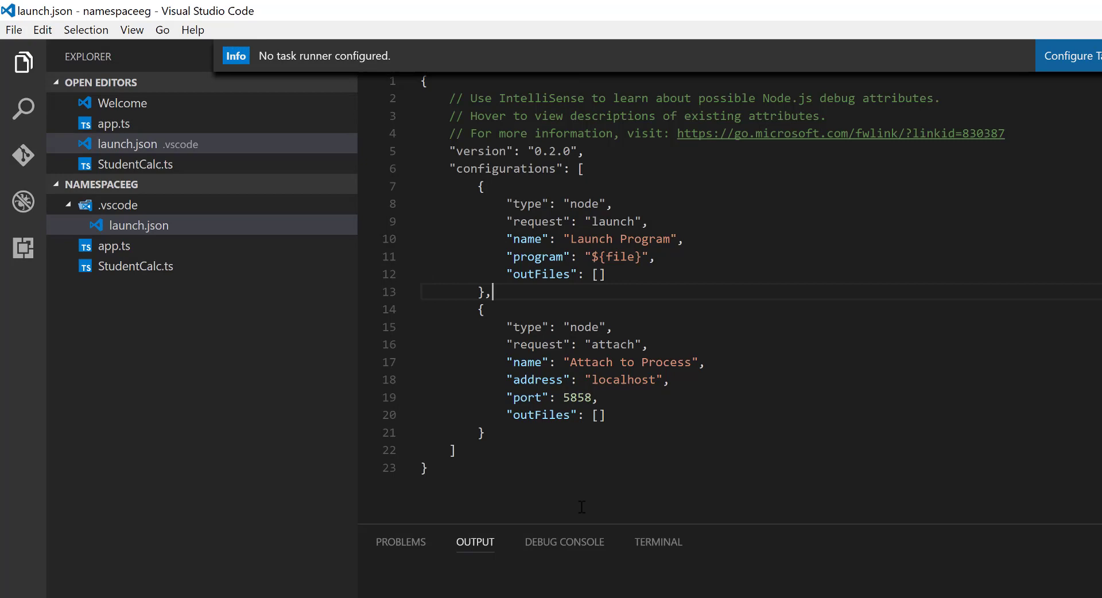
pyautogui.click(657, 541)
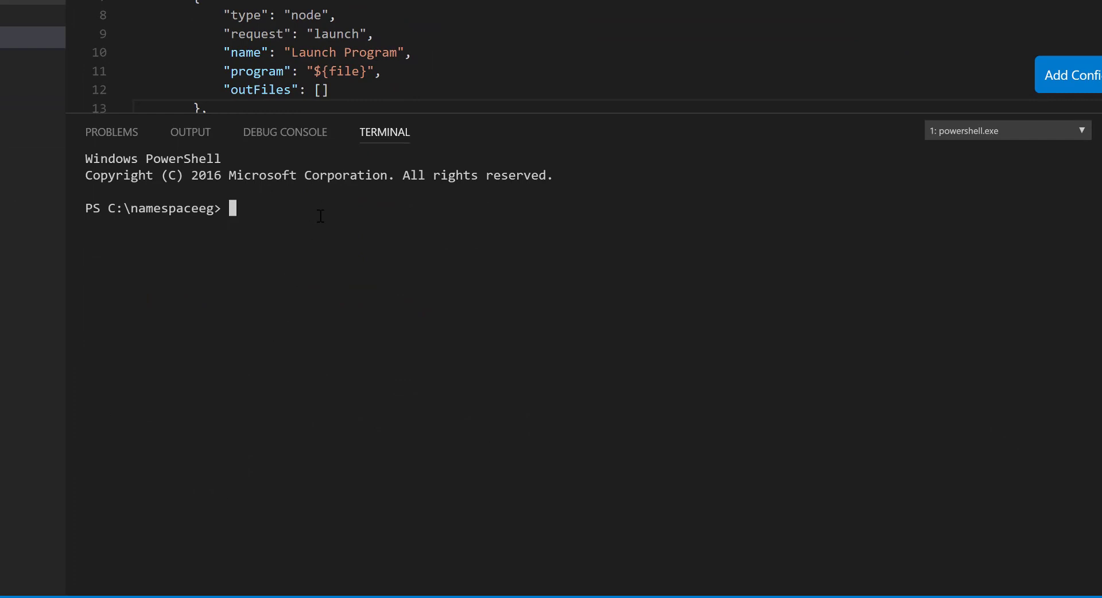
pyautogui.moveTo(312, 228)
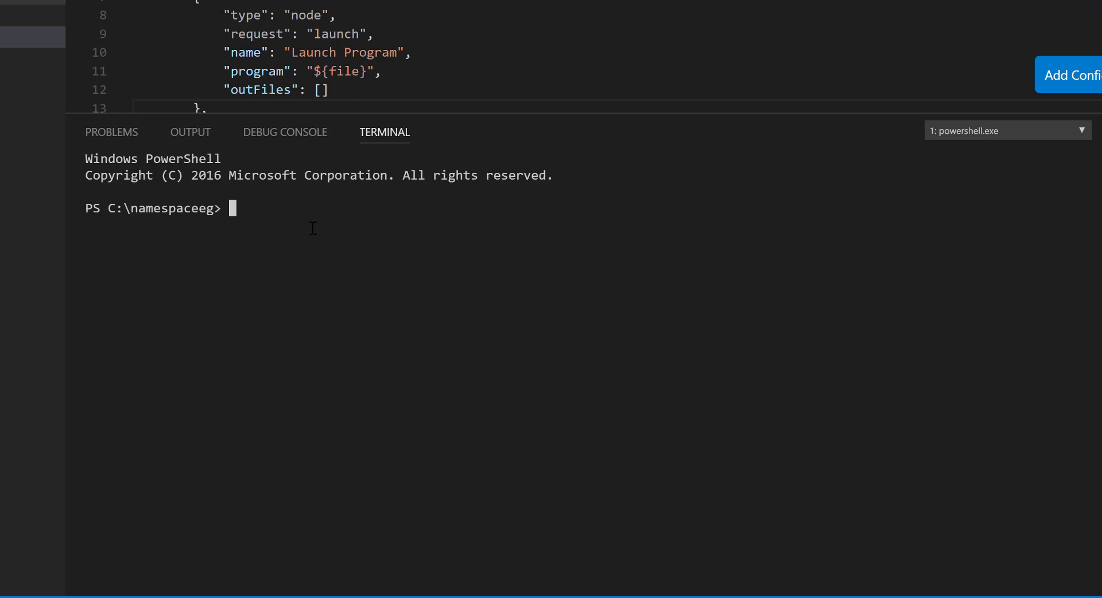
# Run dir to list the project files, then run tsc to print the compiler's help.
pyautogui.write('dir')
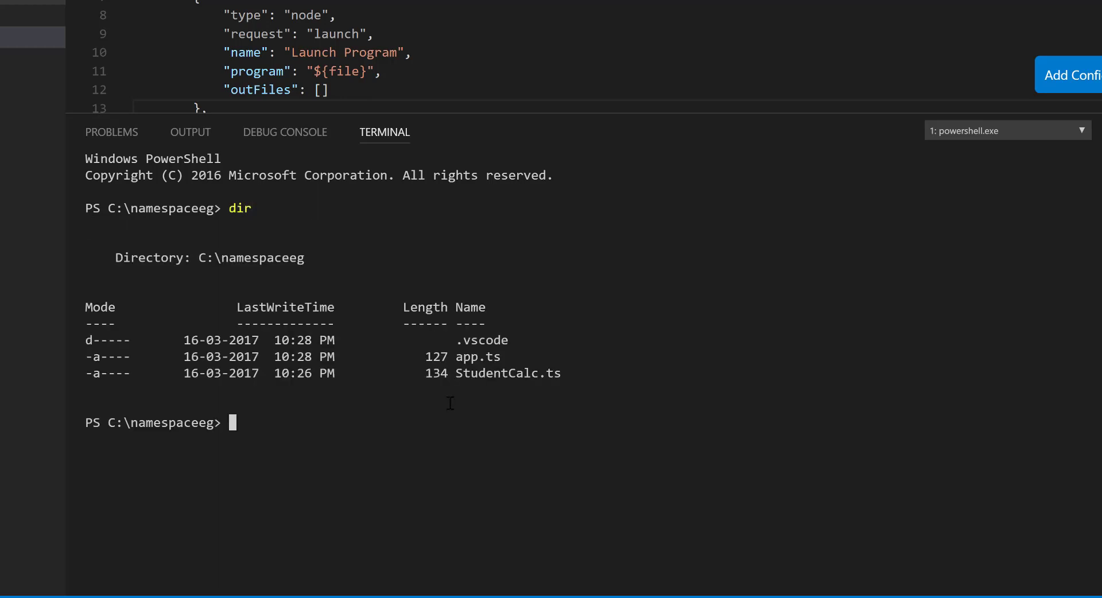
pyautogui.moveTo(503, 355)
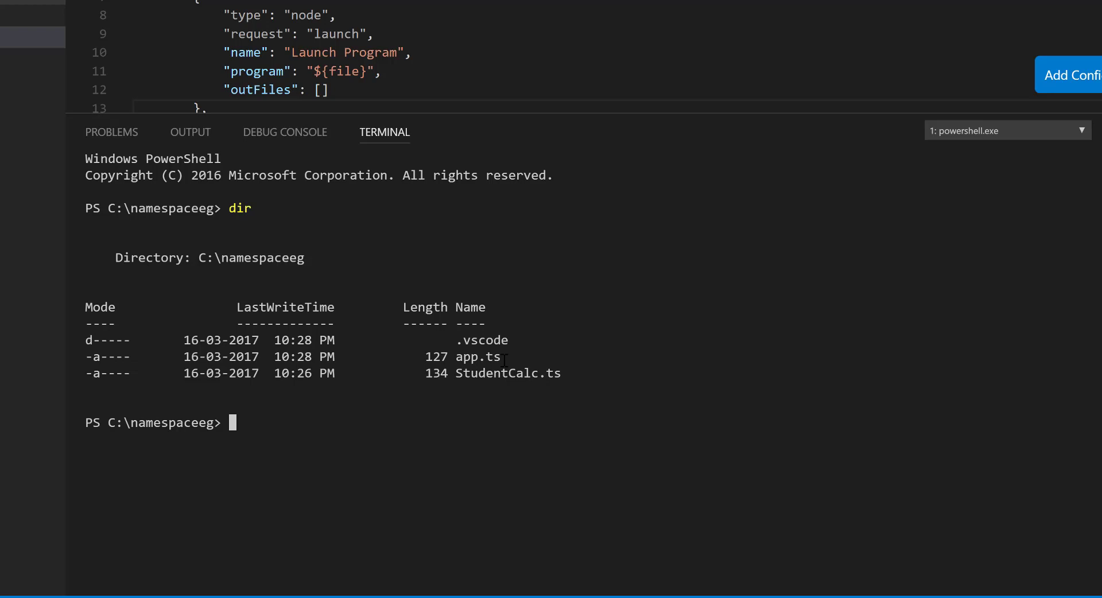
pyautogui.moveTo(572, 373)
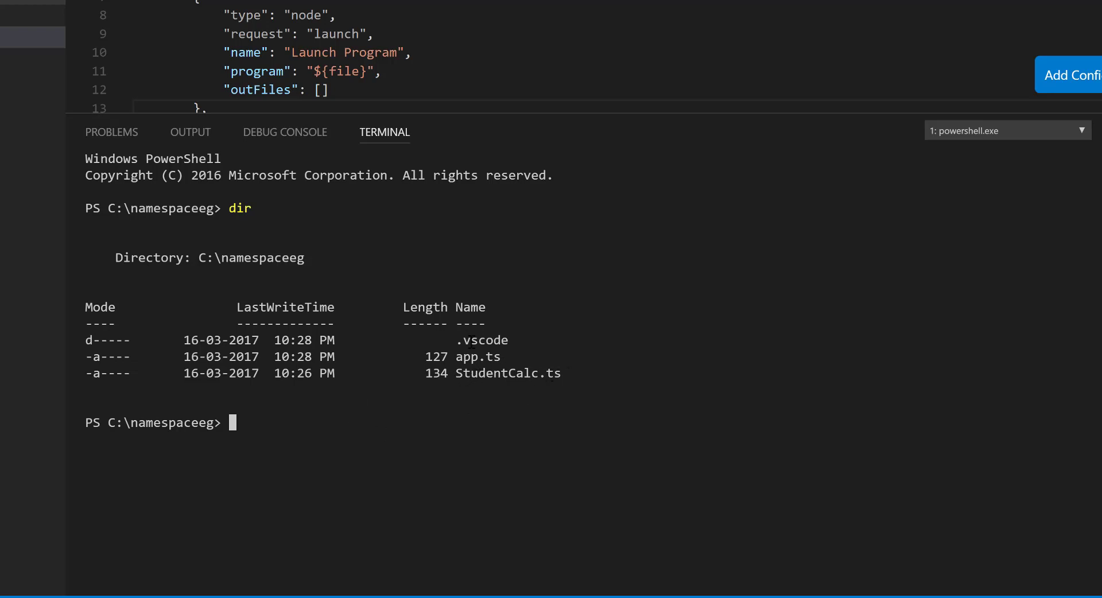
pyautogui.write('tsc')
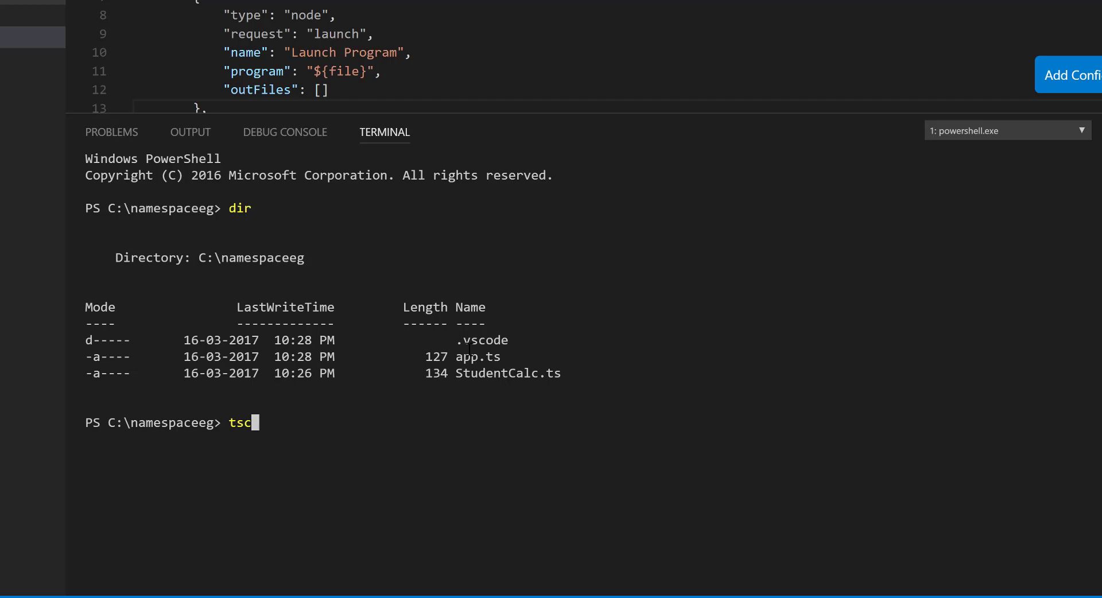
pyautogui.press('Return')
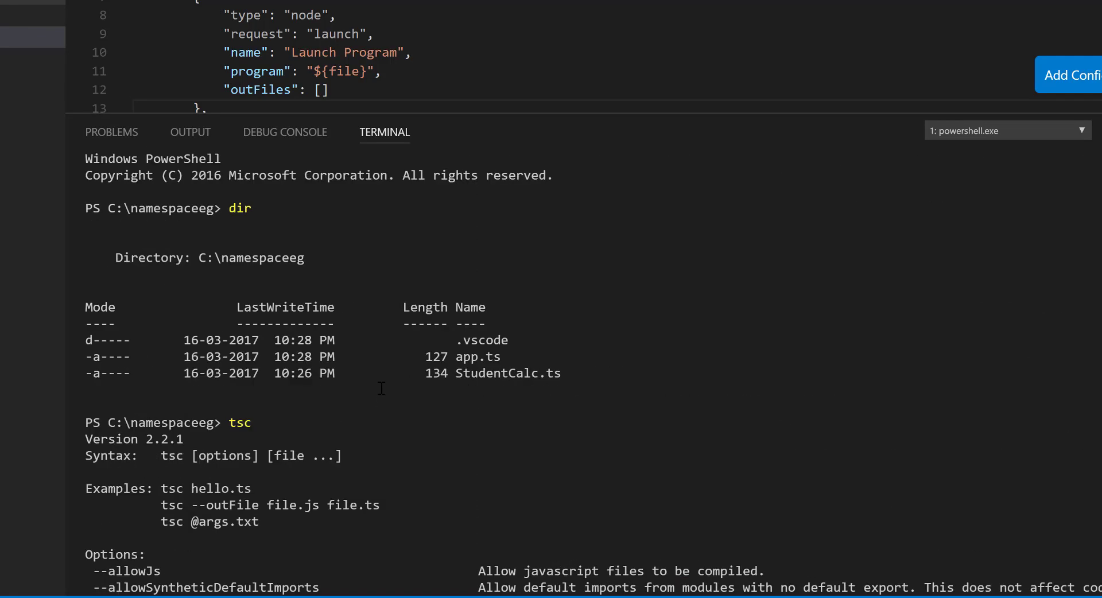
# Scroll through the tsc help and pick out the --outFile option.
pyautogui.scroll(-3)
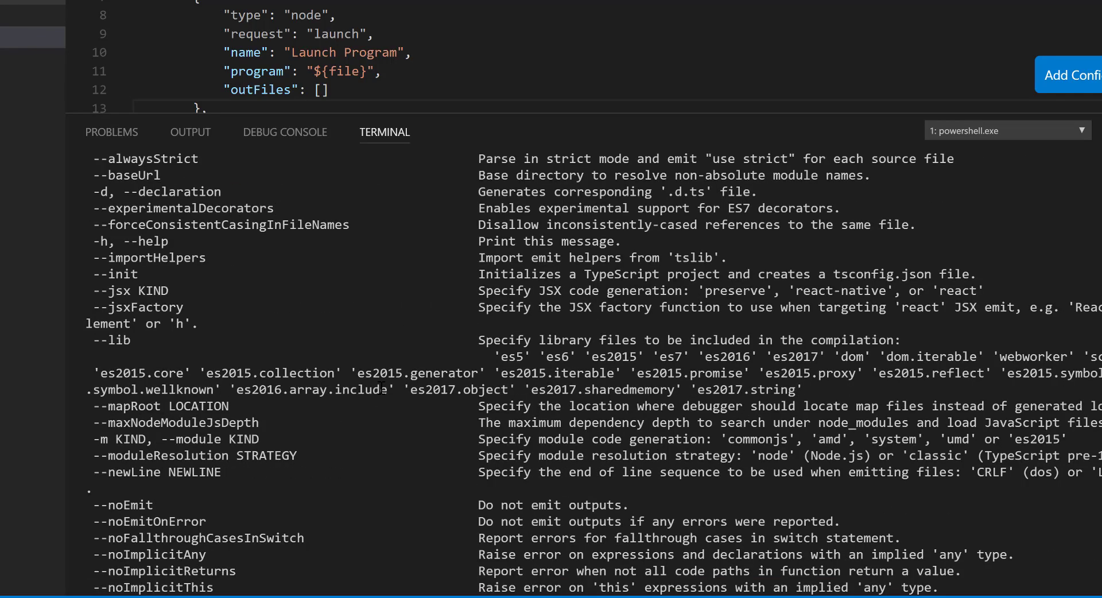
pyautogui.scroll(3)
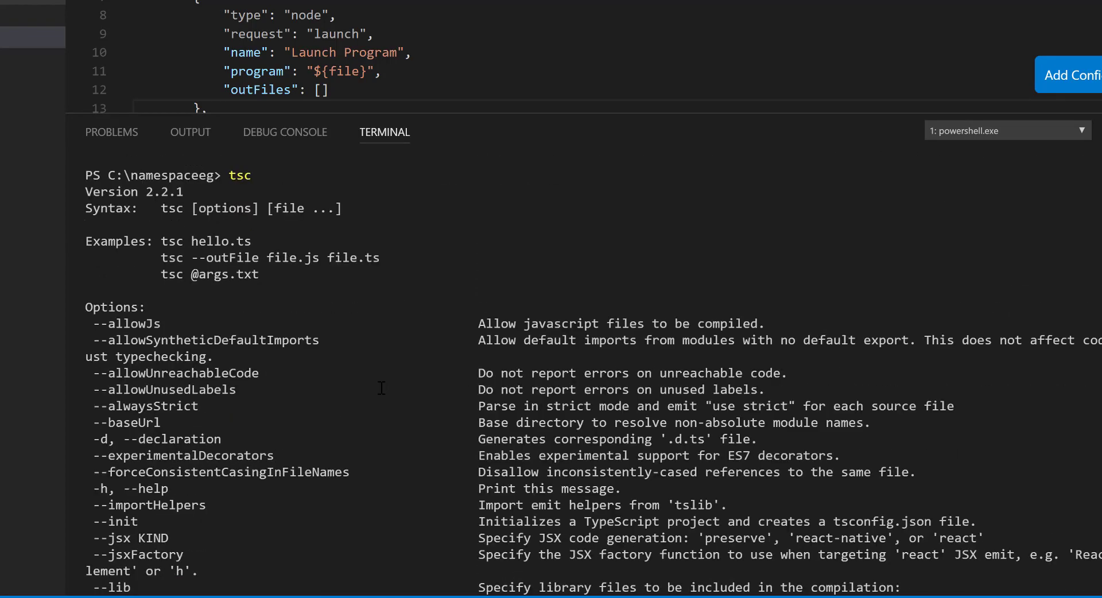
pyautogui.scroll(-3)
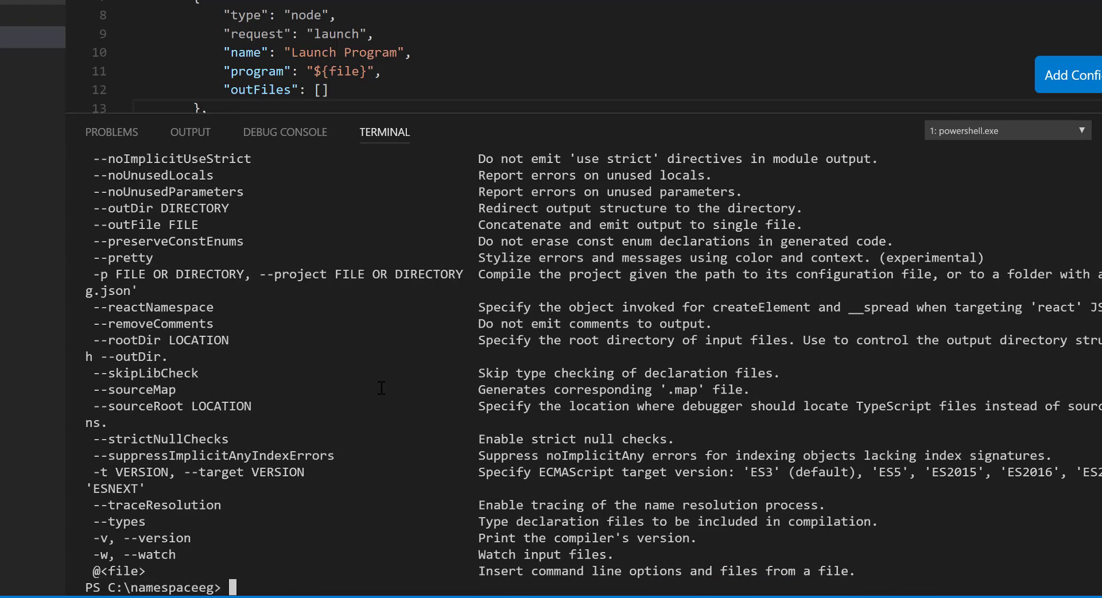
pyautogui.doubleClick(123, 223)
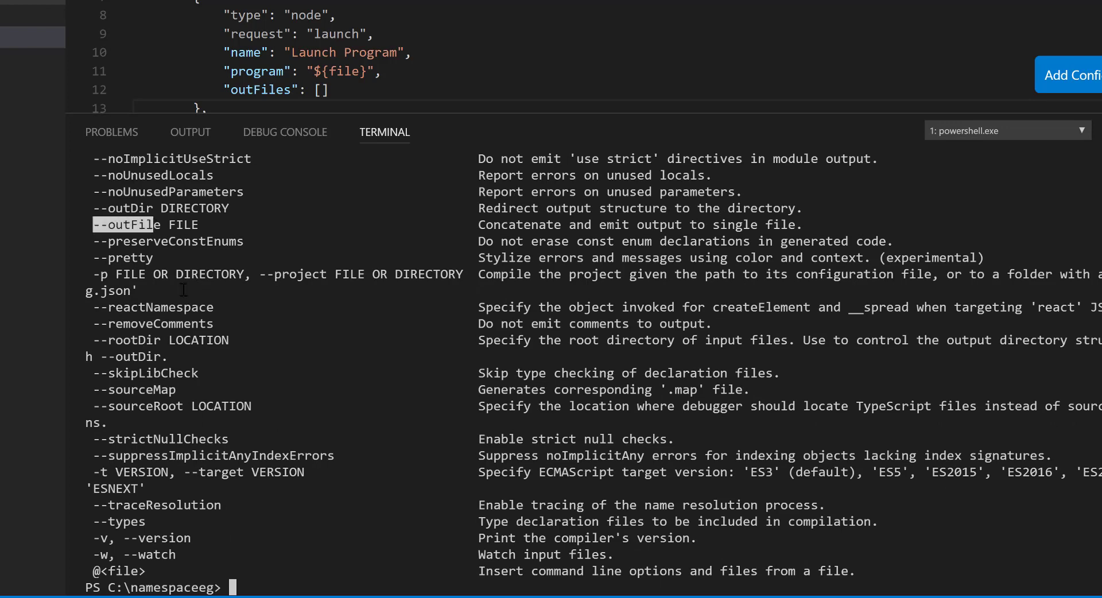
pyautogui.scroll(3)
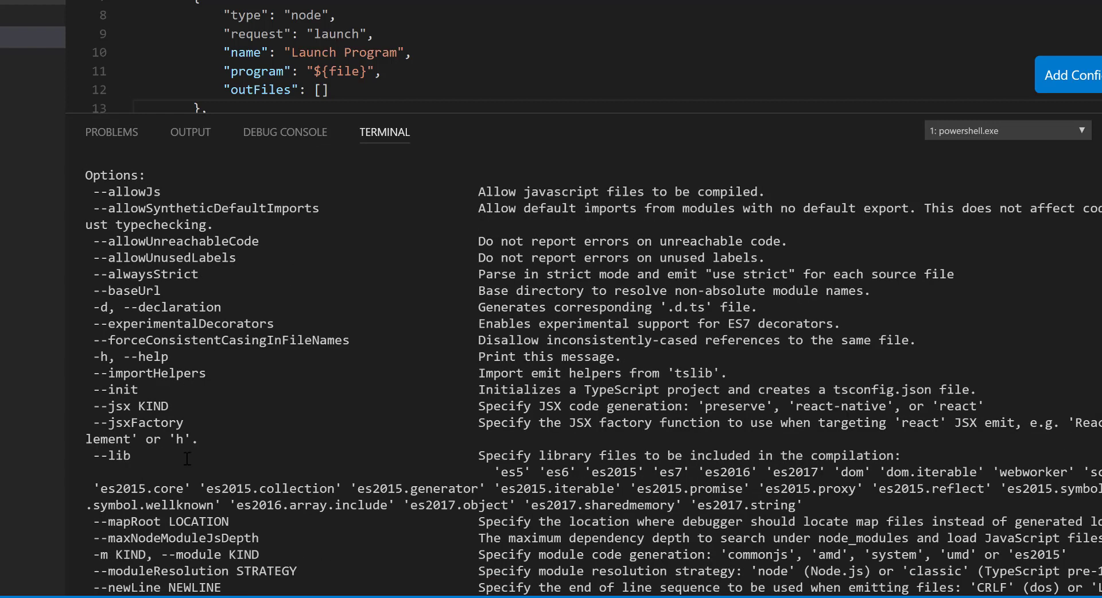
pyautogui.moveTo(389, 348)
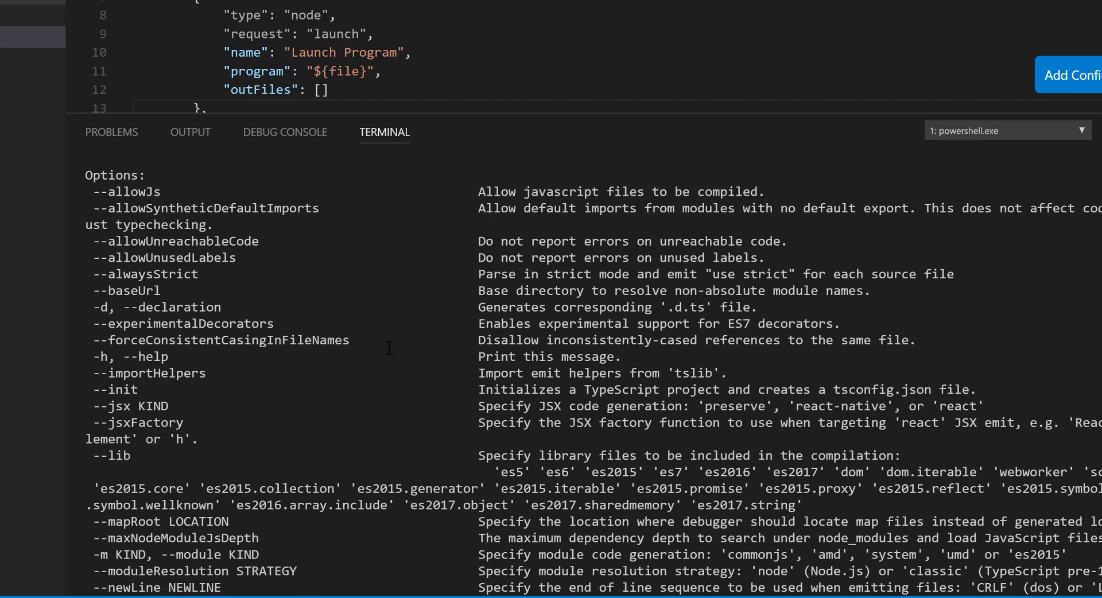
pyautogui.scroll(-3)
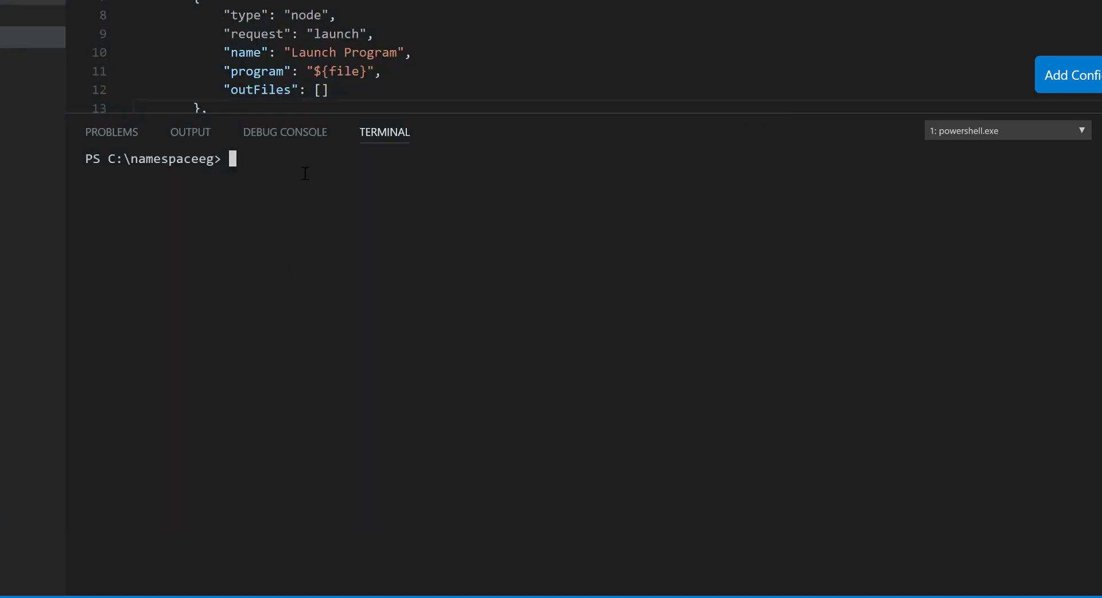
# Begin a compile command tsc --target at the terminal prompt.
pyautogui.write('tsc')
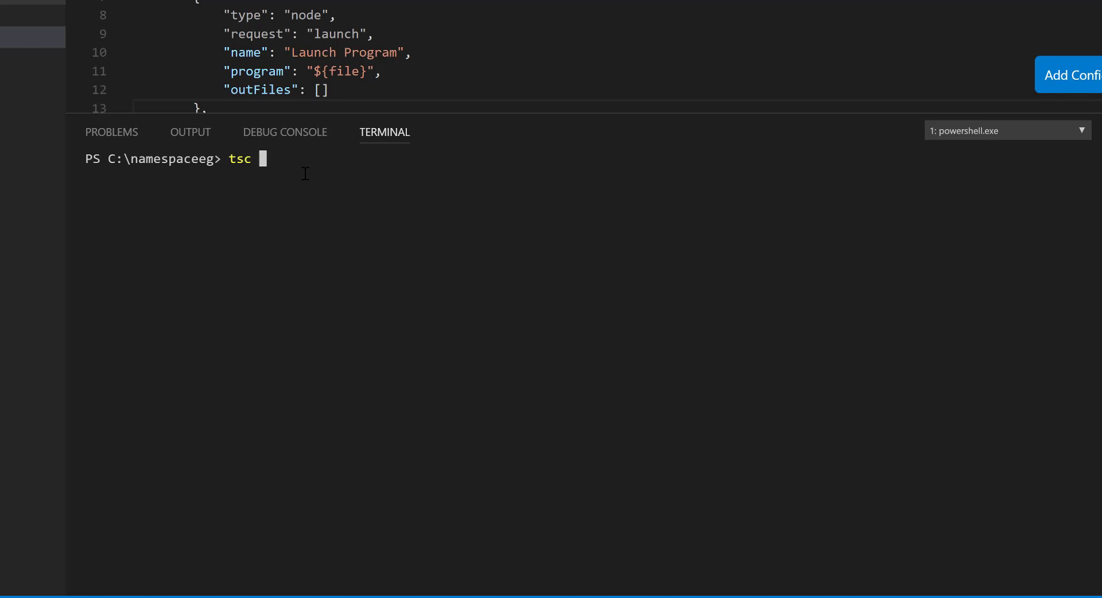
pyautogui.write('--')
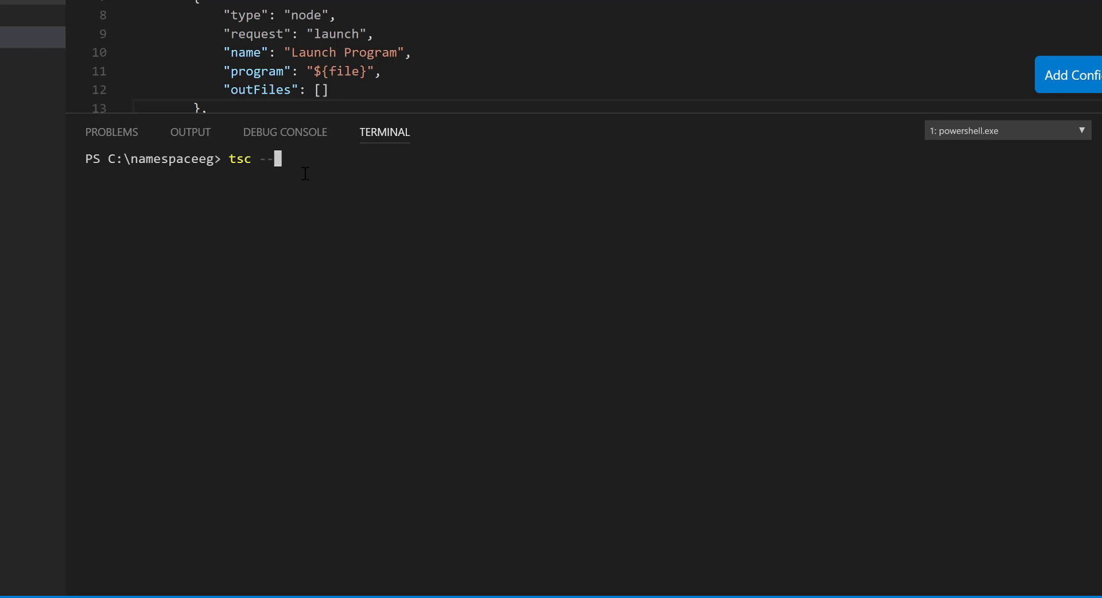
pyautogui.write('target')
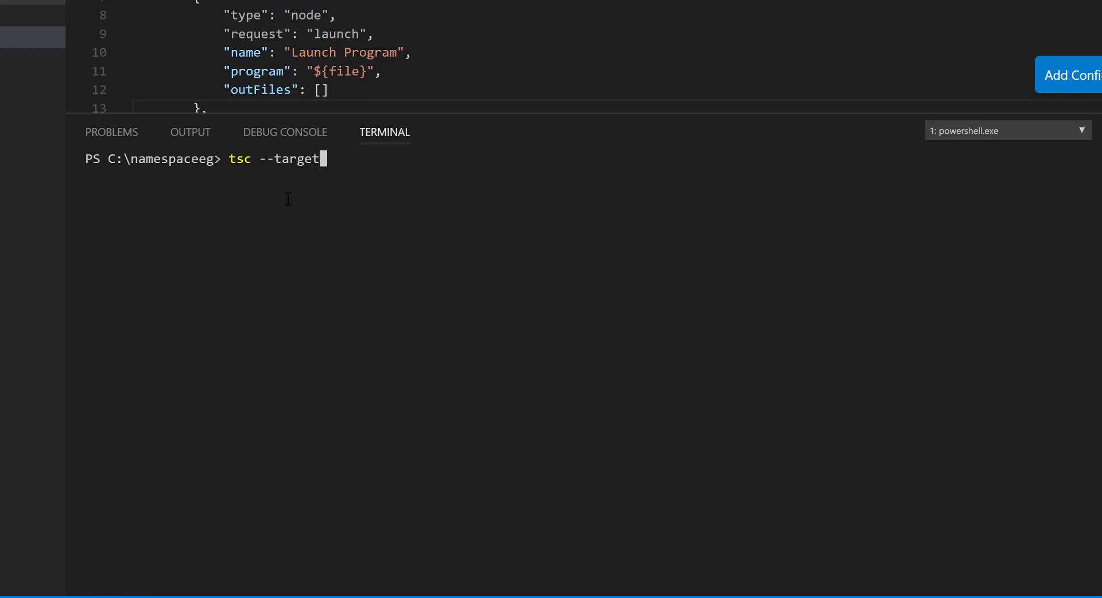
pyautogui.moveTo(352, 184)
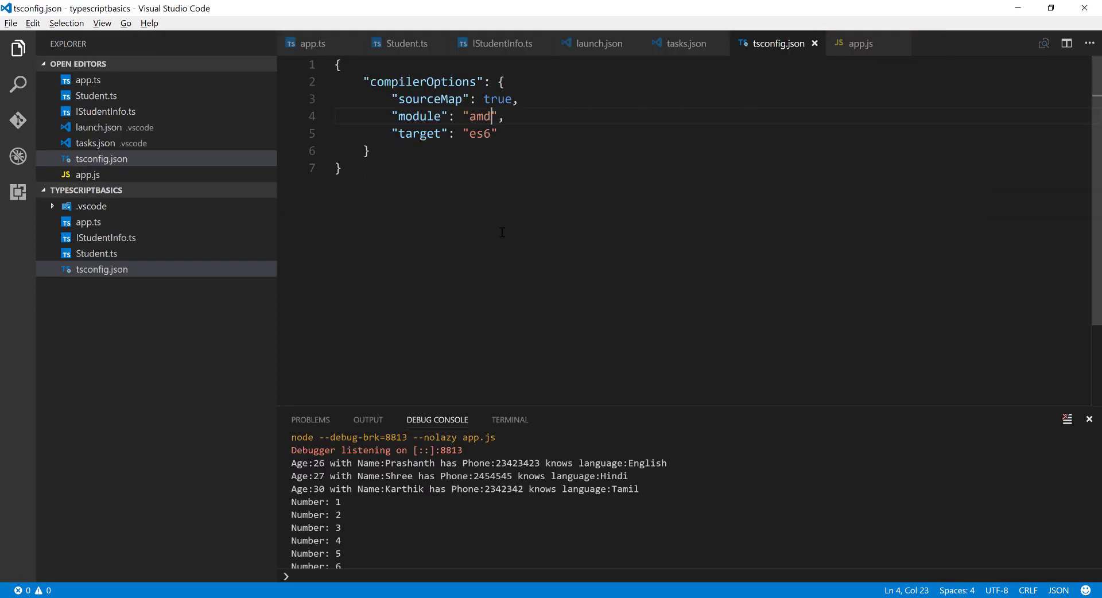
pyautogui.click(430, 133)
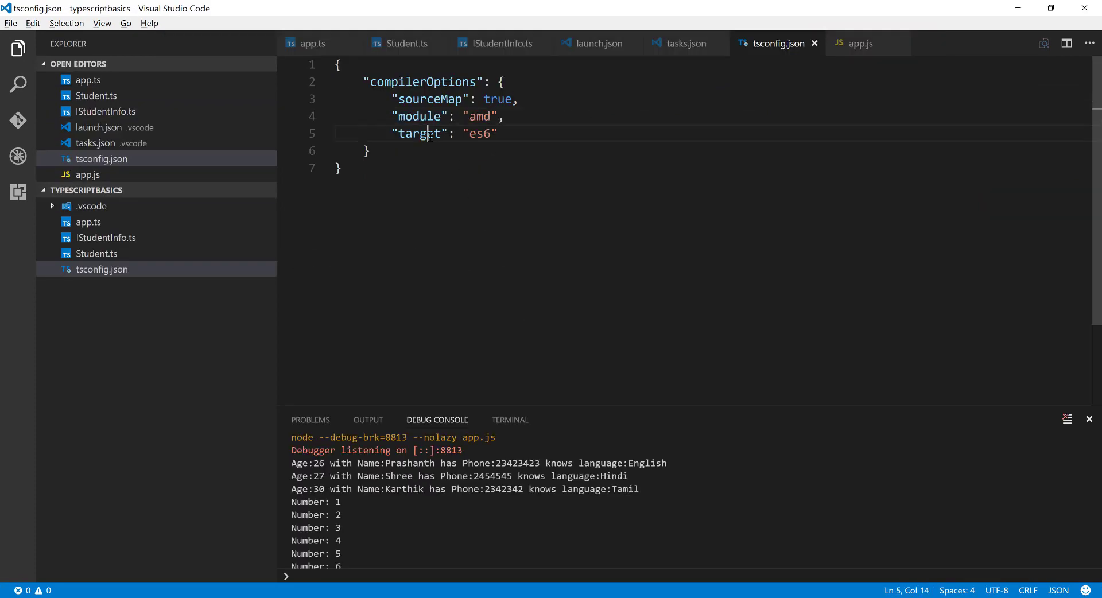
pyautogui.click(436, 116)
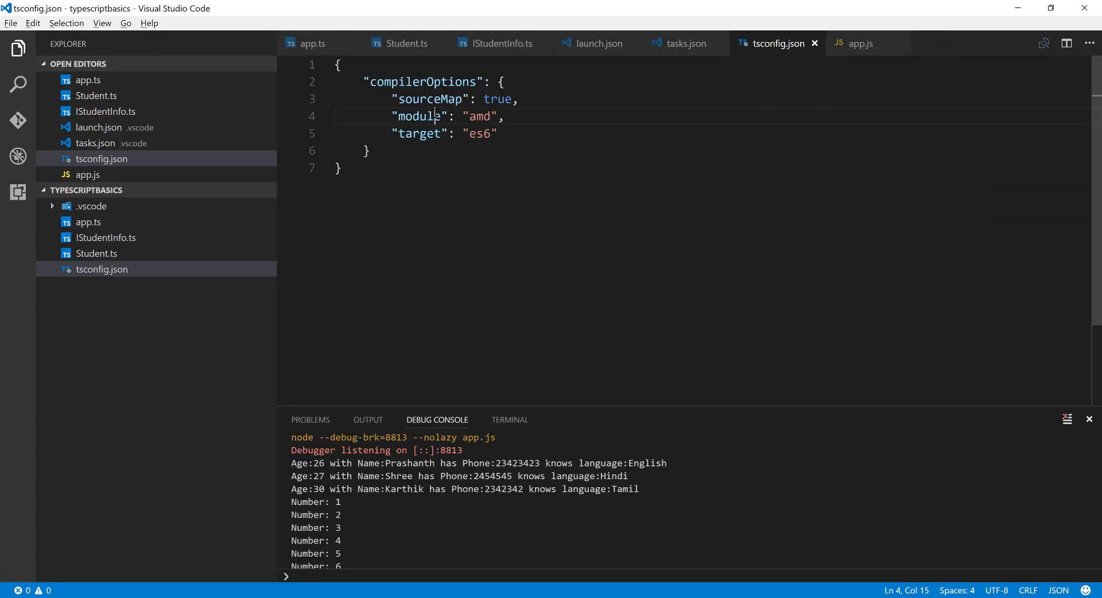
pyautogui.doubleClick(479, 116)
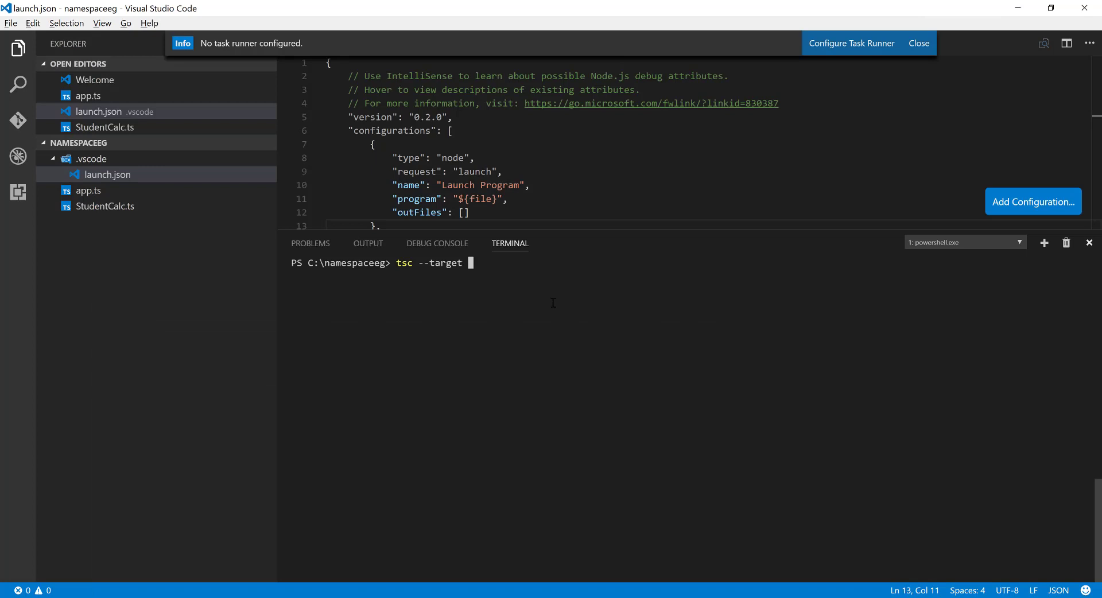
# Complete the target as es6, then drop the half-typed --outFile option.
pyautogui.write('es')
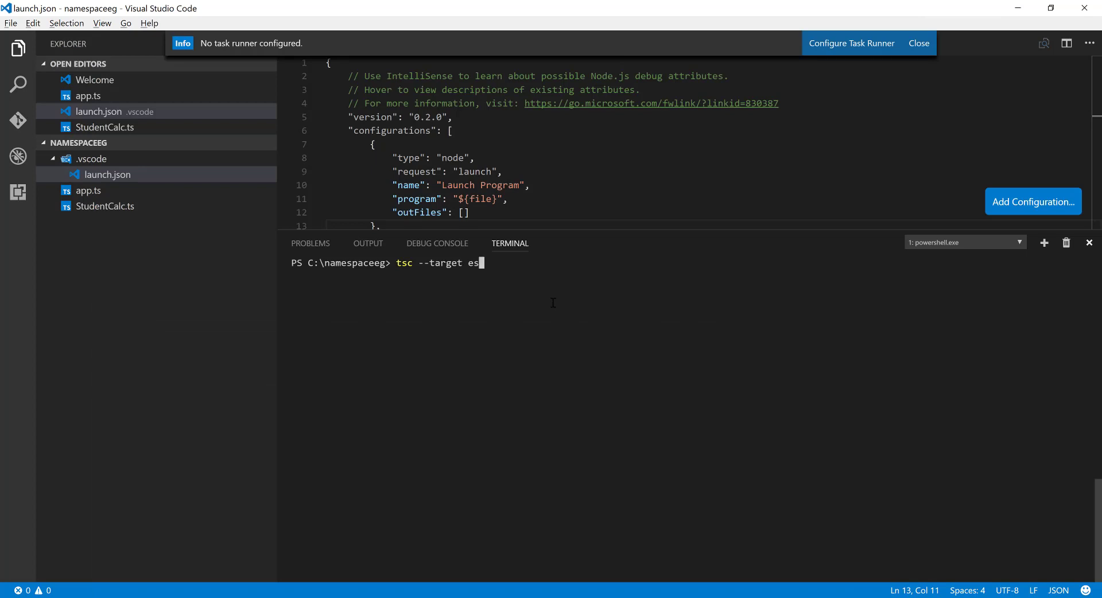
pyautogui.write('6')
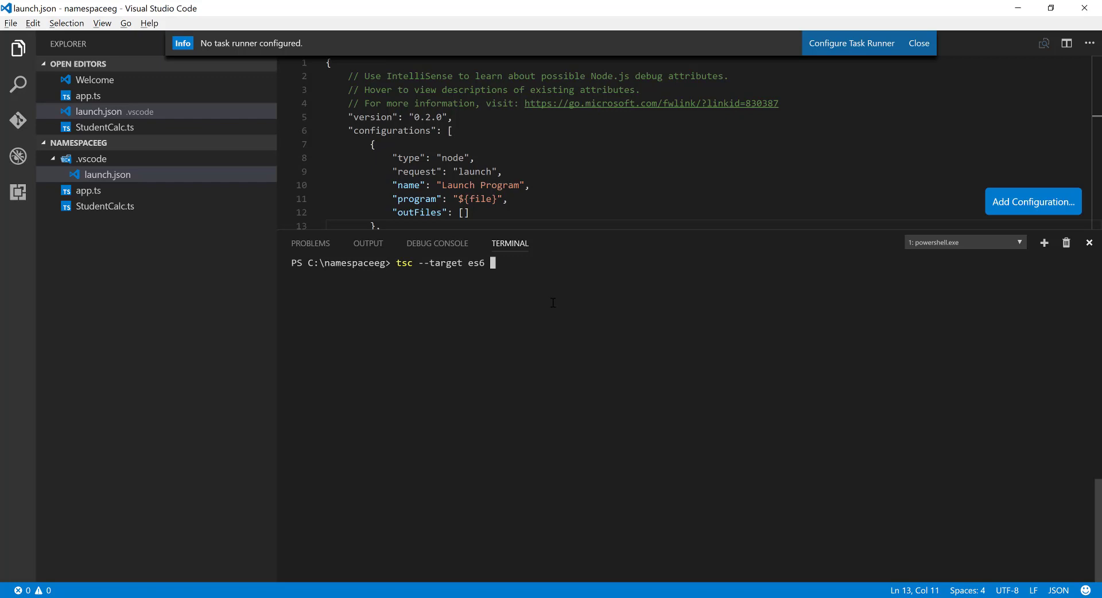
pyautogui.write('--o')
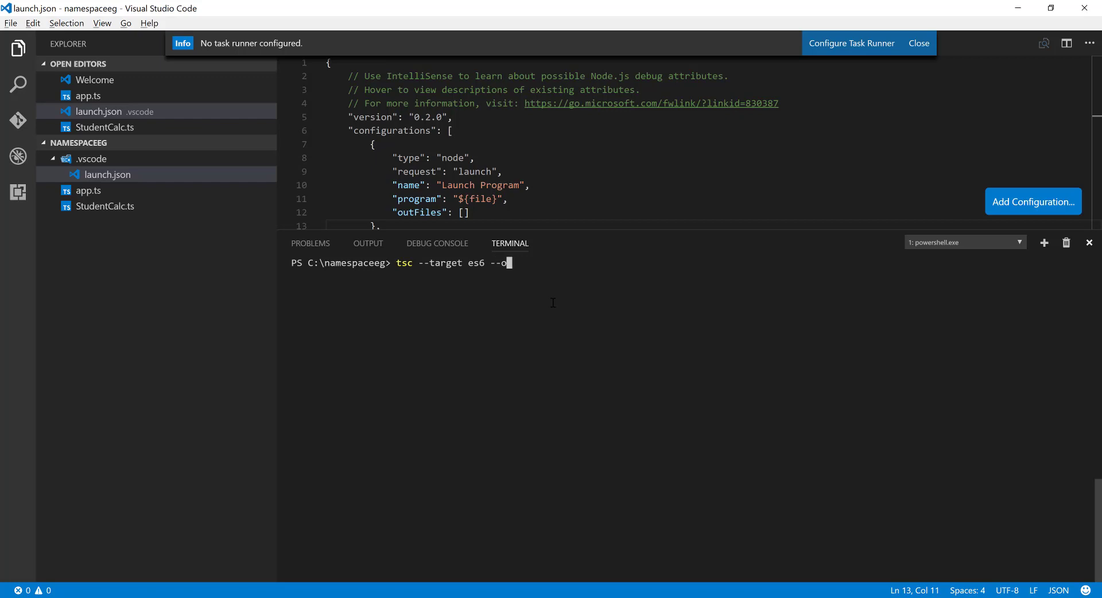
pyautogui.write('utF')
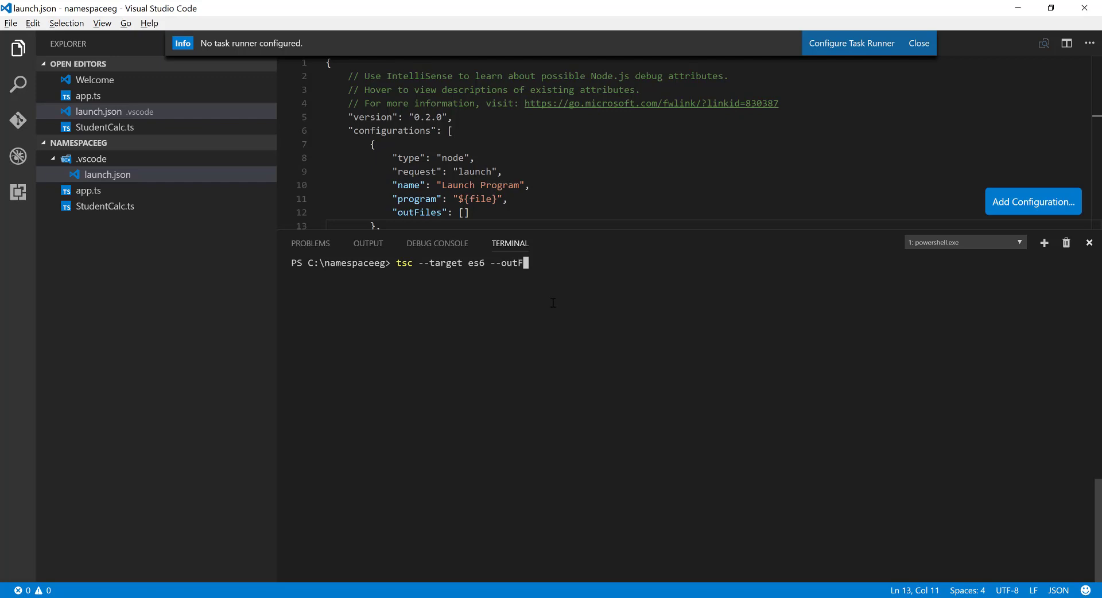
pyautogui.write('ile')
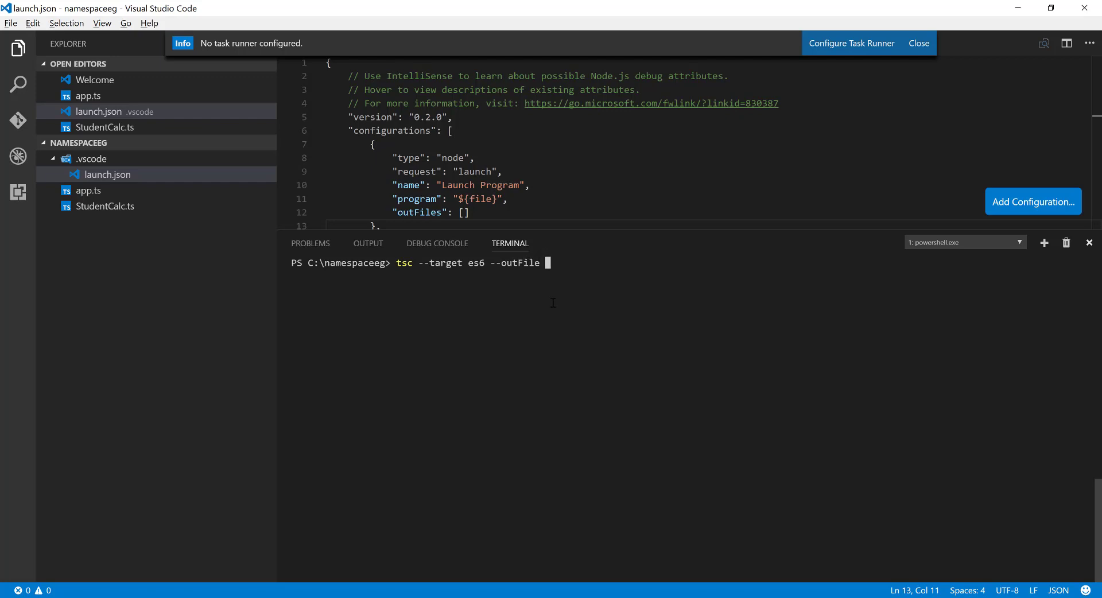
pyautogui.press('Backspace')
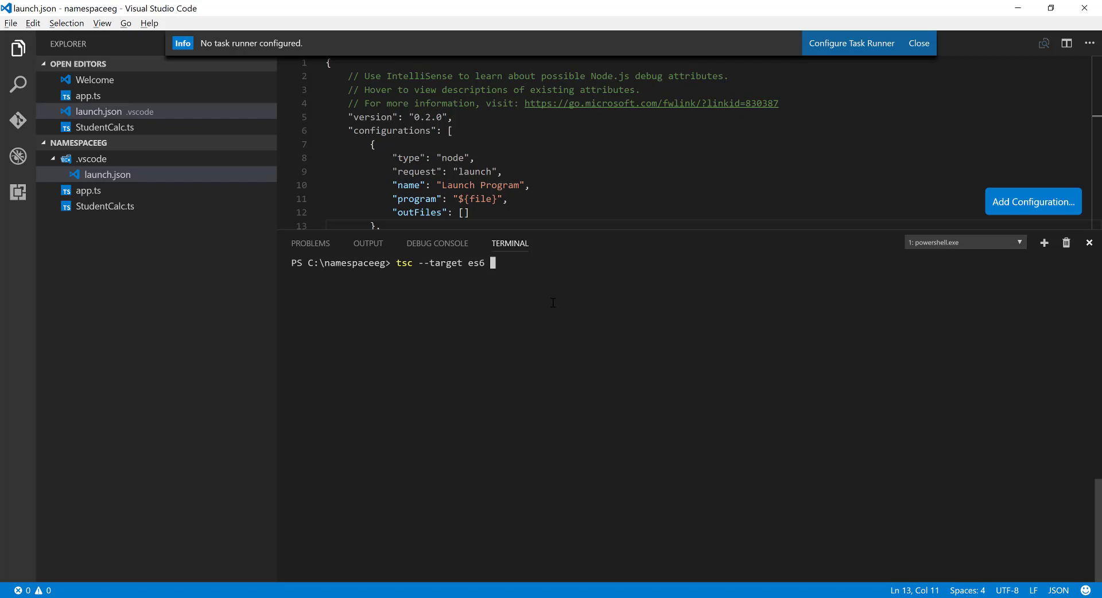
# Run tsc --target es6 app.ts to compile the project.
pyautogui.write('app.')
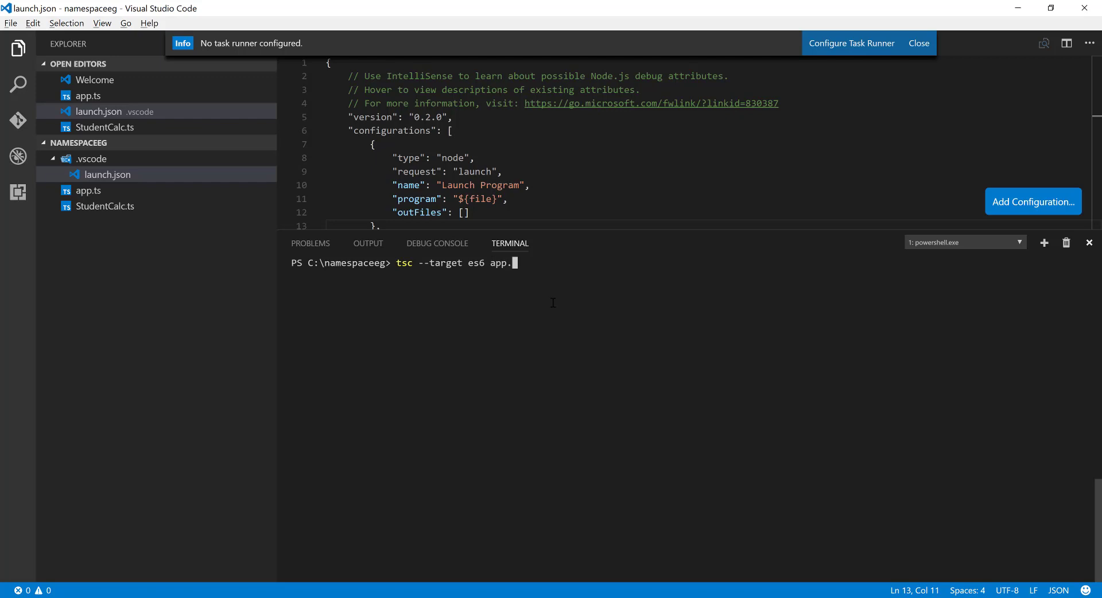
pyautogui.write('ts')
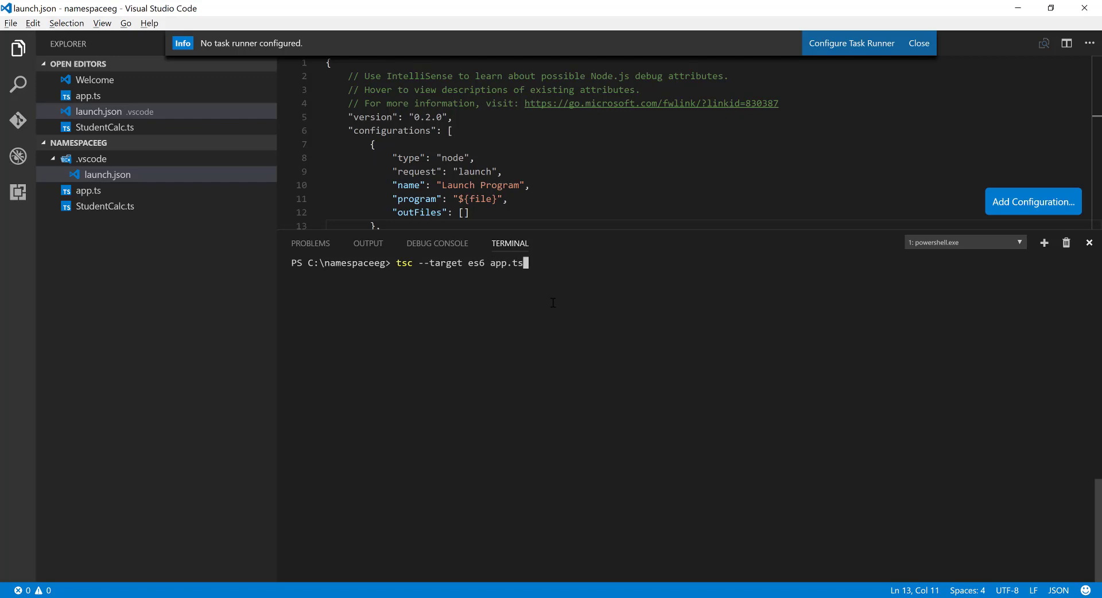
pyautogui.press('Return')
pyautogui.write('dir')
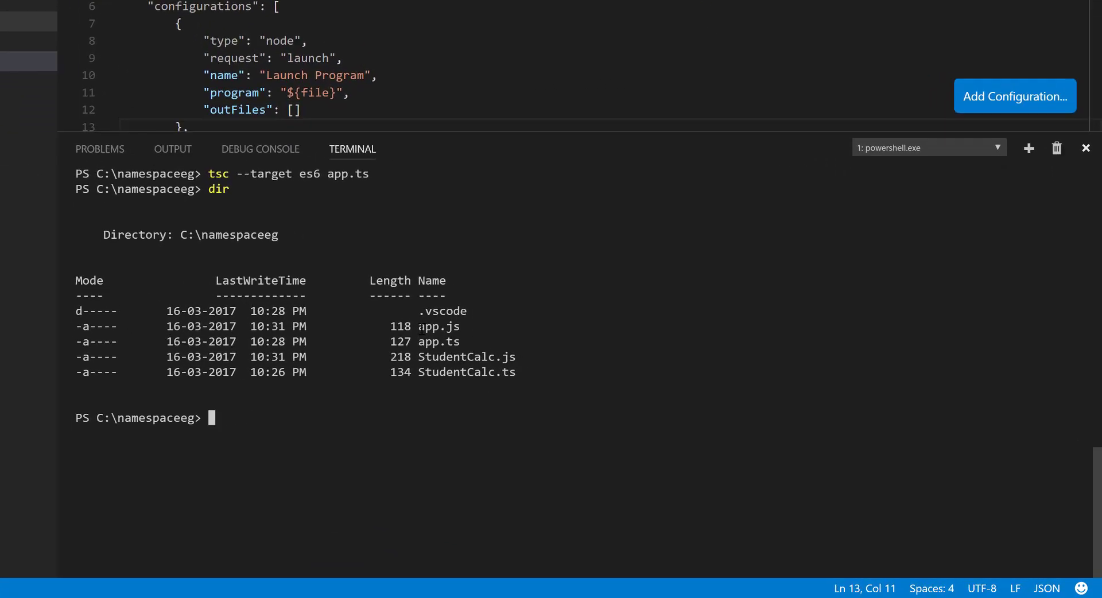
# Run node app.js, which fails with ReferenceError: StudentCalc is not defined.
pyautogui.doubleClick(438, 326)
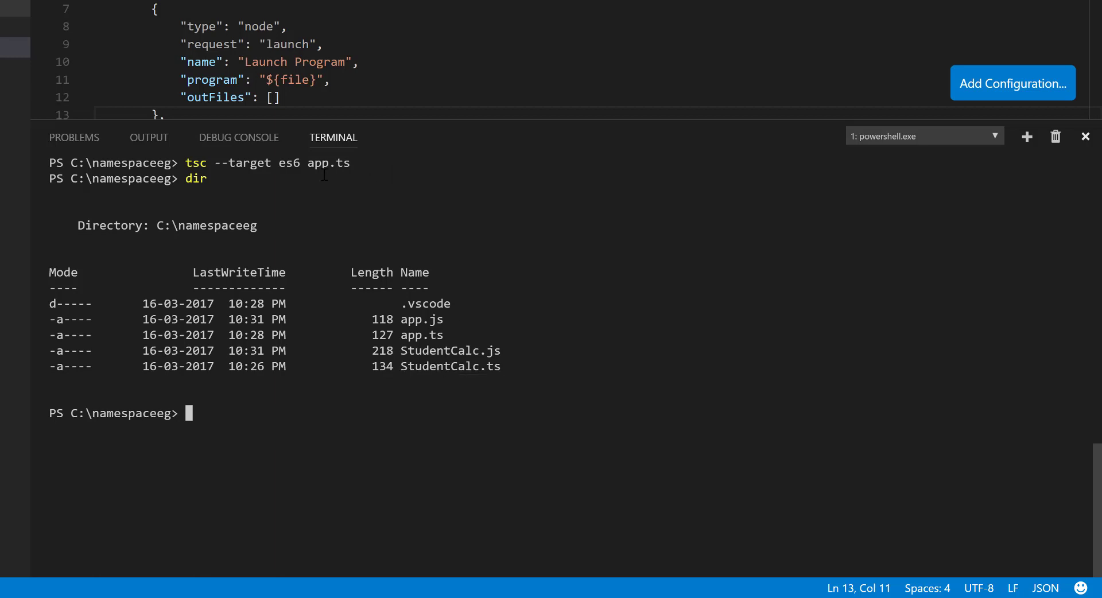
pyautogui.moveTo(284, 182)
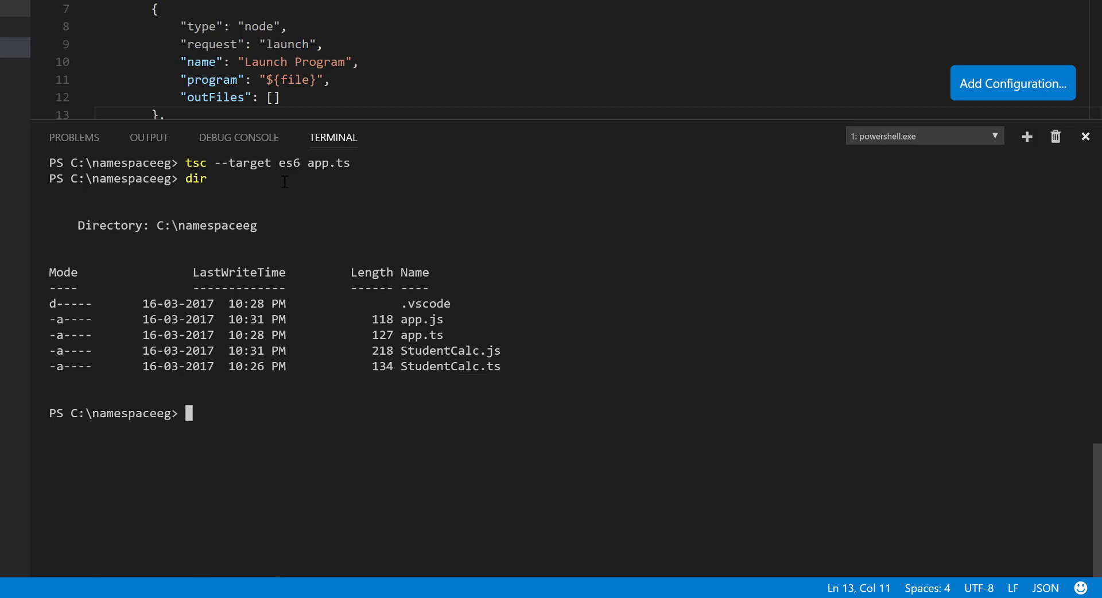
pyautogui.moveTo(260, 200)
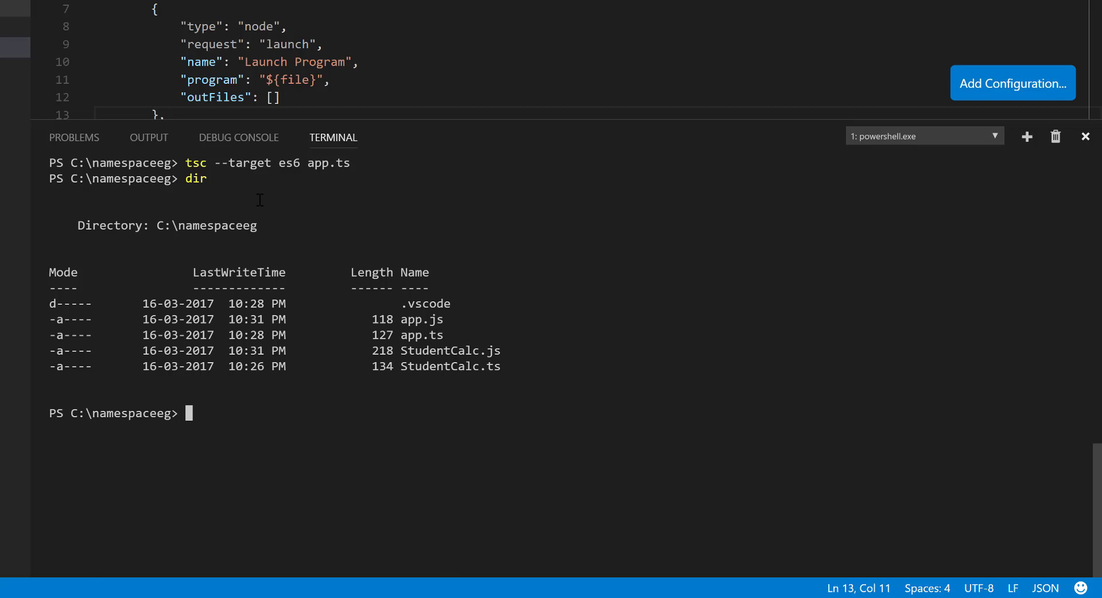
pyautogui.moveTo(261, 418)
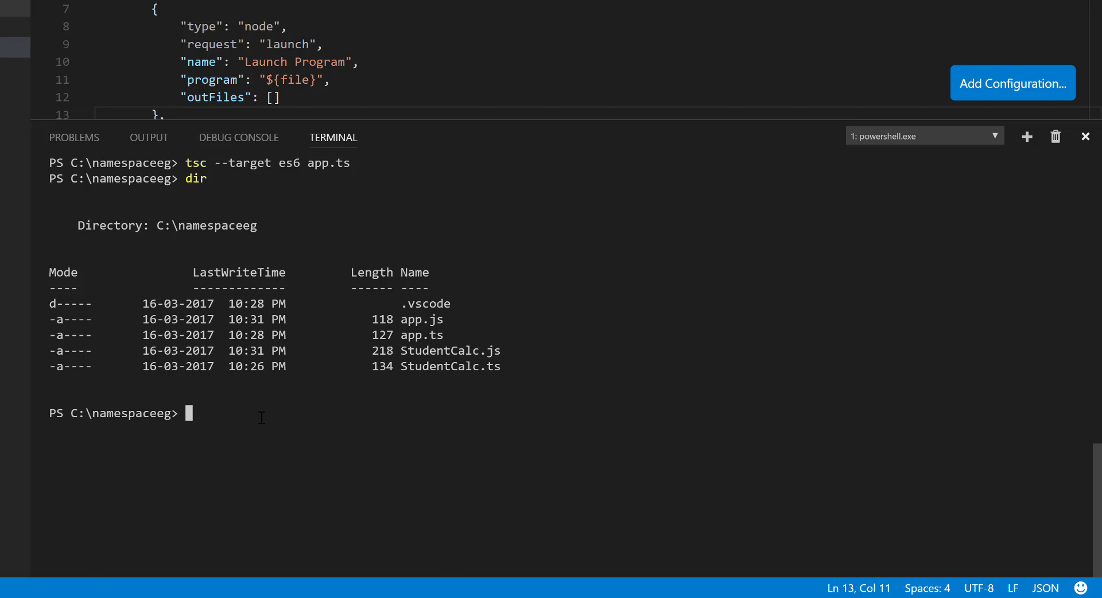
pyautogui.write('tsc')
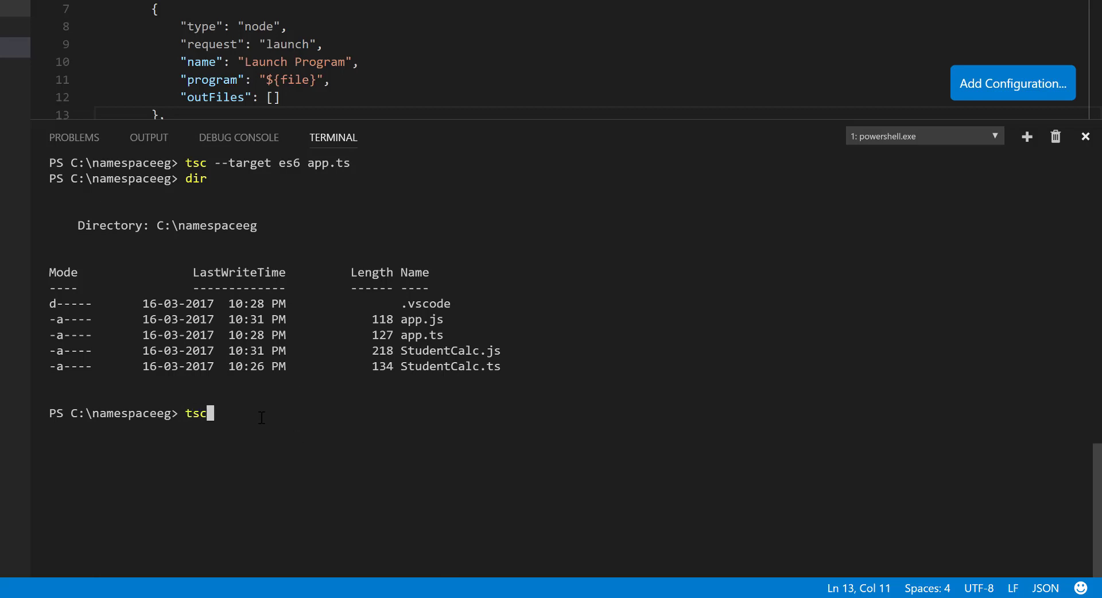
pyautogui.press('Backspace')
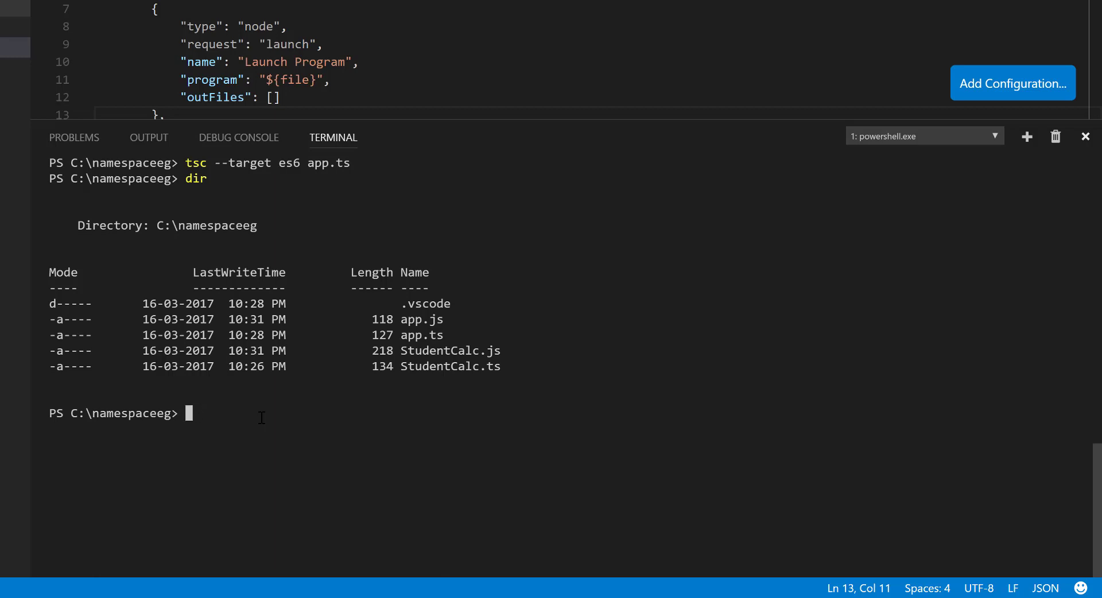
pyautogui.write('node')
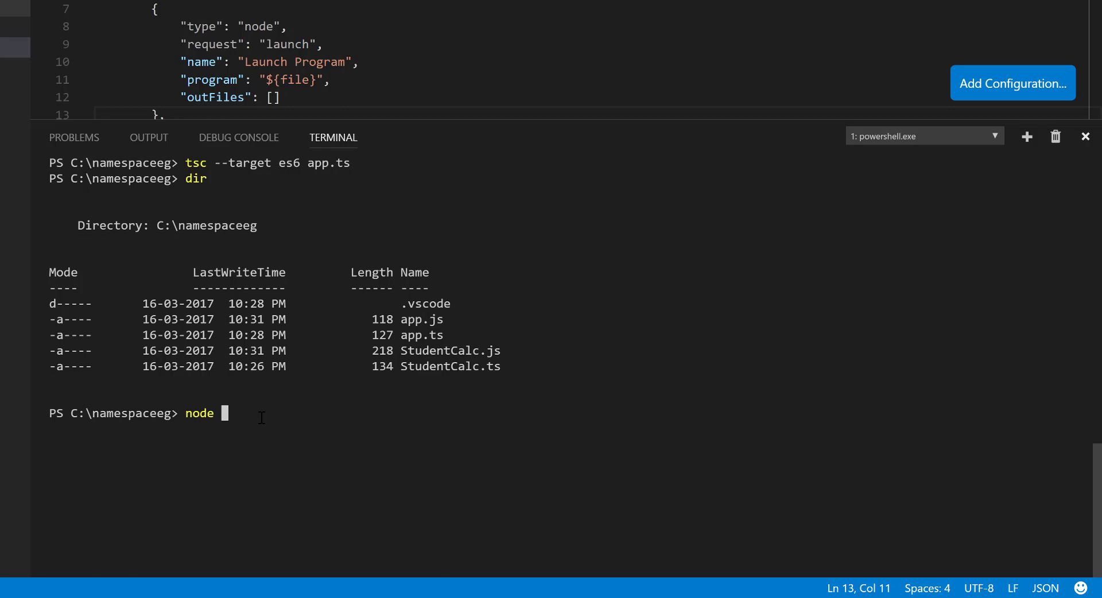
pyautogui.write('app')
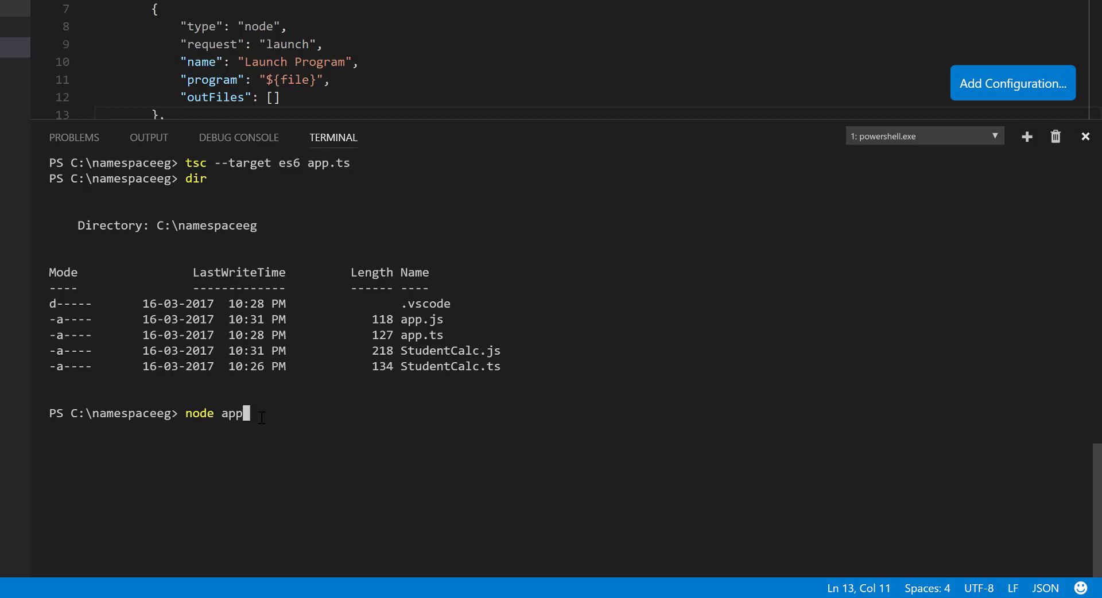
pyautogui.press('Return')
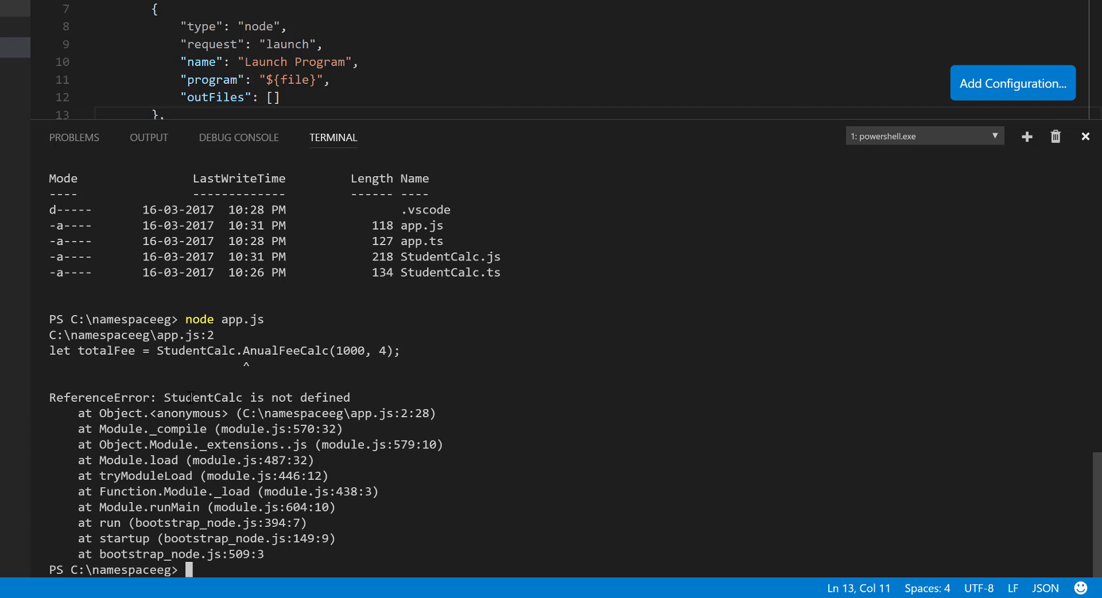
pyautogui.doubleClick(202, 397)
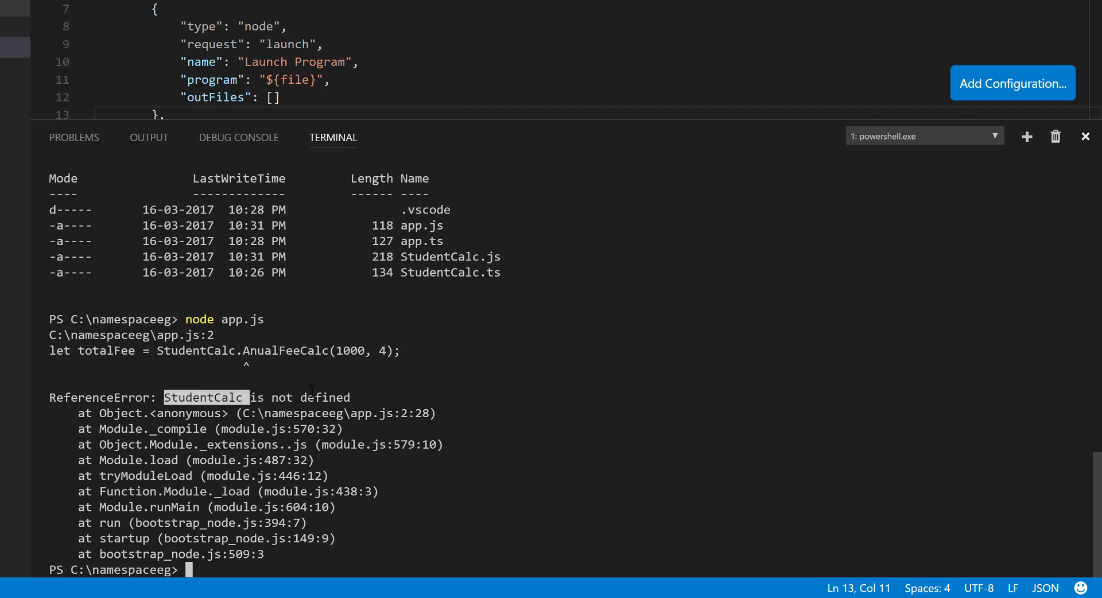
pyautogui.moveTo(337, 393)
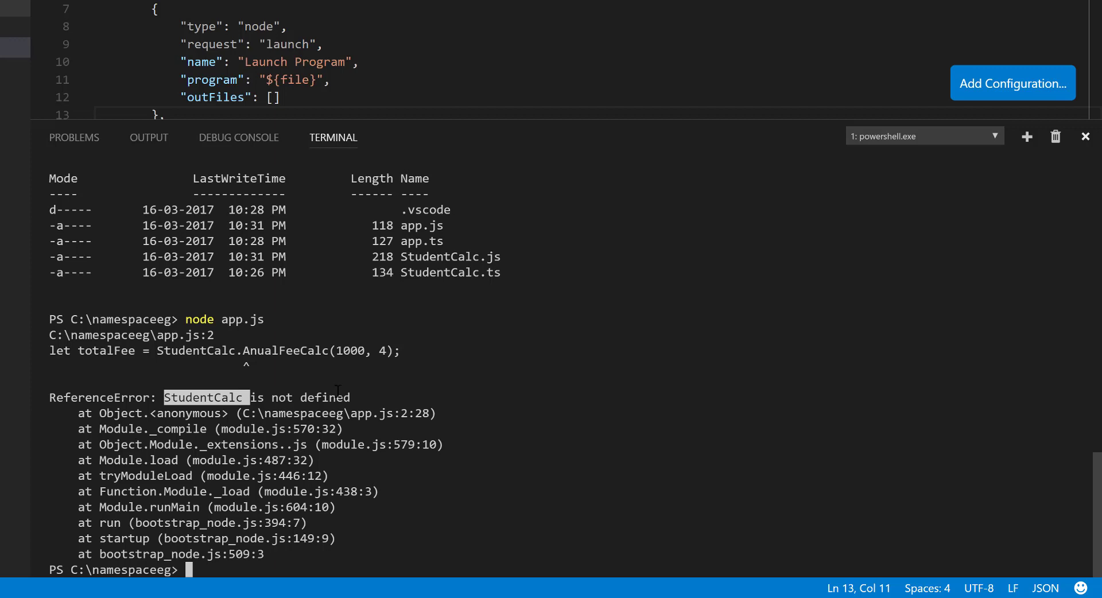
pyautogui.moveTo(493, 273)
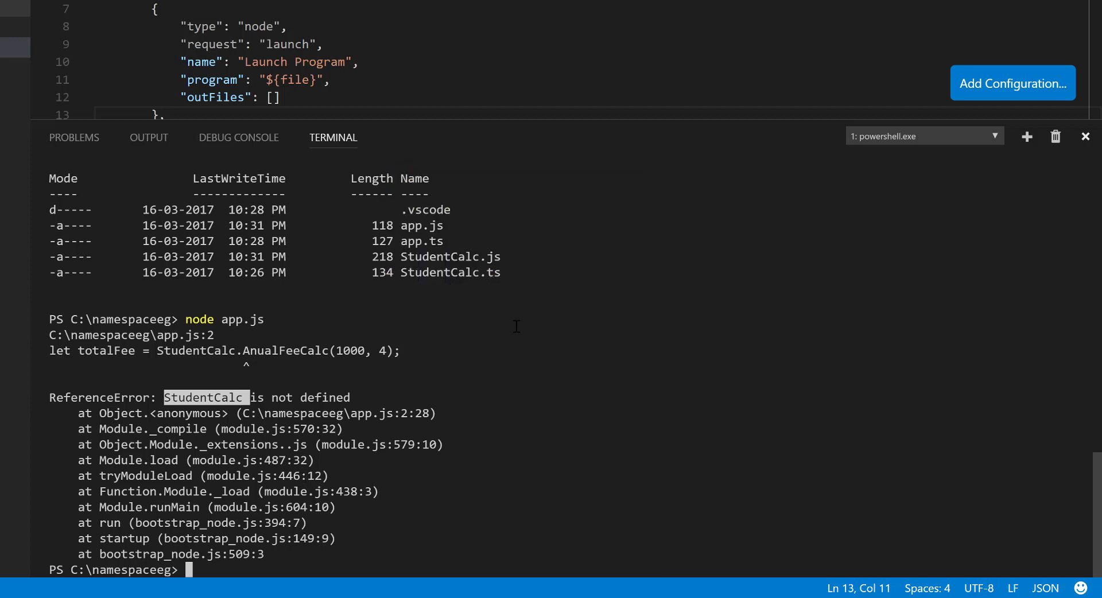
# Compile with tsc --target es6 app.ts --outFile out.js.
pyautogui.write('node app.js')
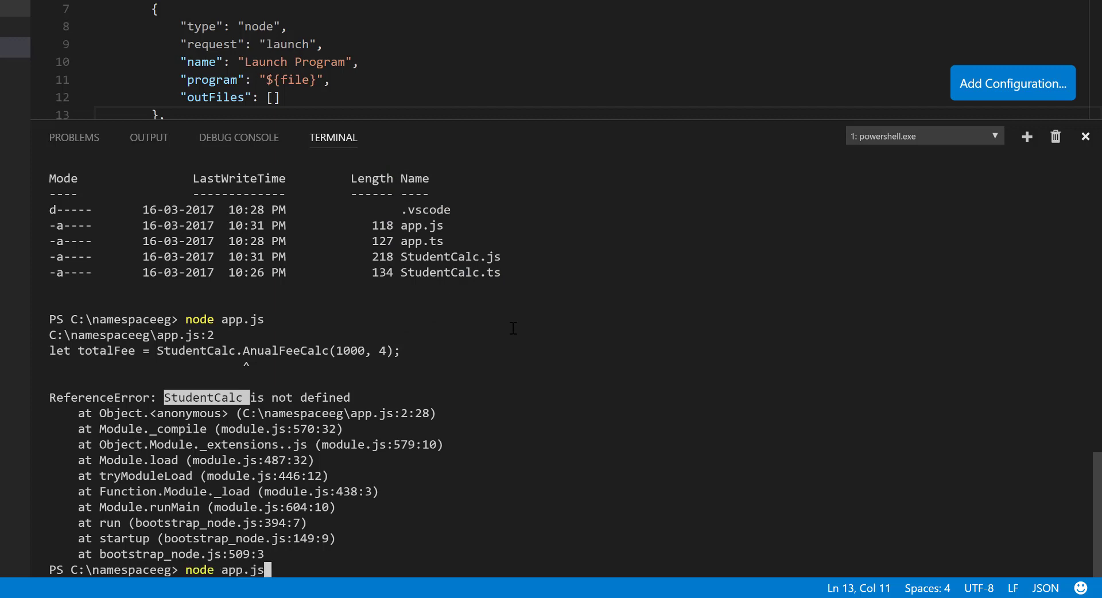
pyautogui.write('tsc --target es6 app.ts')
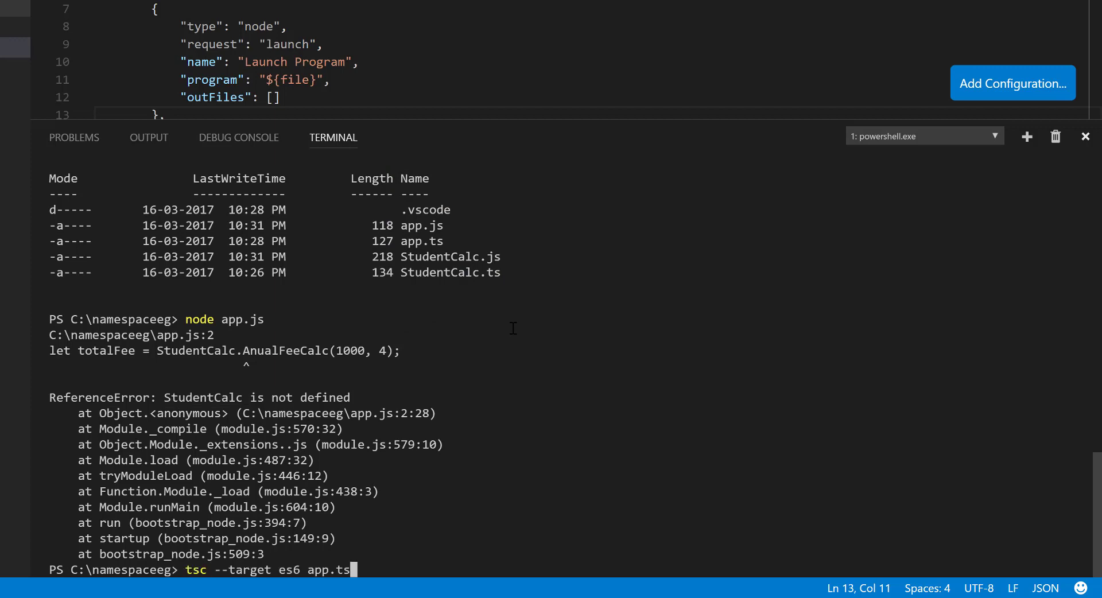
pyautogui.write('--')
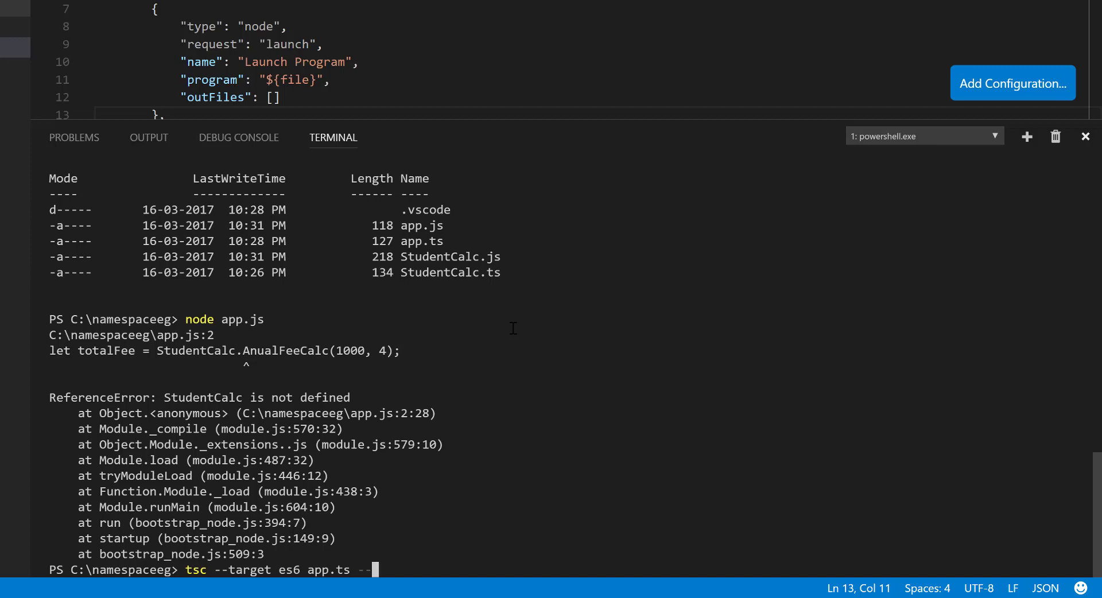
pyautogui.write('out')
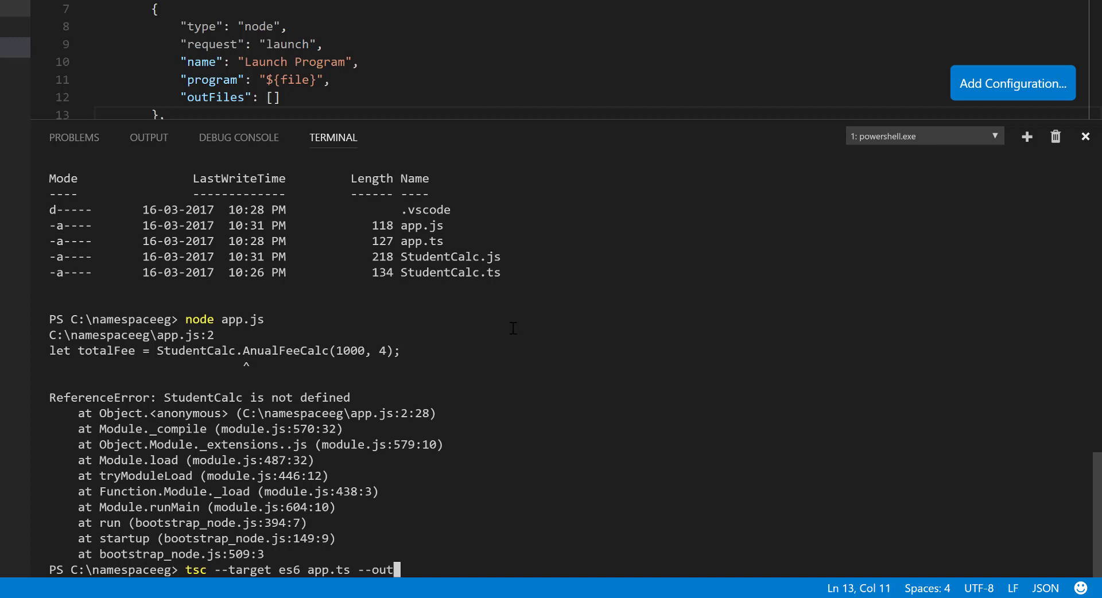
pyautogui.write('File')
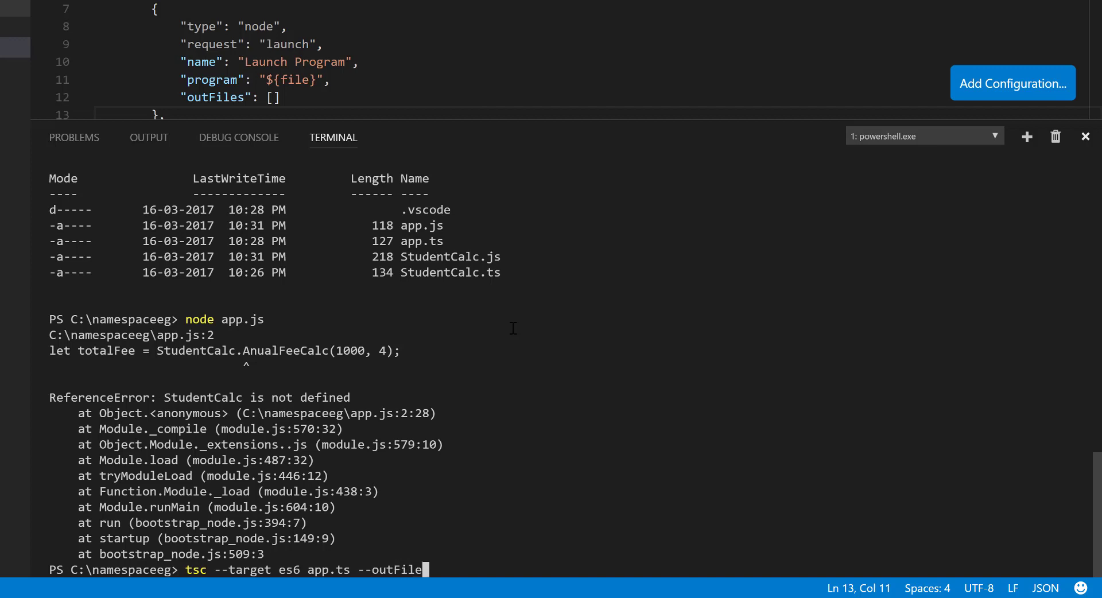
pyautogui.write('out.')
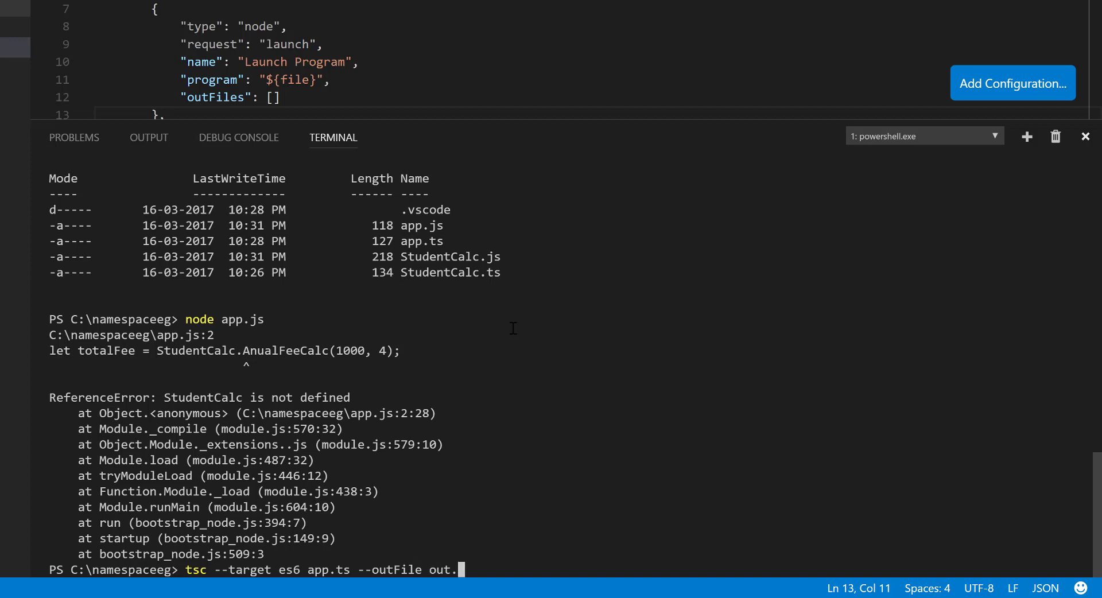
pyautogui.write('js')
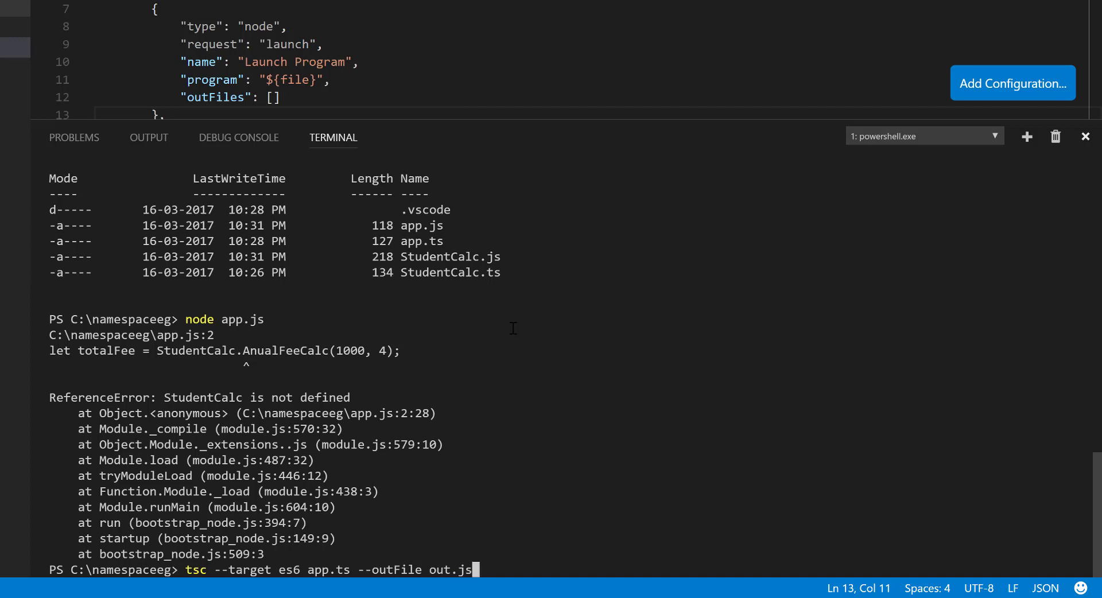
pyautogui.press('Return')
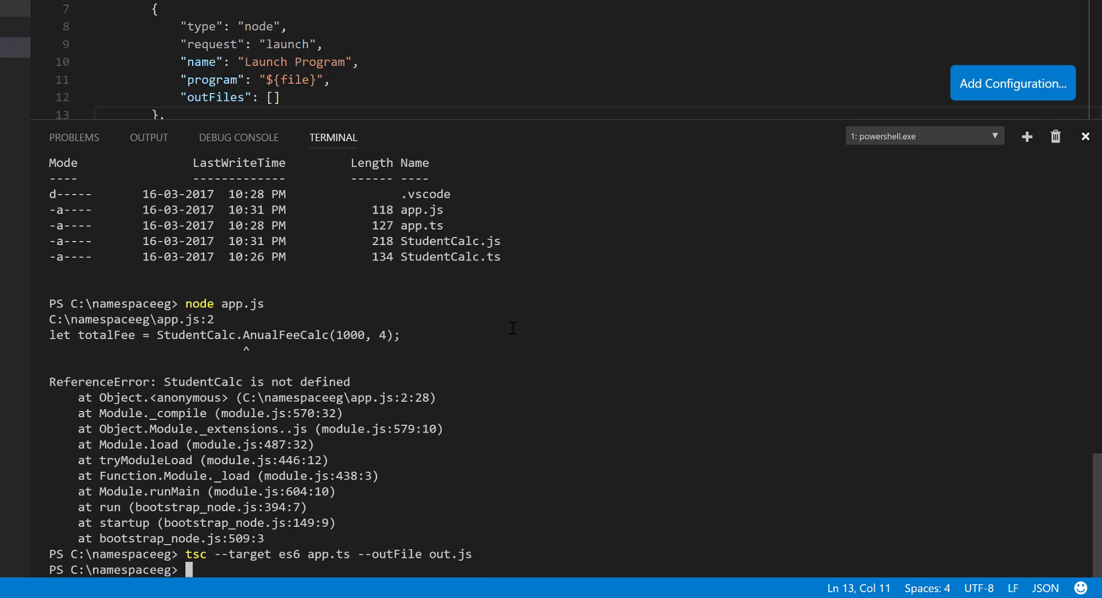
# List the folder with dir to confirm the new out.js exists.
pyautogui.write('d')
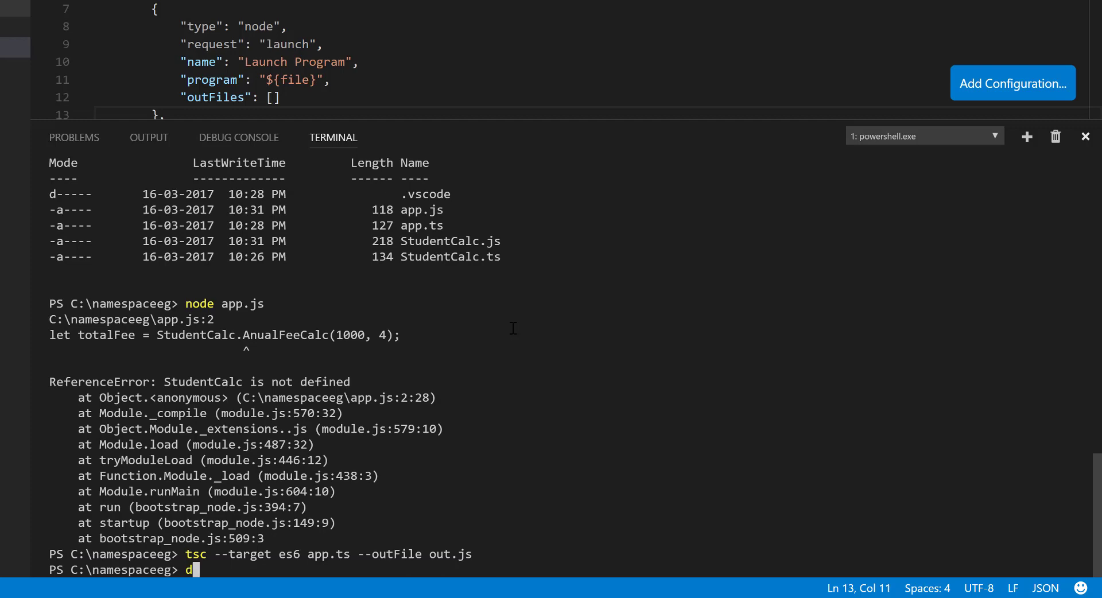
pyautogui.press('Return')
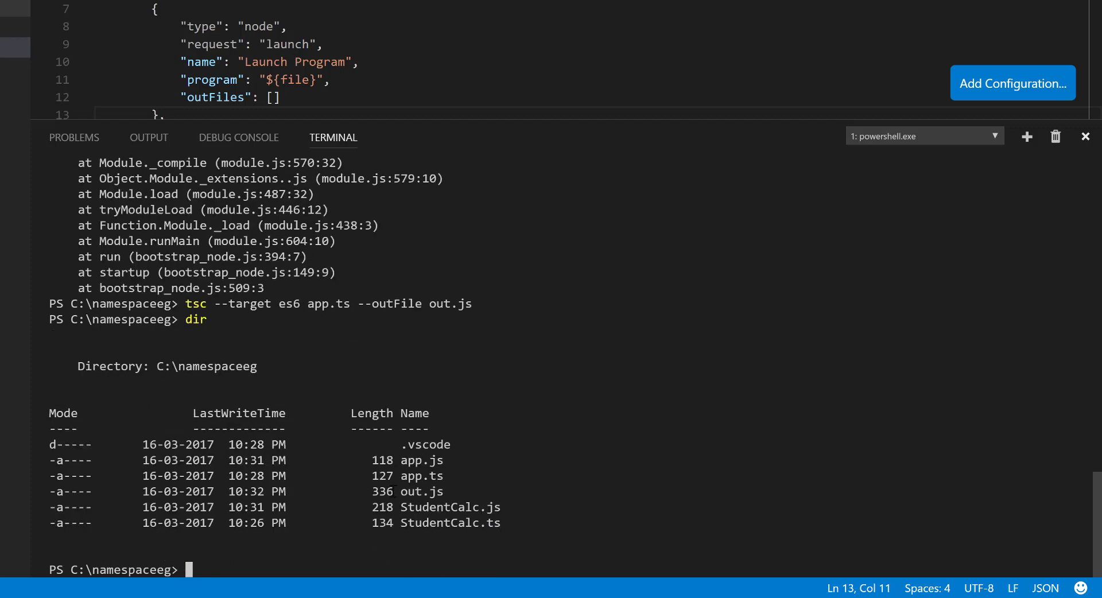
# Run node .\out.js, which prints 4000.
pyautogui.doubleClick(421, 490)
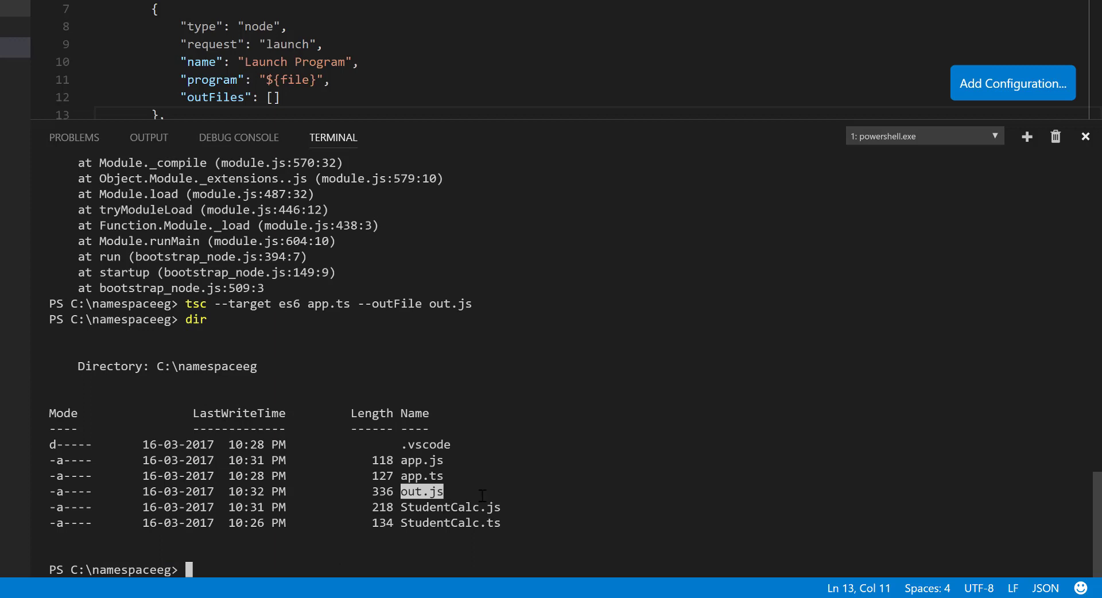
pyautogui.write('nod')
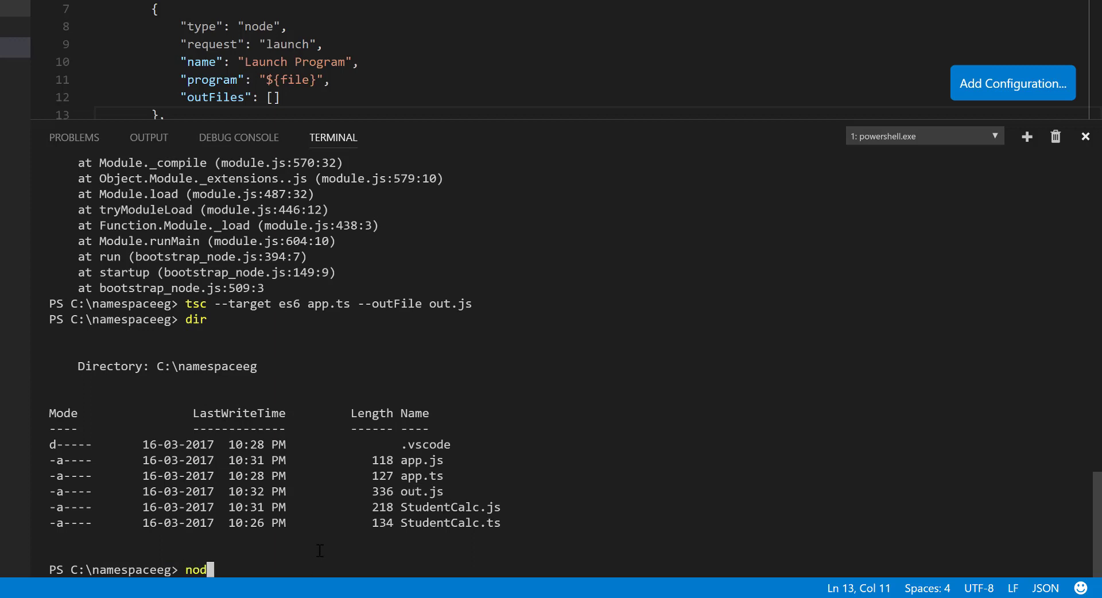
pyautogui.write('e out.')
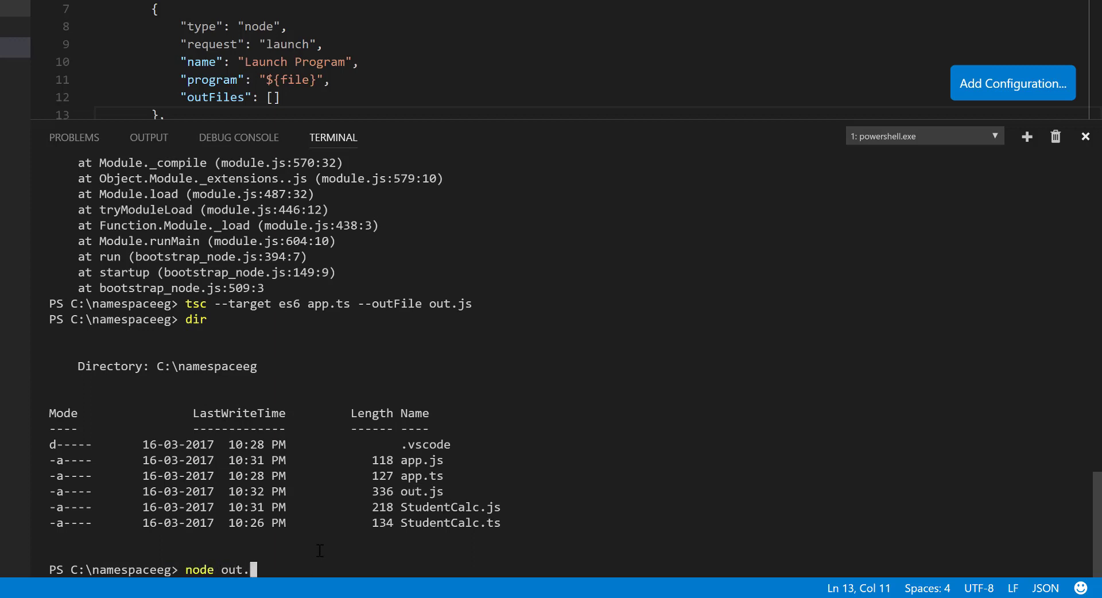
pyautogui.press('Return')
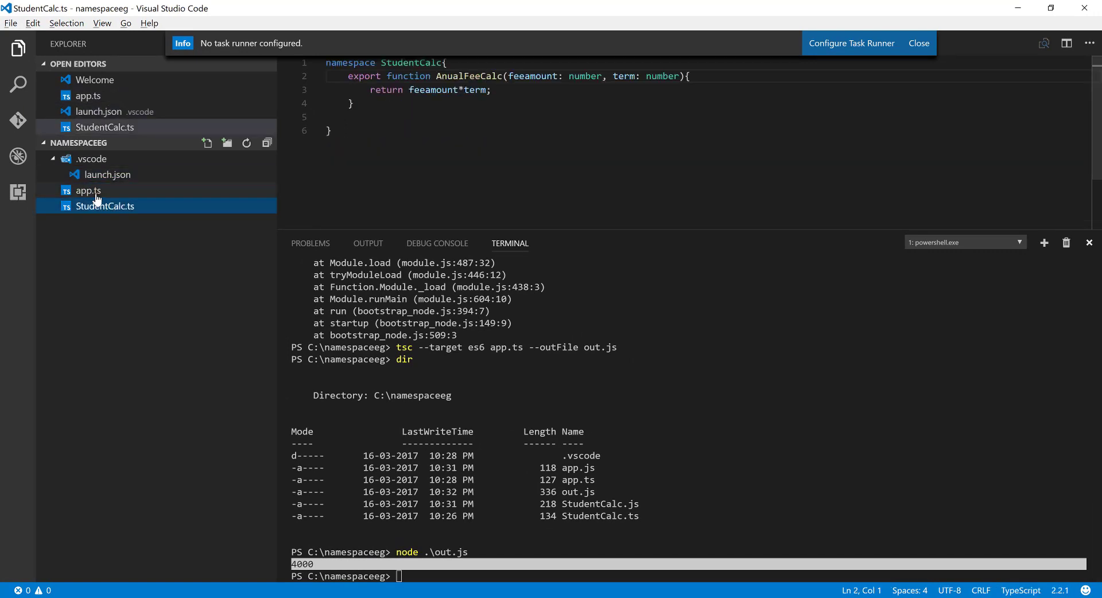
# Review app.ts and the namespace declaration in StudentCalc.ts.
pyautogui.click(88, 189)
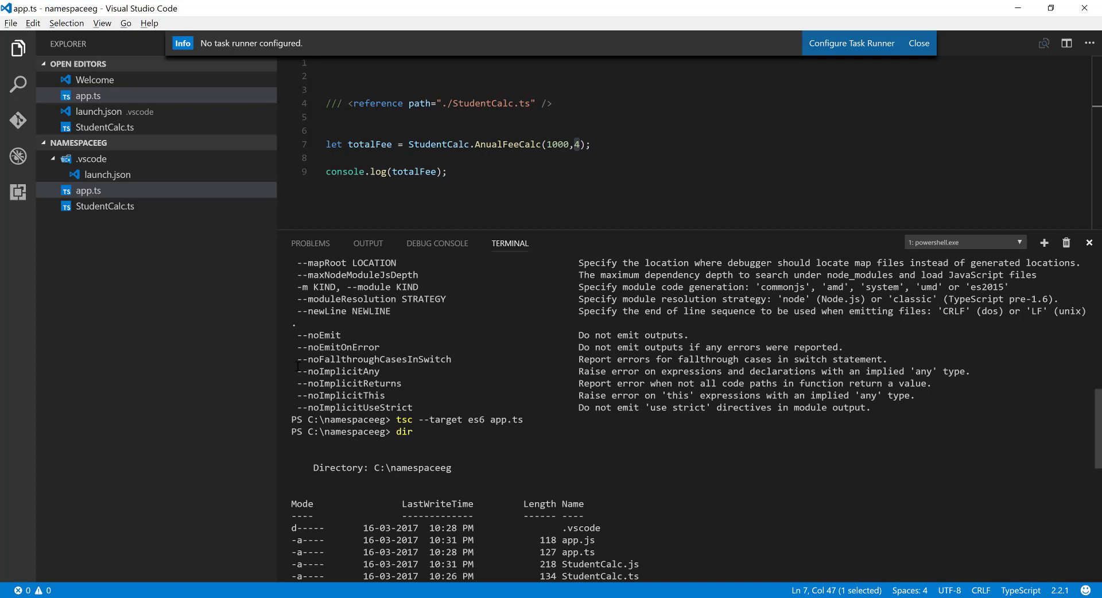
pyautogui.click(105, 205)
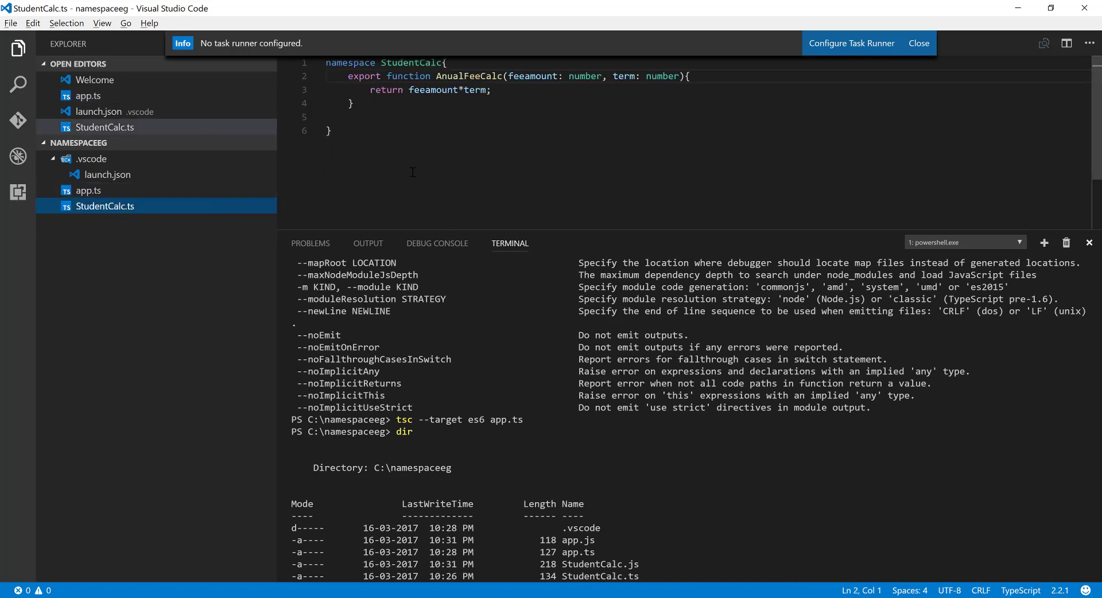
pyautogui.doubleClick(349, 62)
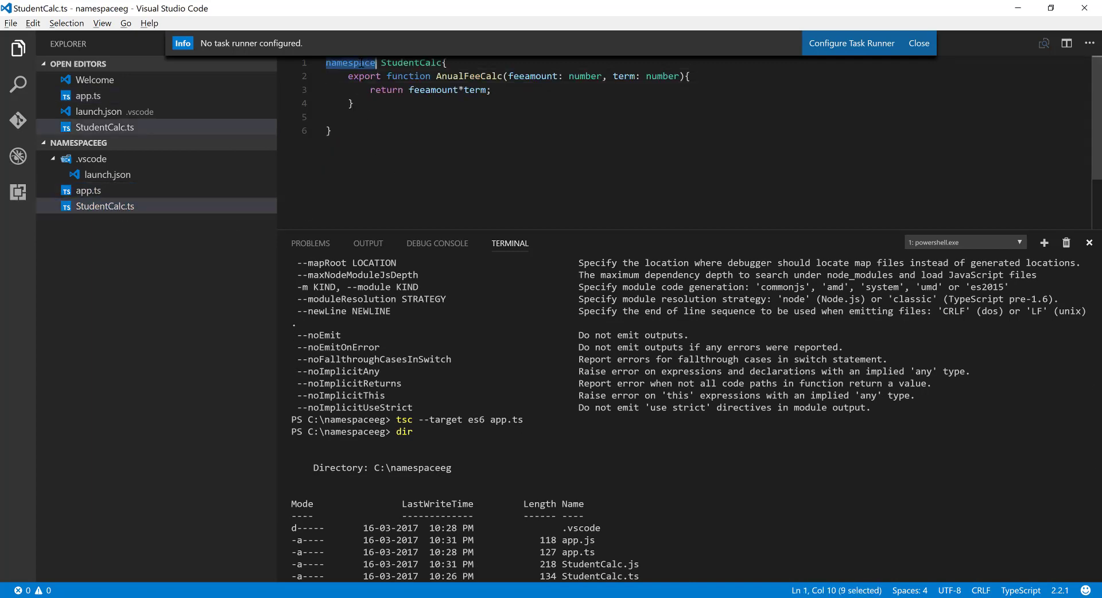
# Inspect the StudentCalc reference path in app.ts of the typescriptbasics project.
pyautogui.click(918, 42)
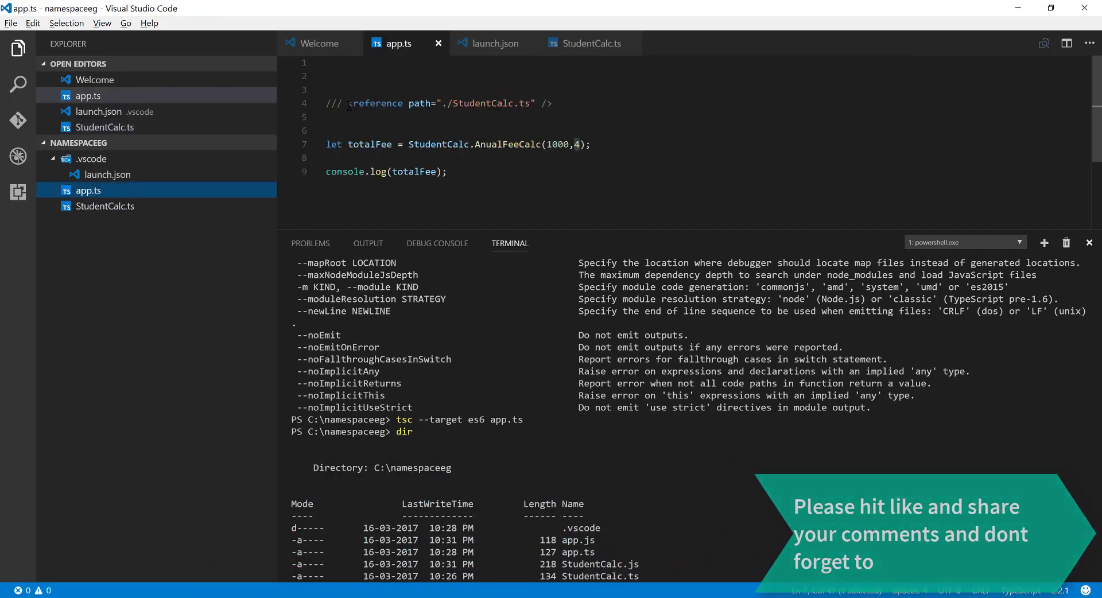
pyautogui.doubleClick(483, 104)
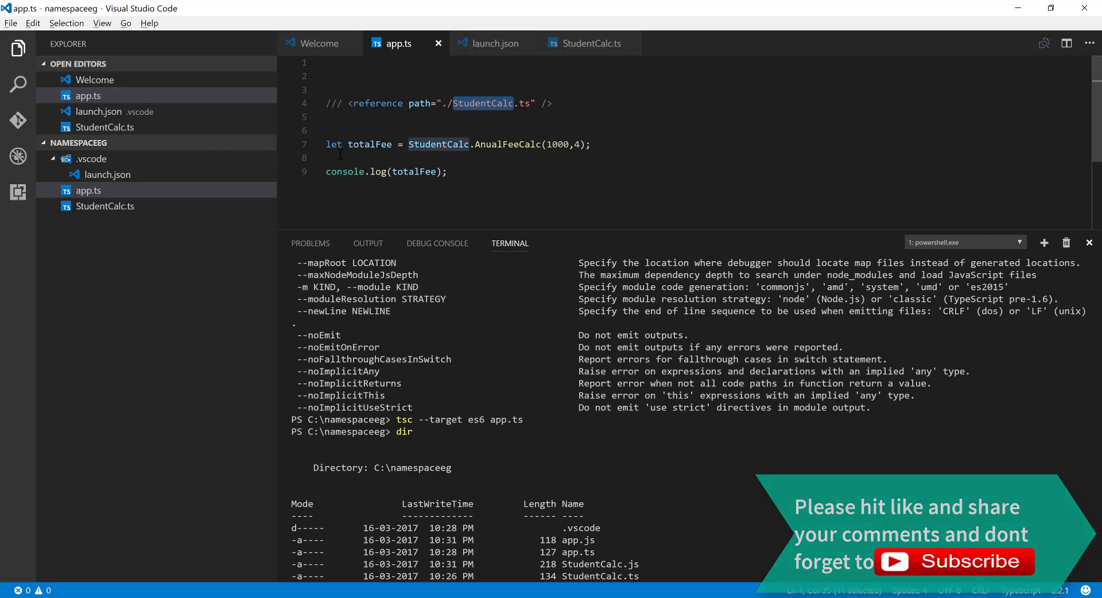
pyautogui.click(474, 171)
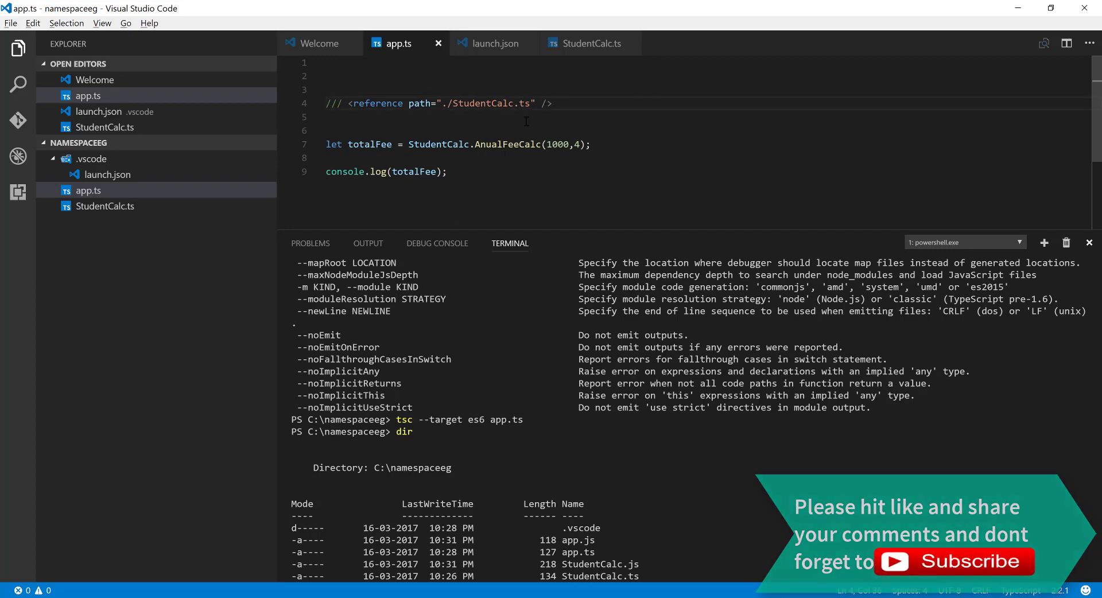
pyautogui.doubleClick(525, 103)
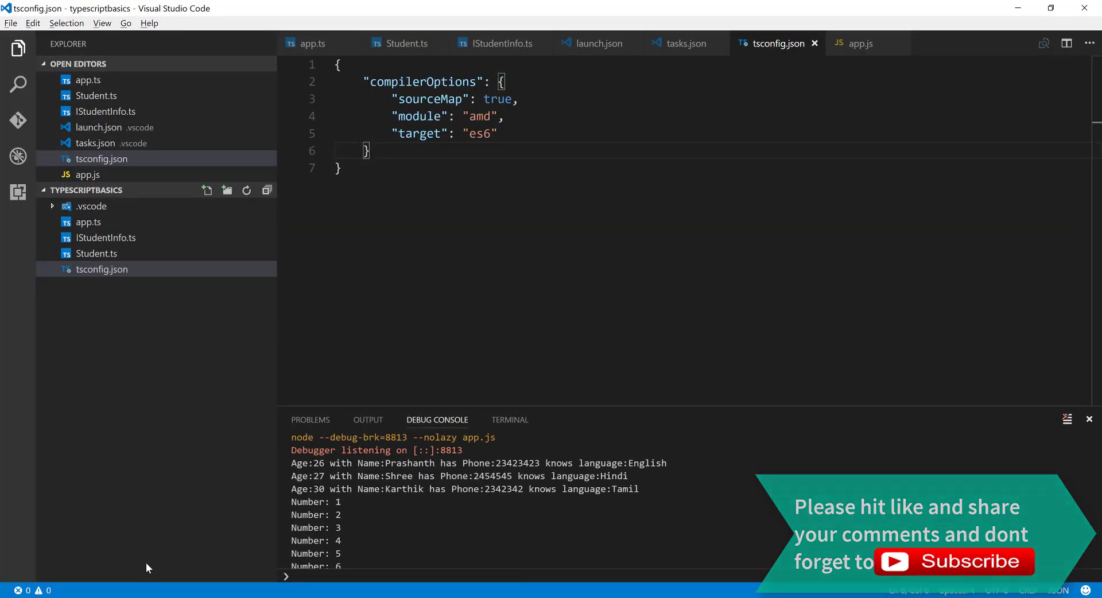
# View IStudentInfo.ts, then app.ts importing IStudentInfo and requiring ./Student.
pyautogui.click(105, 238)
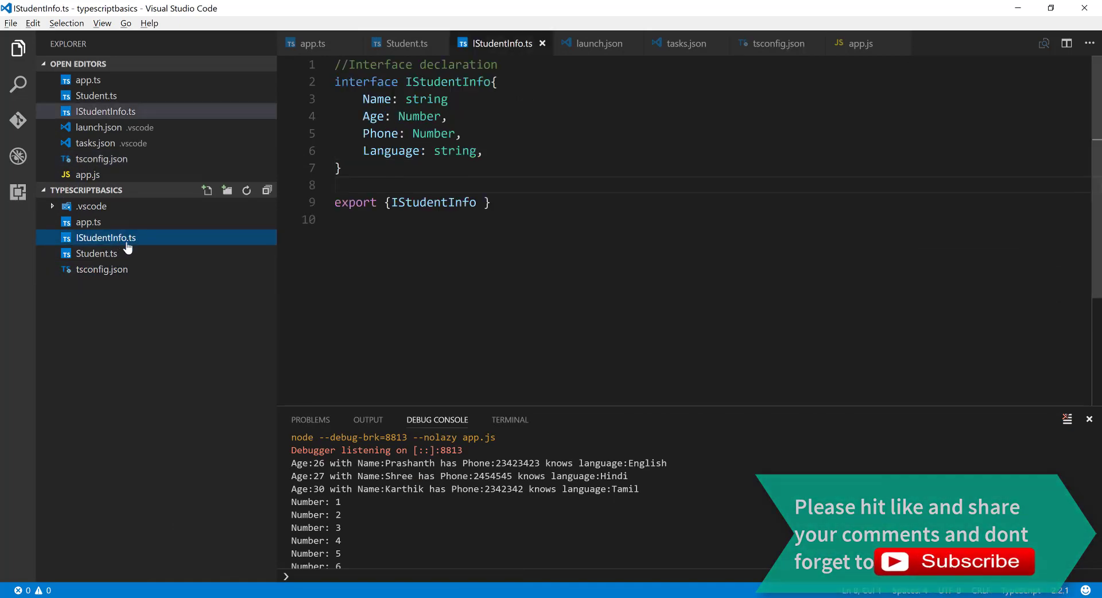
pyautogui.click(88, 221)
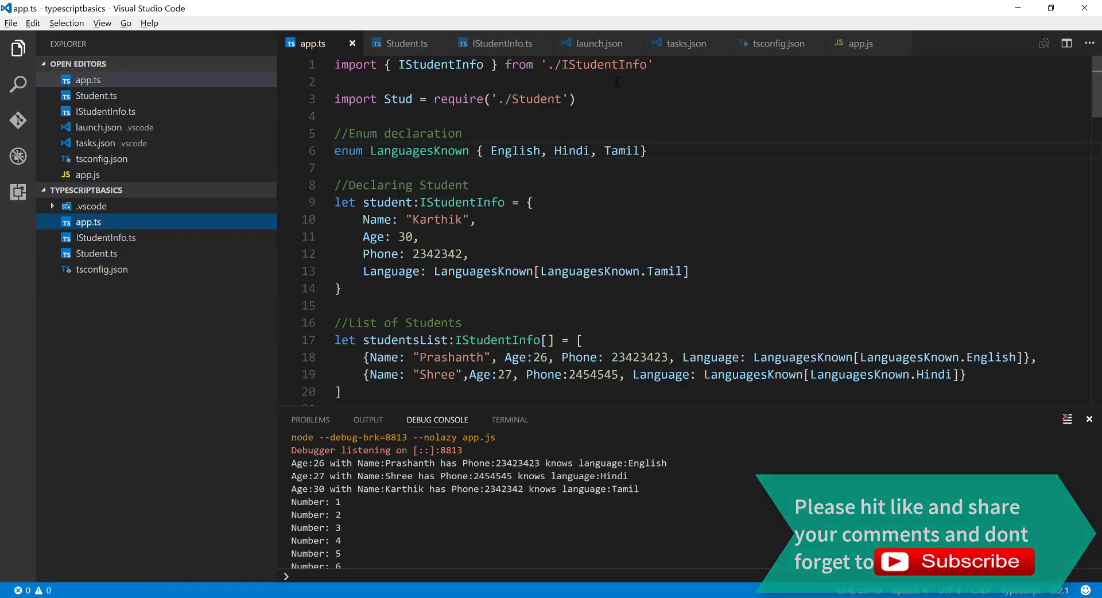
pyautogui.moveTo(597, 64)
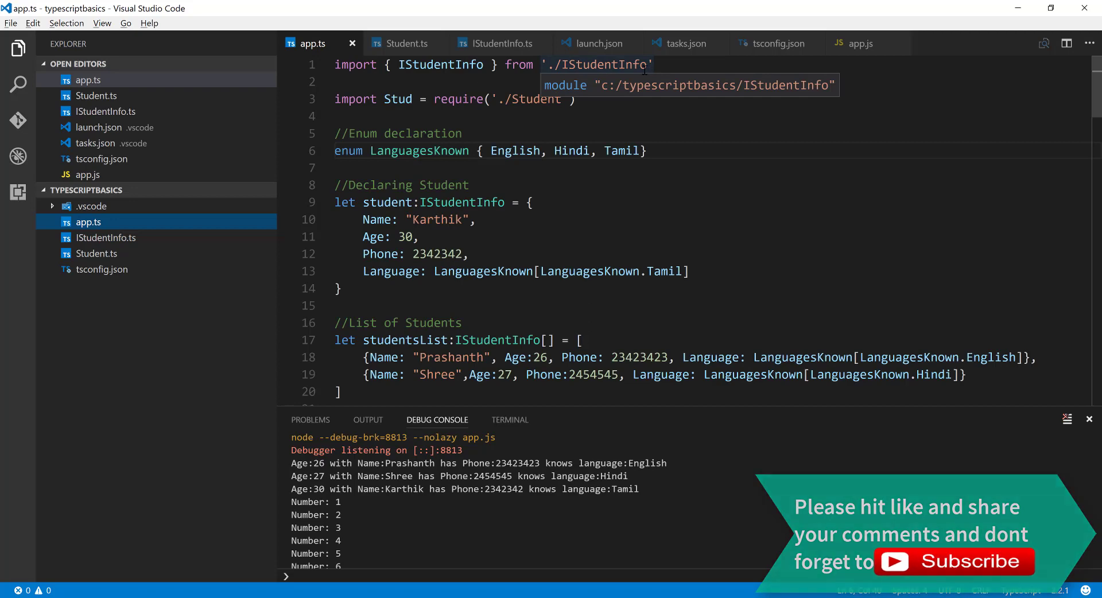